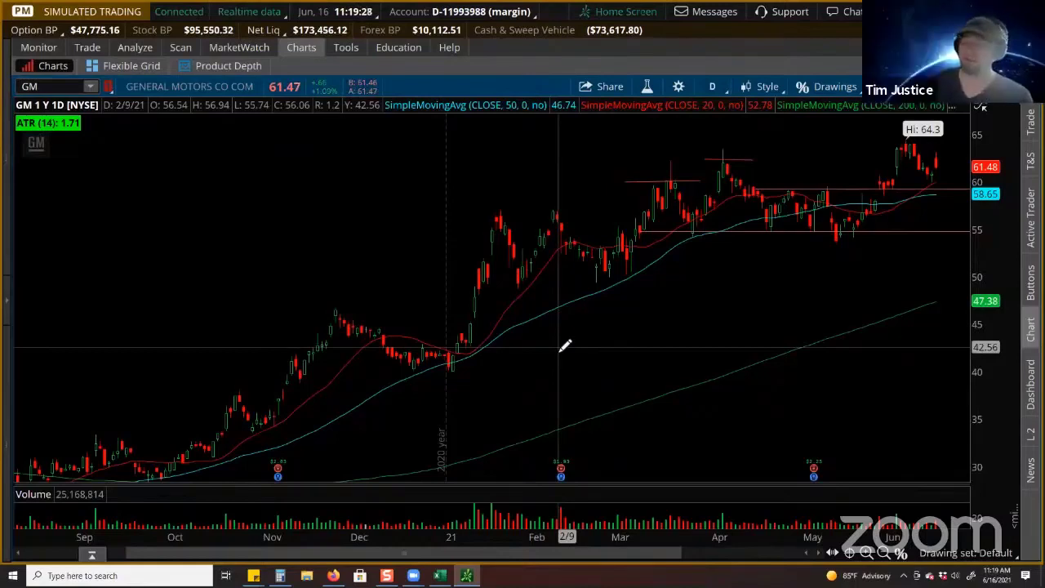
Step: Switch to the Excel workbook showing the Bull Put Spread research table
left_click(52, 86)
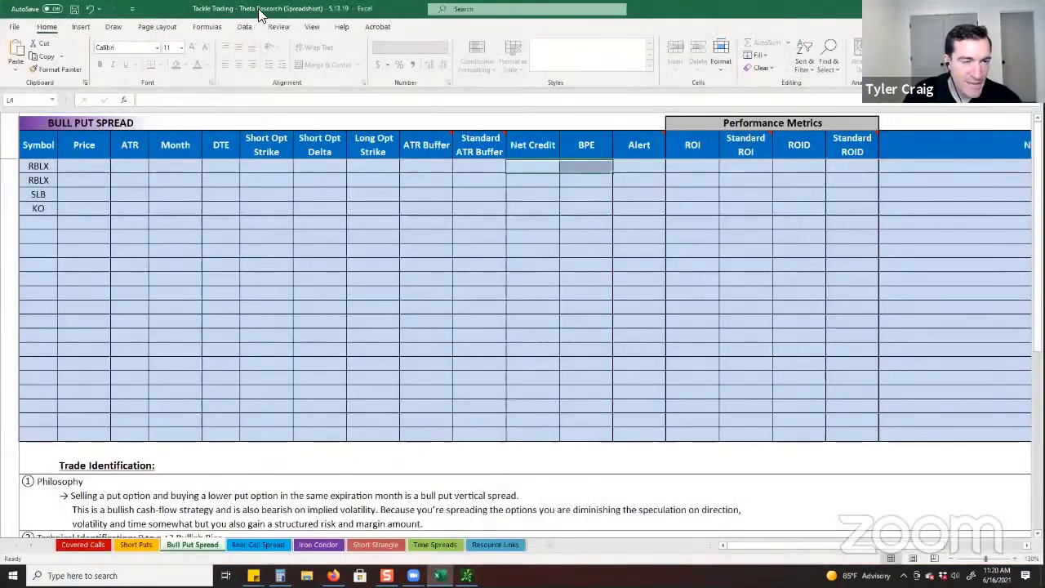
mouse_move(317, 22)
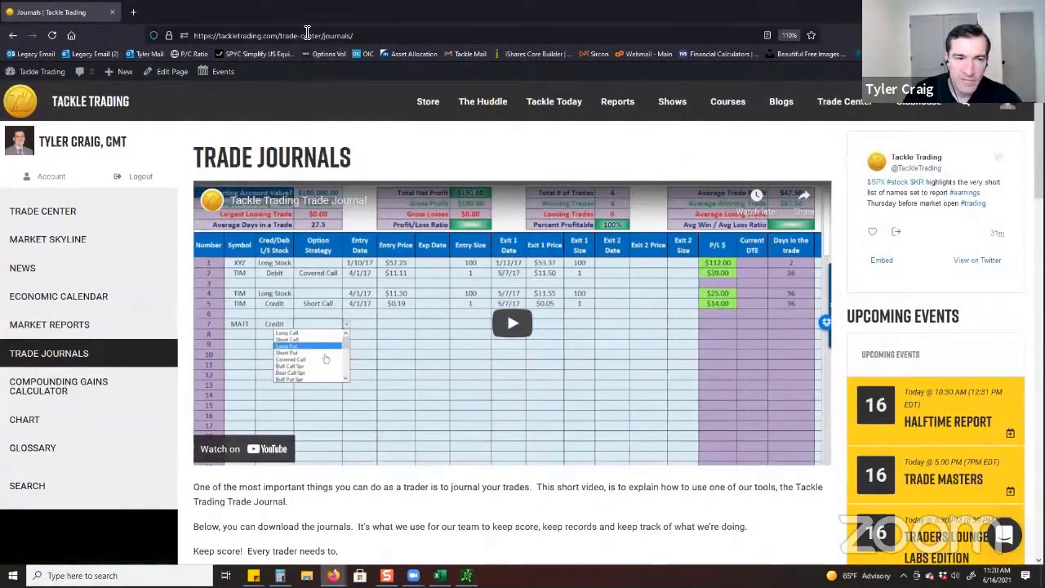
Step: Scroll the Trade Journals page to the Trade Journal instructions below the tutorial video
scroll("down", 3)
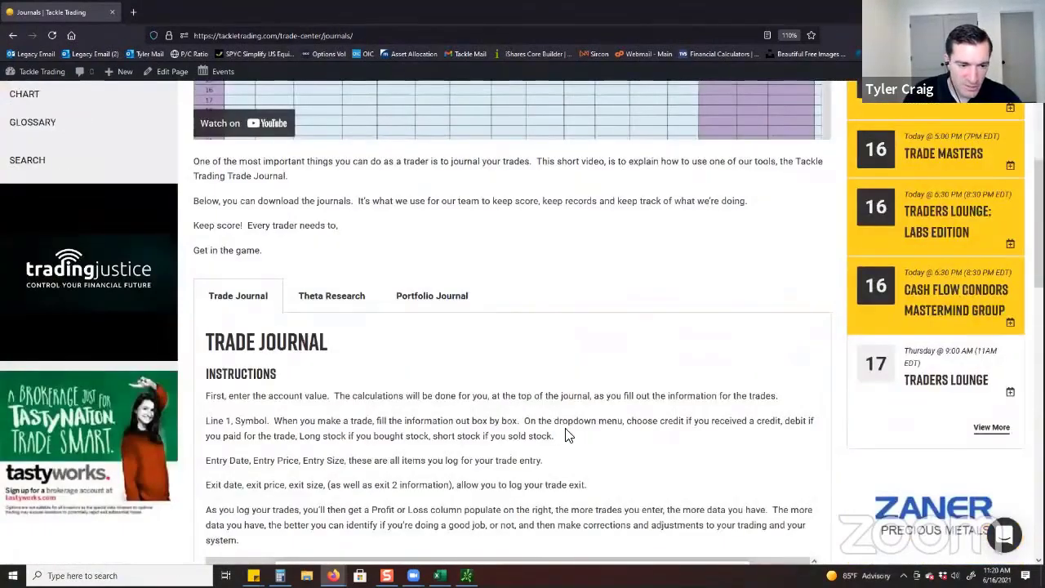
scroll("up", 3)
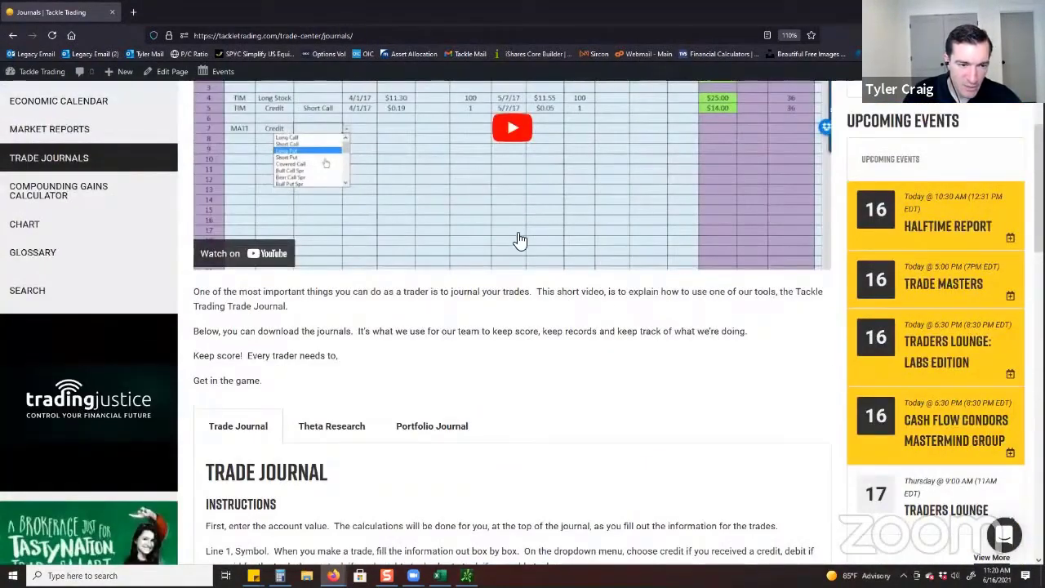
scroll("up", 3)
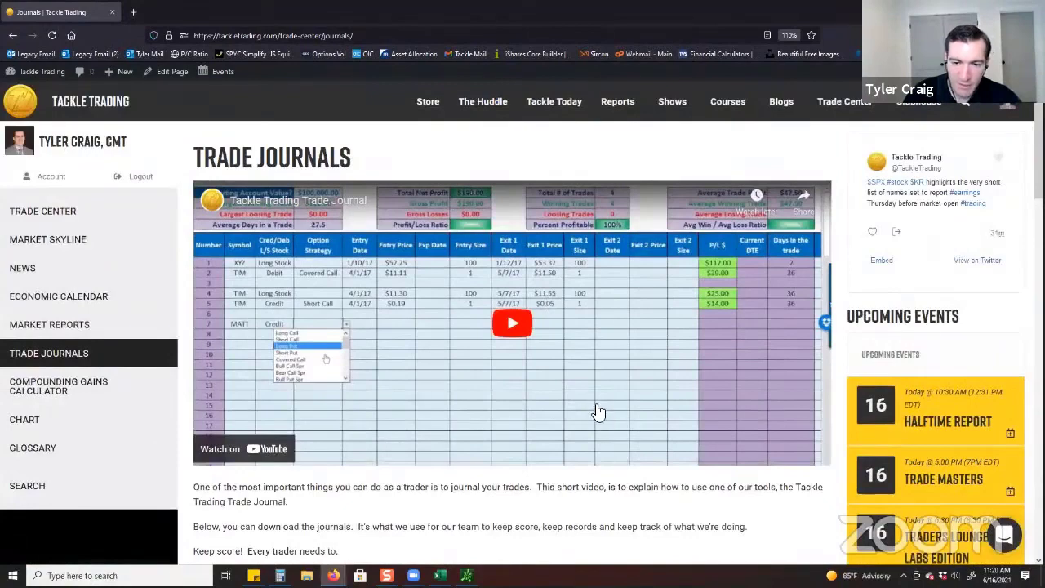
mouse_move(588, 402)
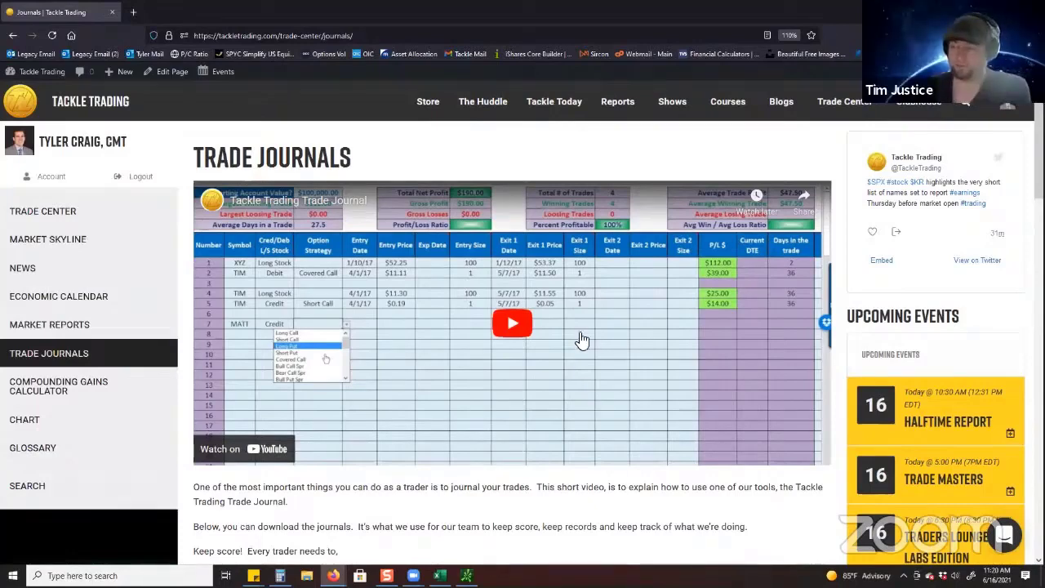
scroll("down", 3)
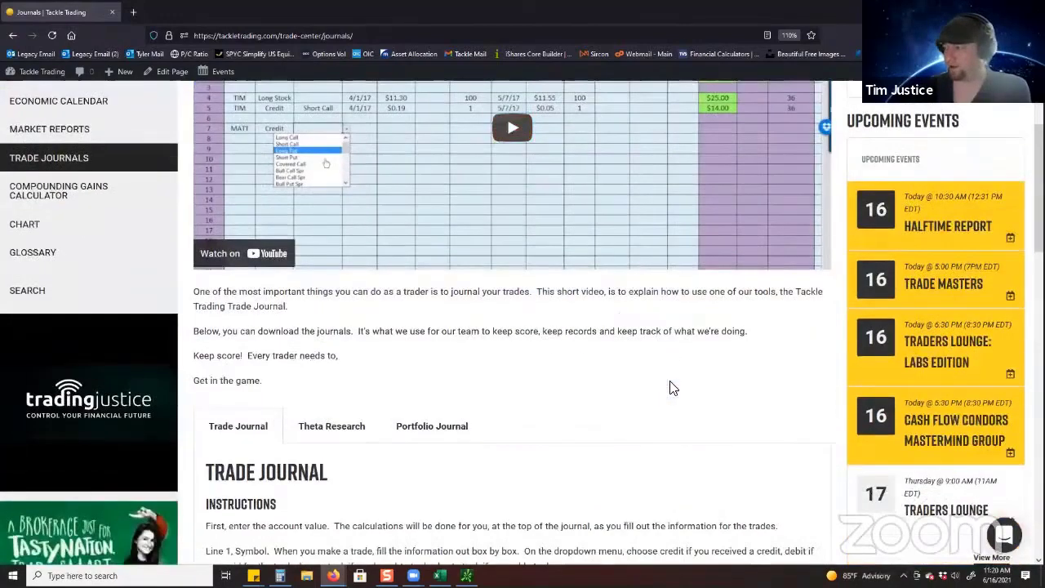
scroll("down", 3)
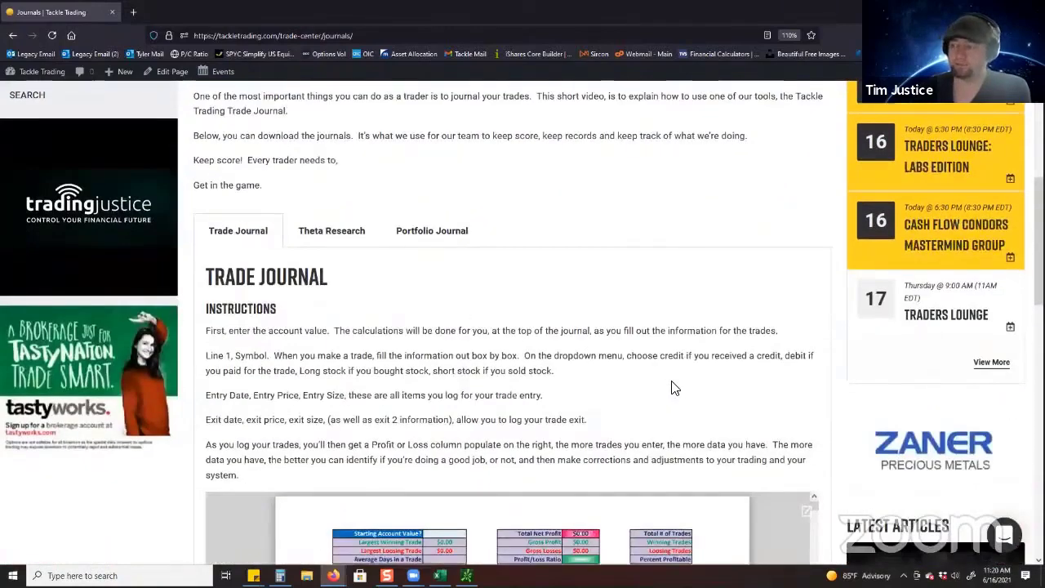
mouse_move(238, 232)
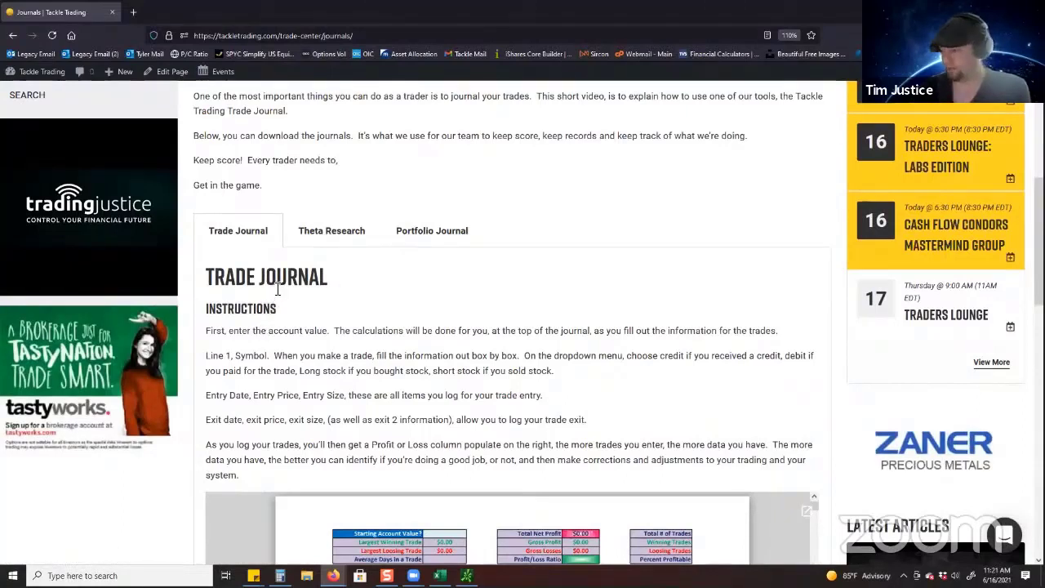
mouse_move(307, 278)
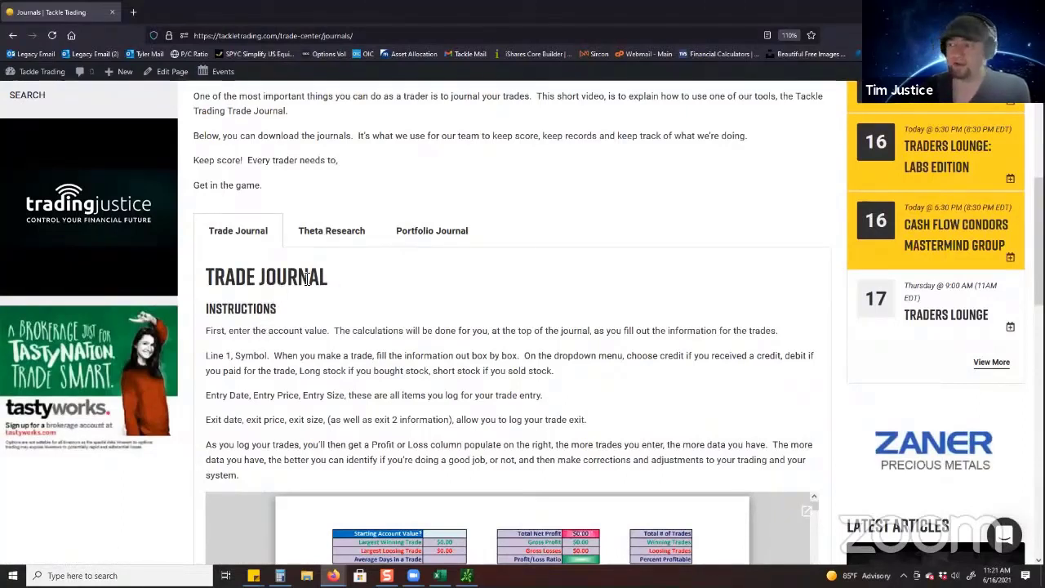
Step: Preview the Theta Research journal spreadsheet and its Download (XLSX) link
left_click(330, 231)
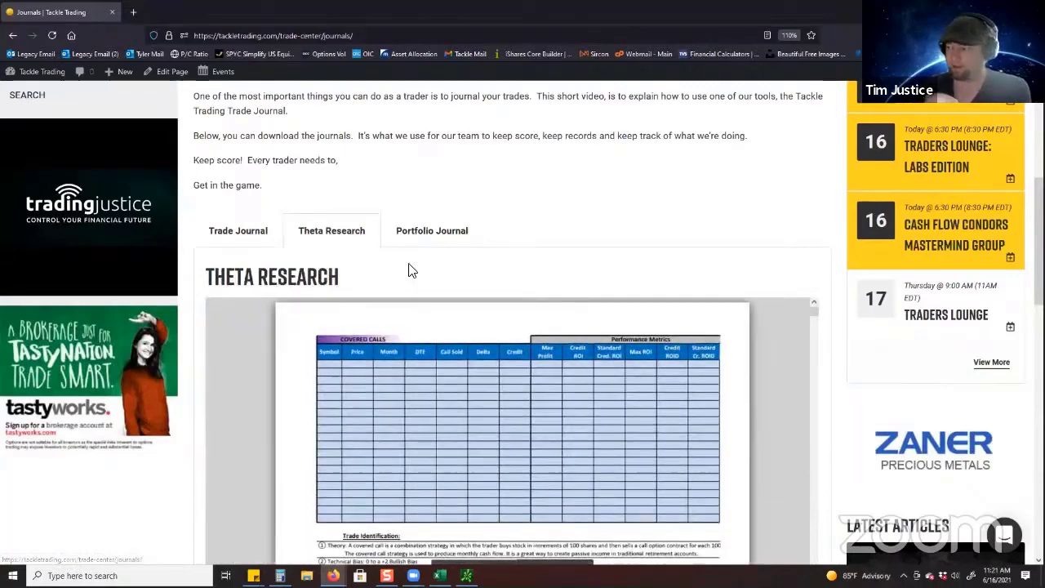
scroll("down", 3)
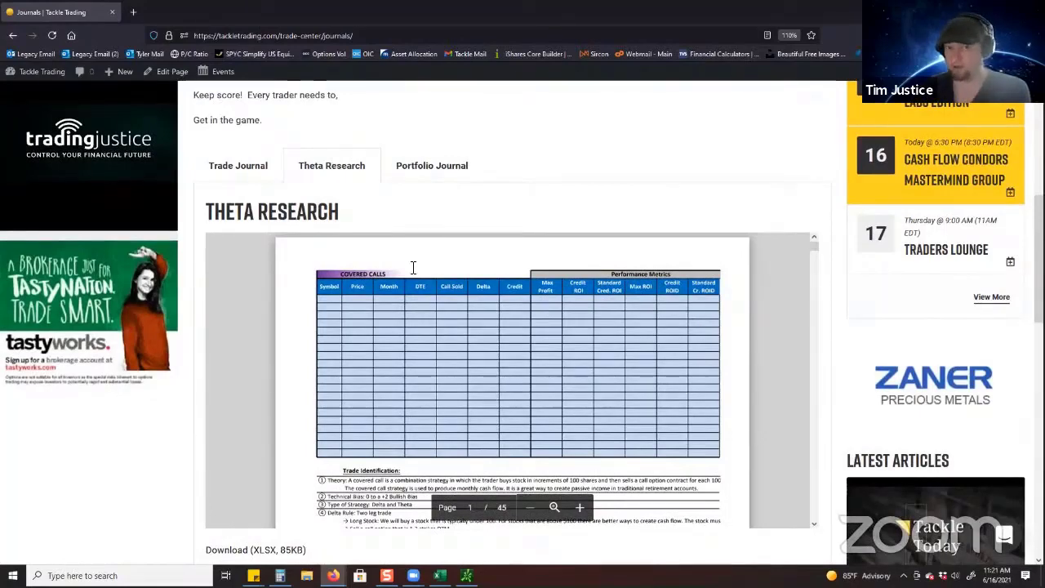
scroll("down", 3)
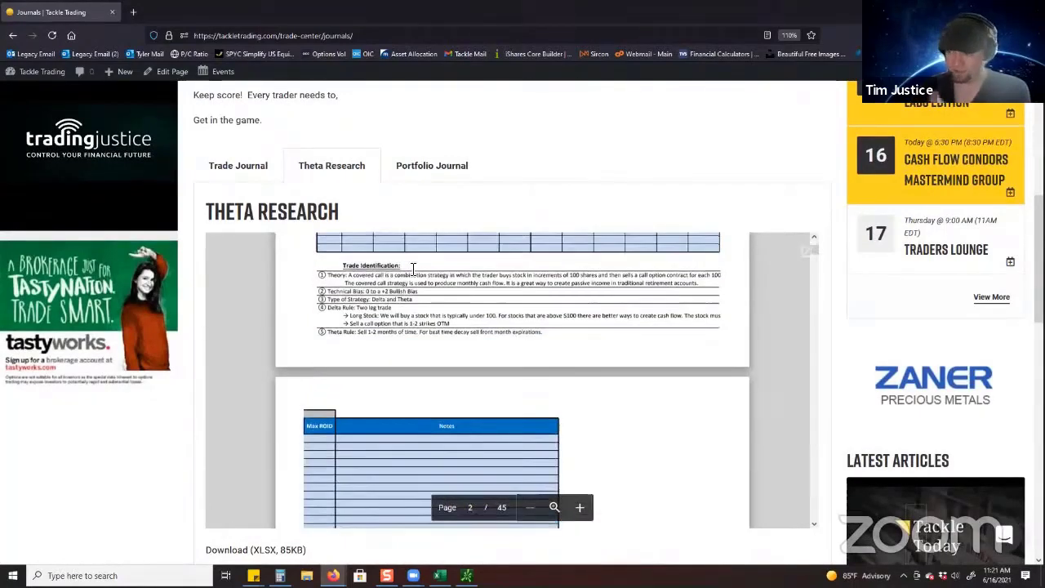
scroll("up", 3)
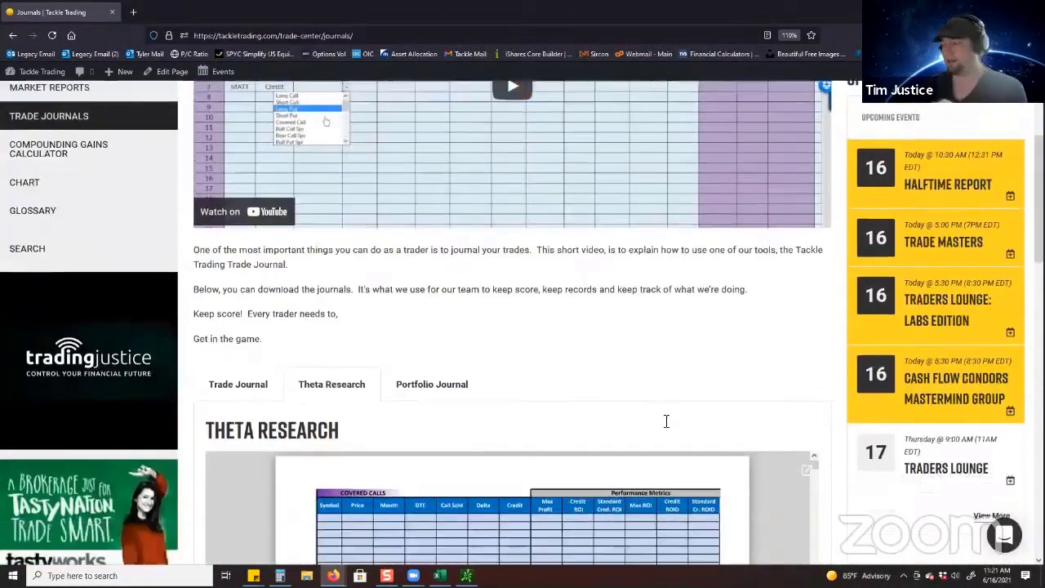
scroll("down", 3)
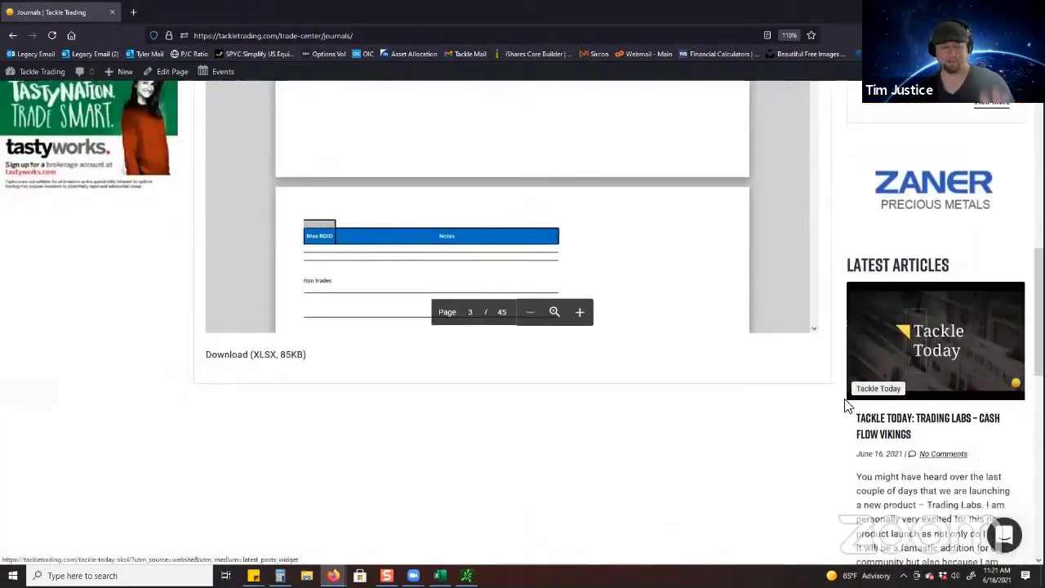
scroll("up", 3)
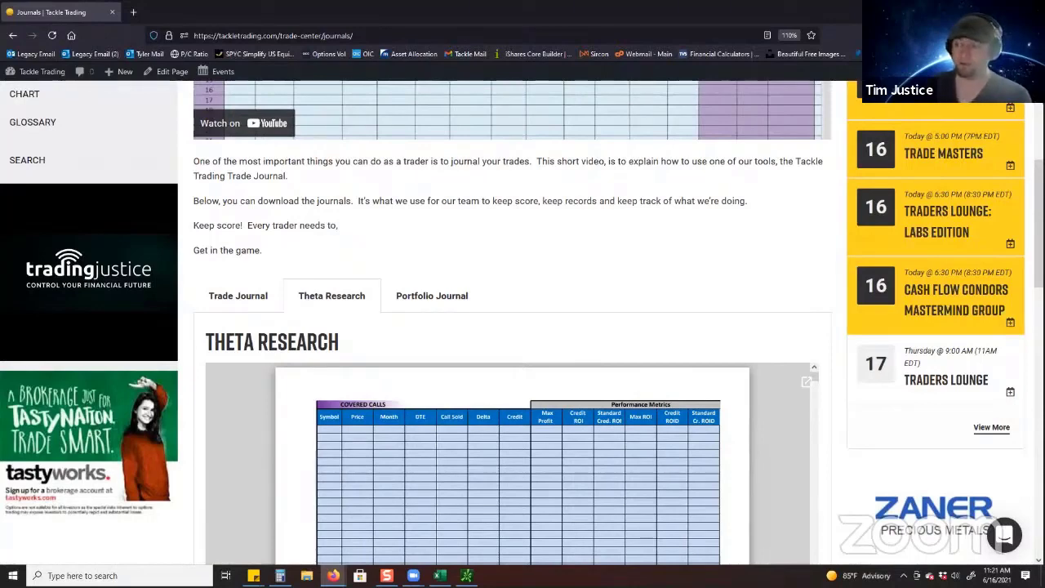
mouse_move(836, 199)
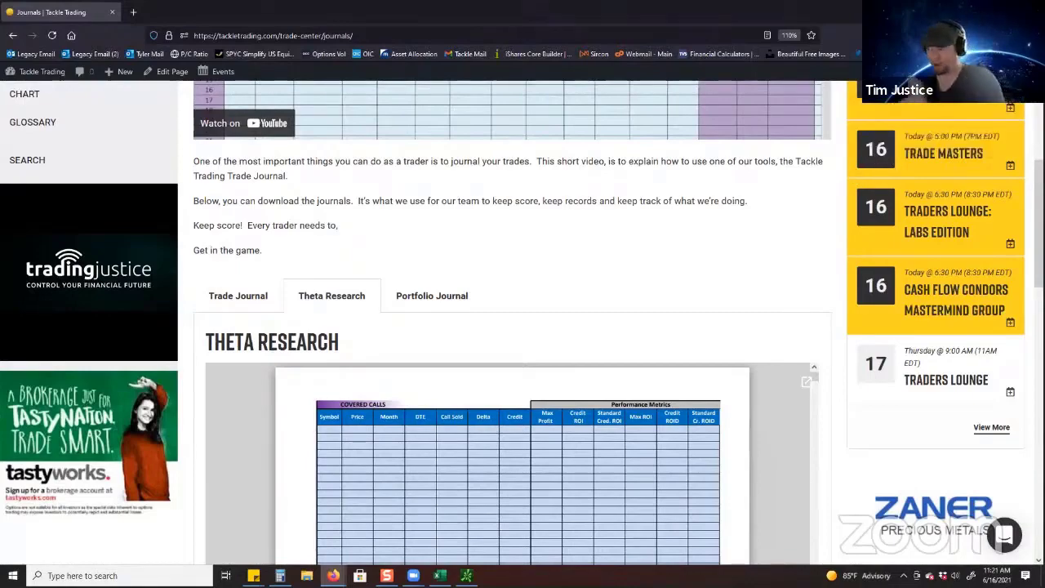
scroll("up", 3)
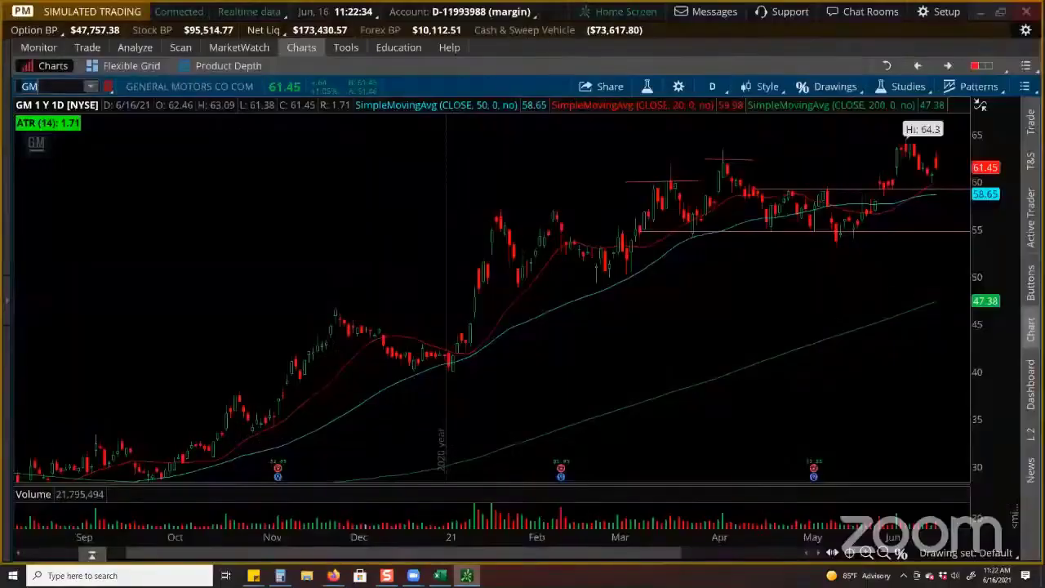
Step: Show the RBLX option chain with the 16 JUL 21 expiration in the Trade tab
left_click(87, 45)
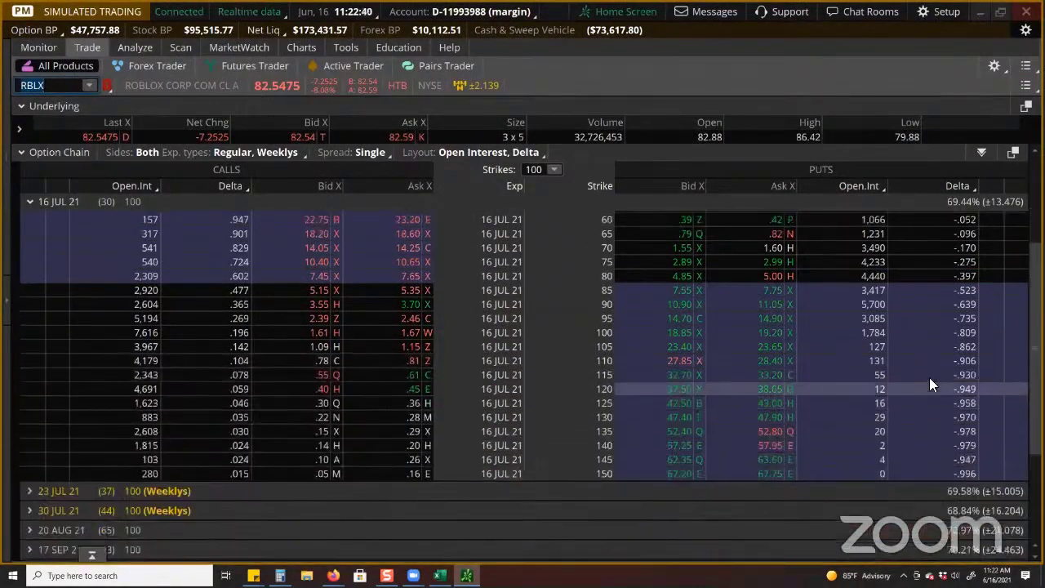
scroll("up", 3)
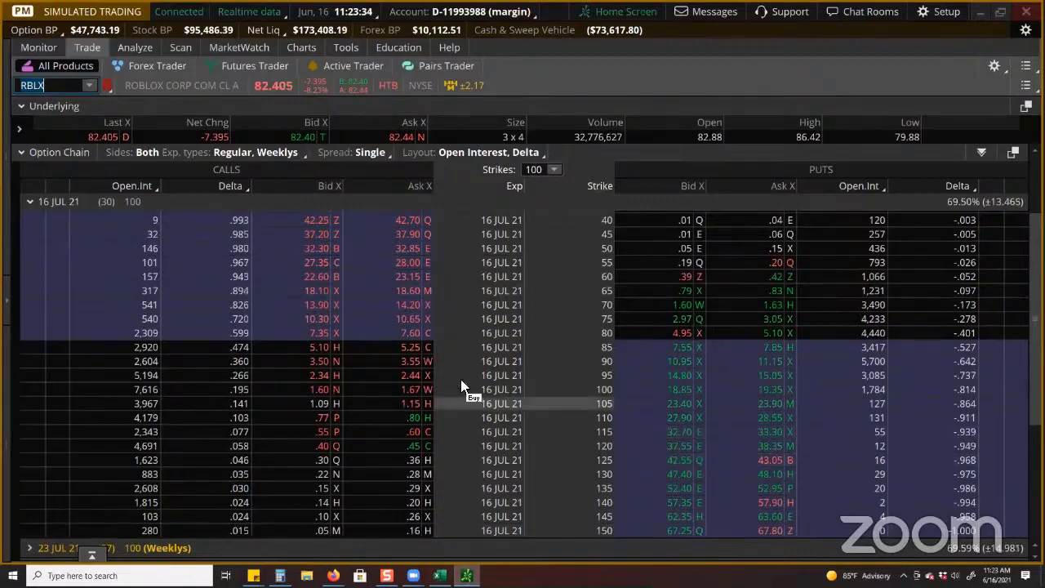
mouse_move(925, 309)
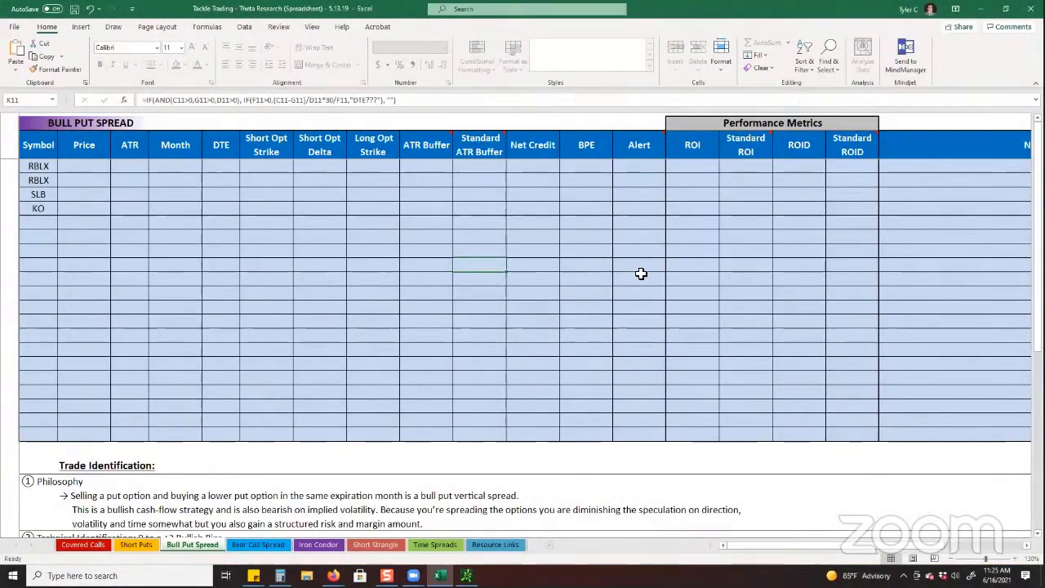
Step: Return to the Excel Bull Put Spread sheet and scroll to its trade identification rules
left_click(265, 242)
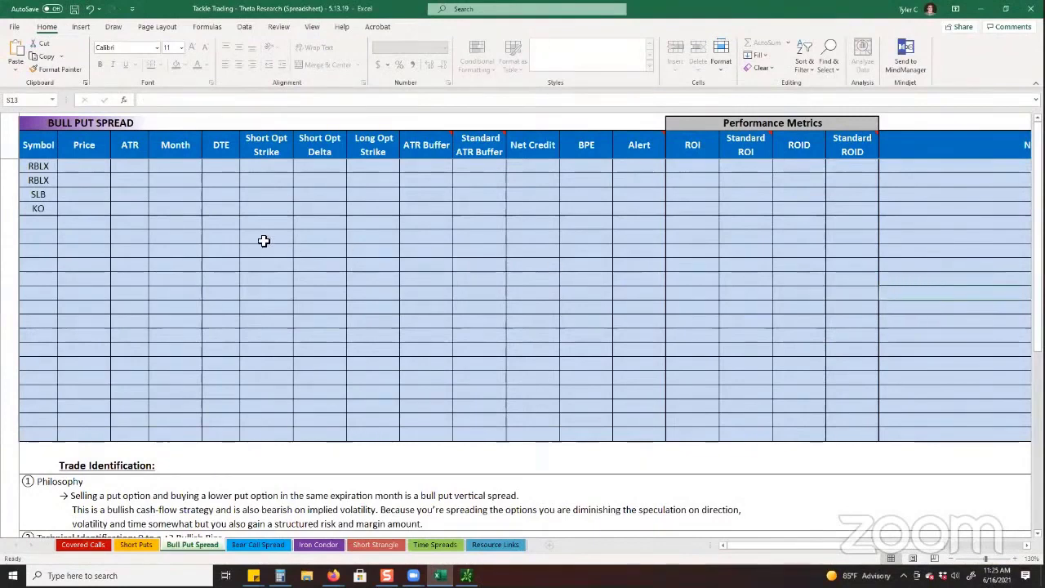
mouse_move(229, 242)
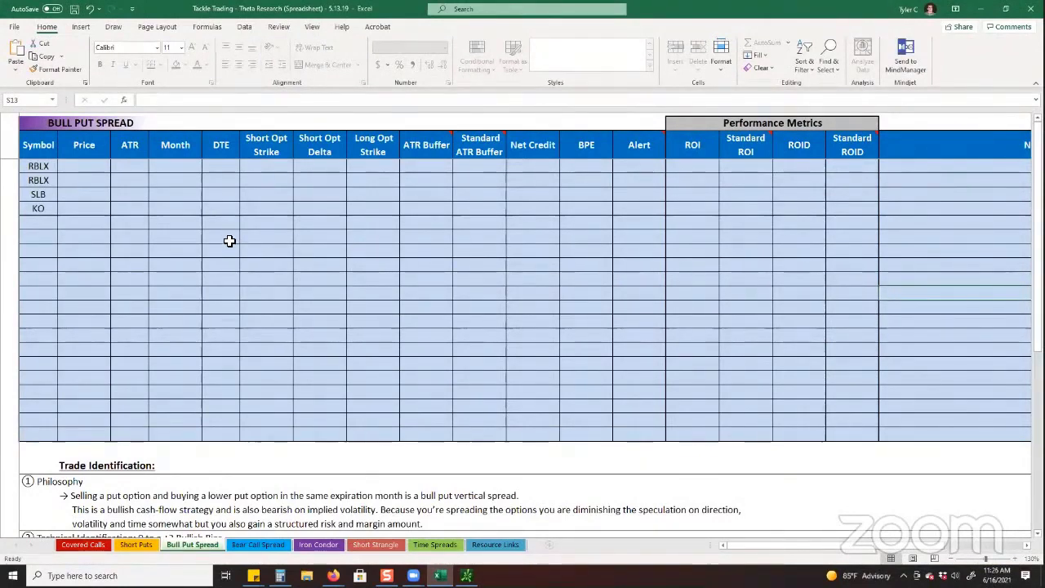
mouse_move(219, 235)
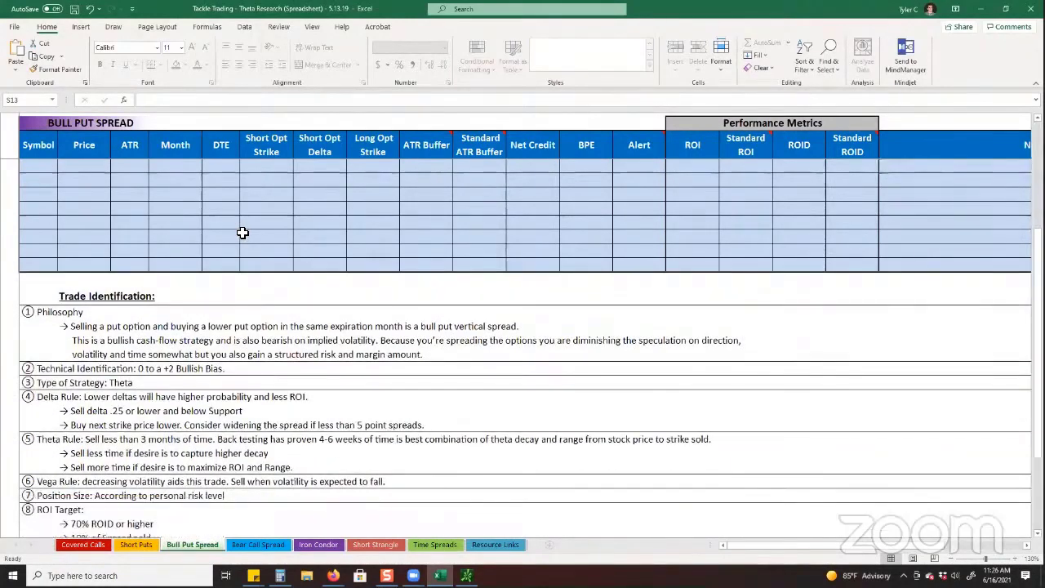
scroll("down", 3)
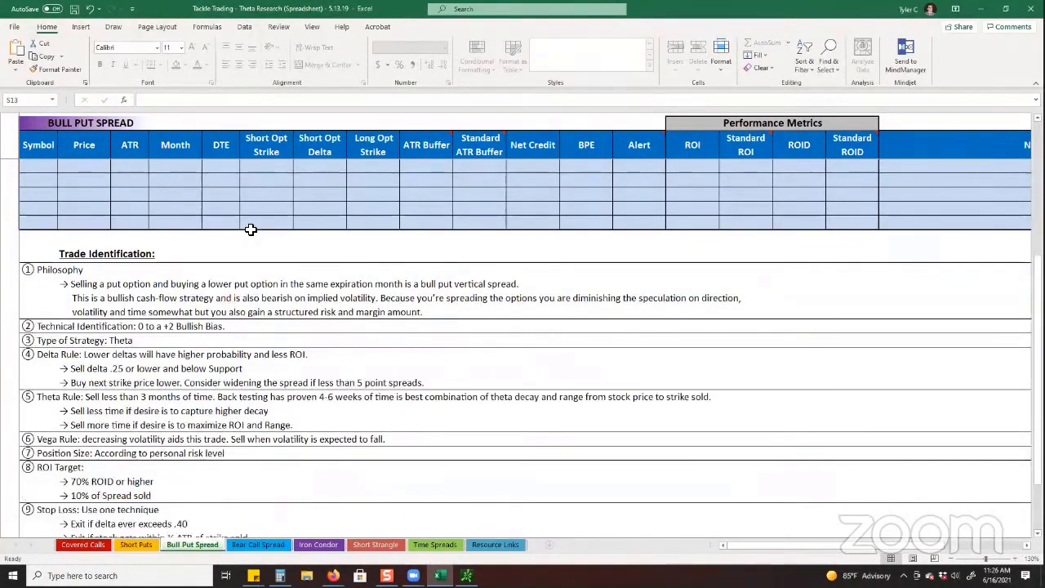
mouse_move(258, 225)
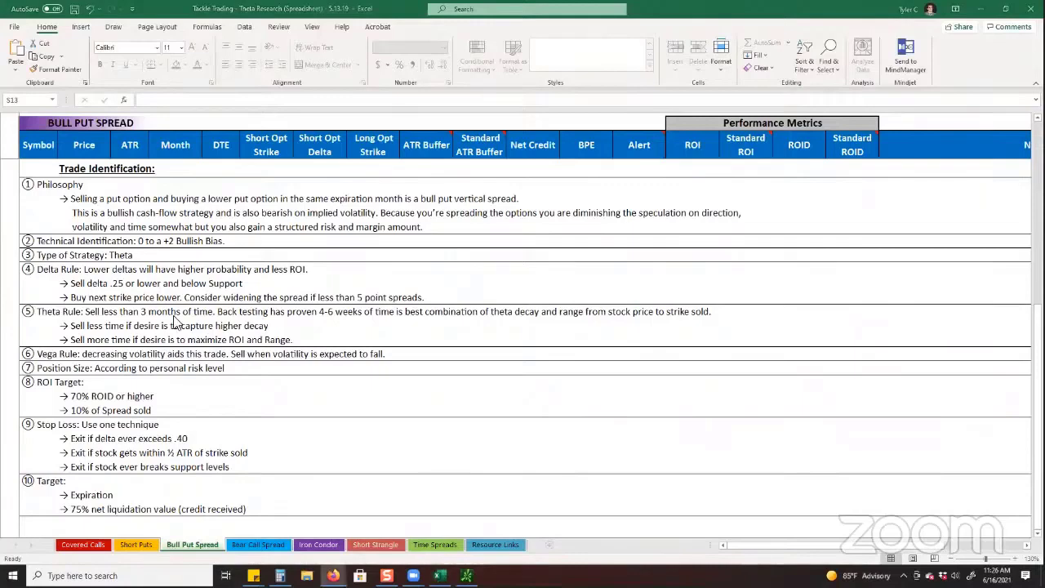
Step: Scroll up to the top of the Bull Put Spread table listing RBLX, SLB and KO
scroll("up", 3)
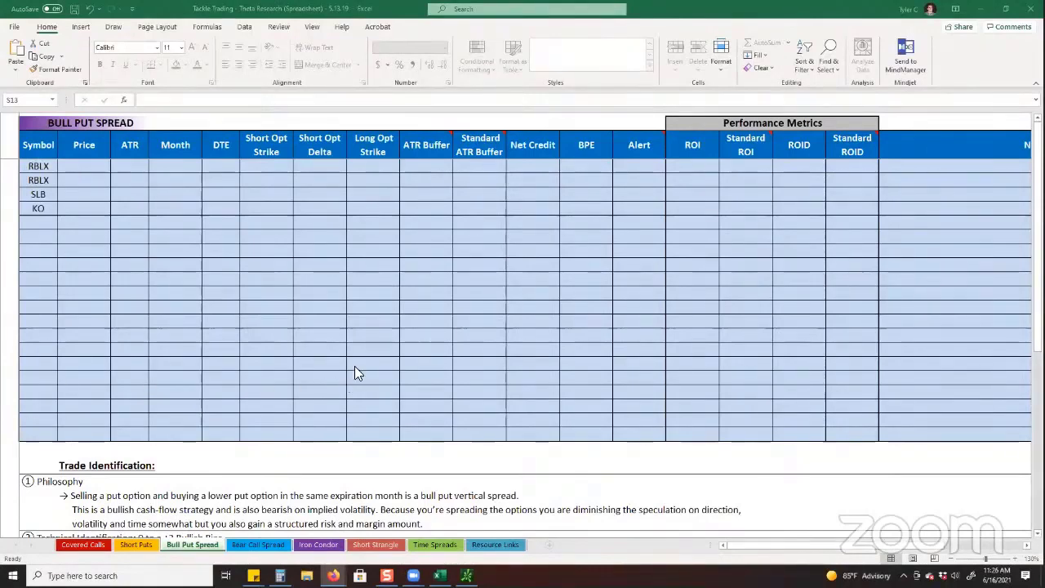
mouse_move(369, 363)
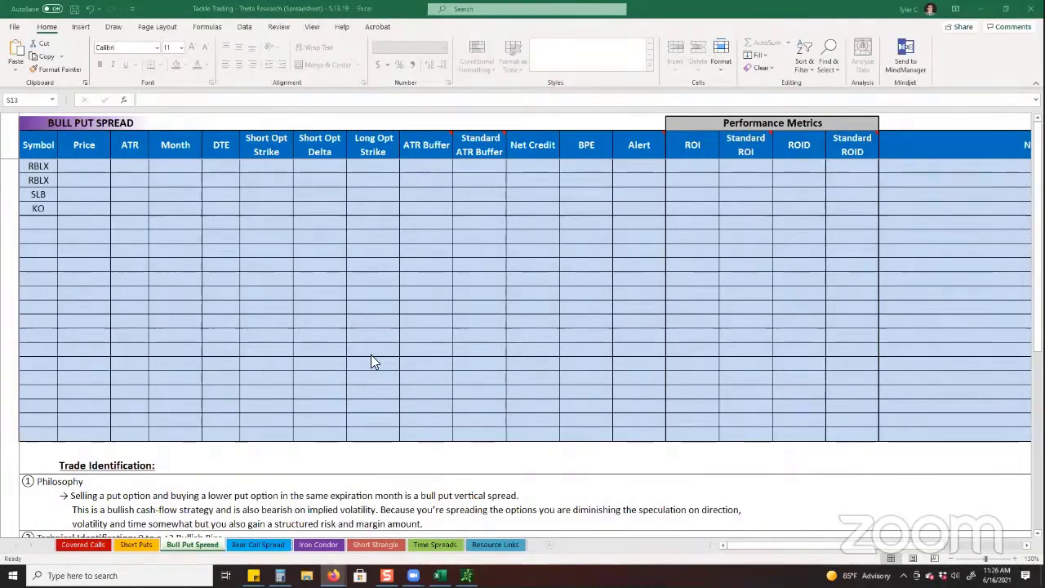
mouse_move(385, 363)
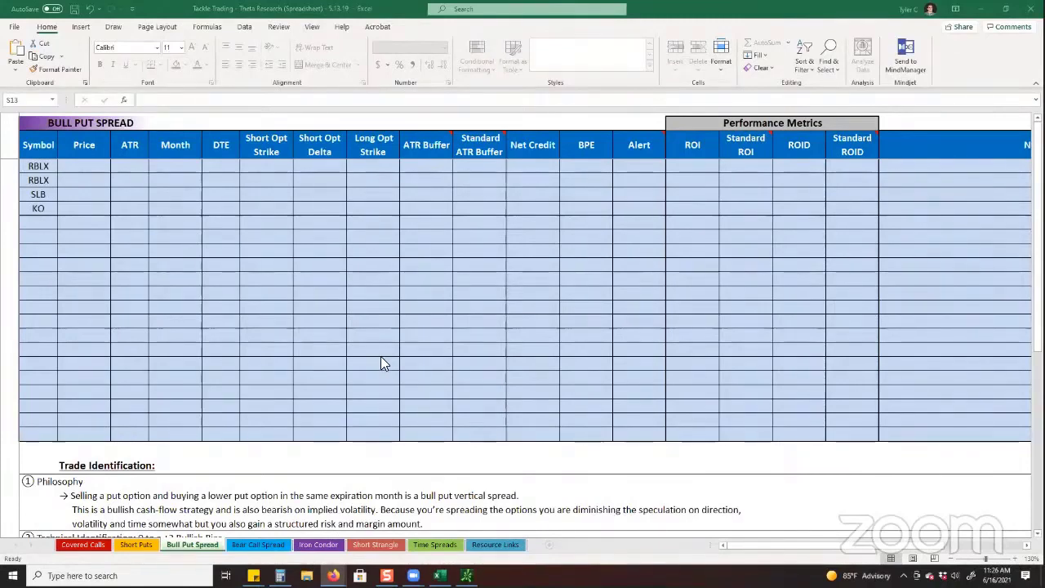
mouse_move(395, 367)
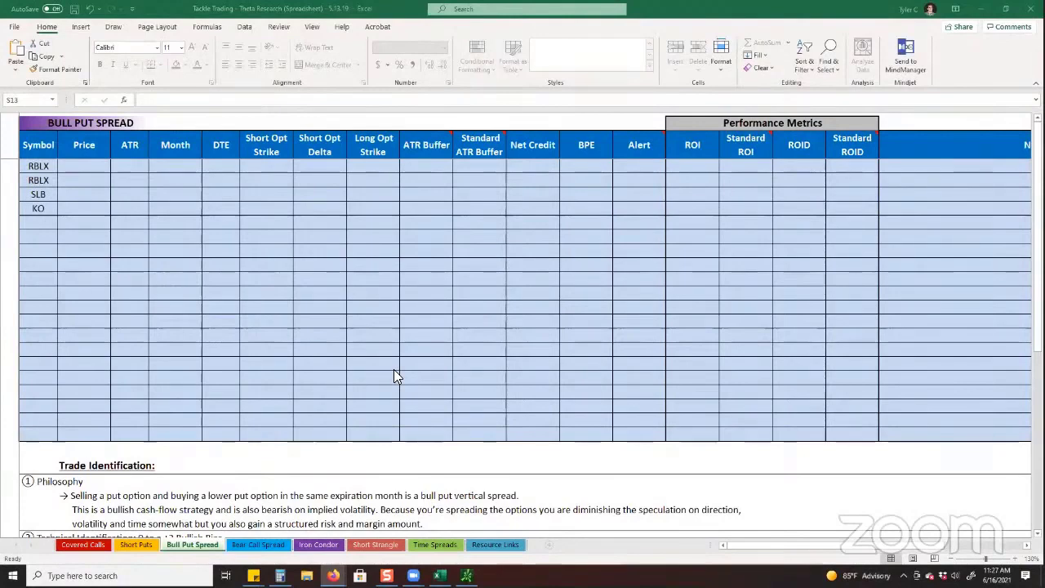
mouse_move(263, 258)
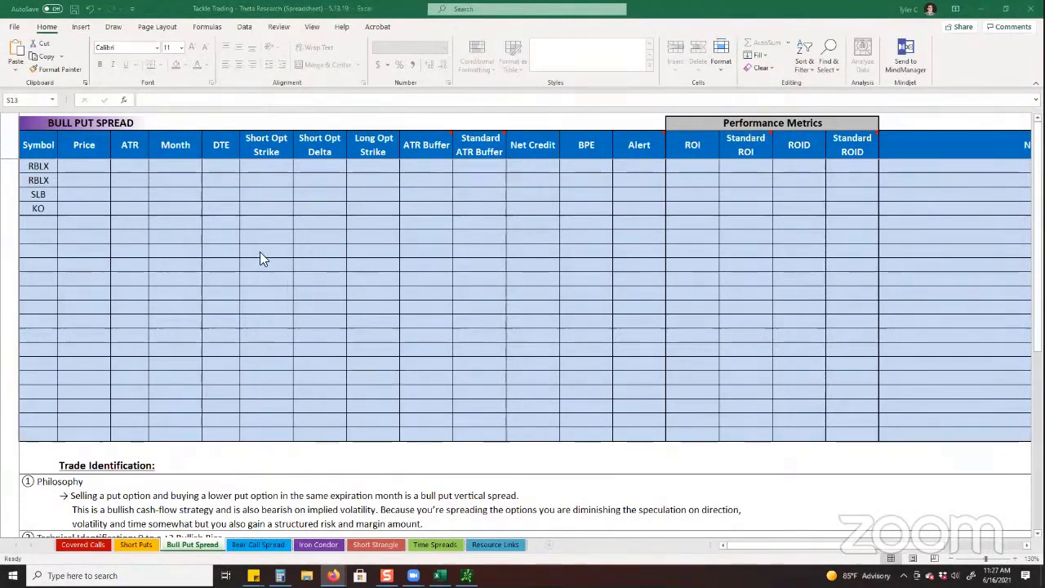
mouse_move(271, 238)
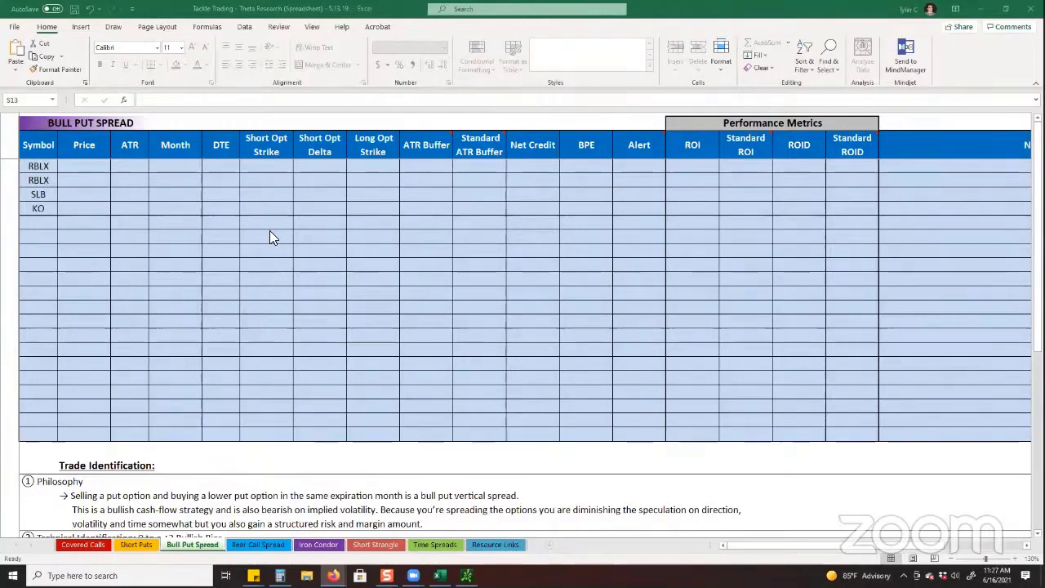
mouse_move(232, 176)
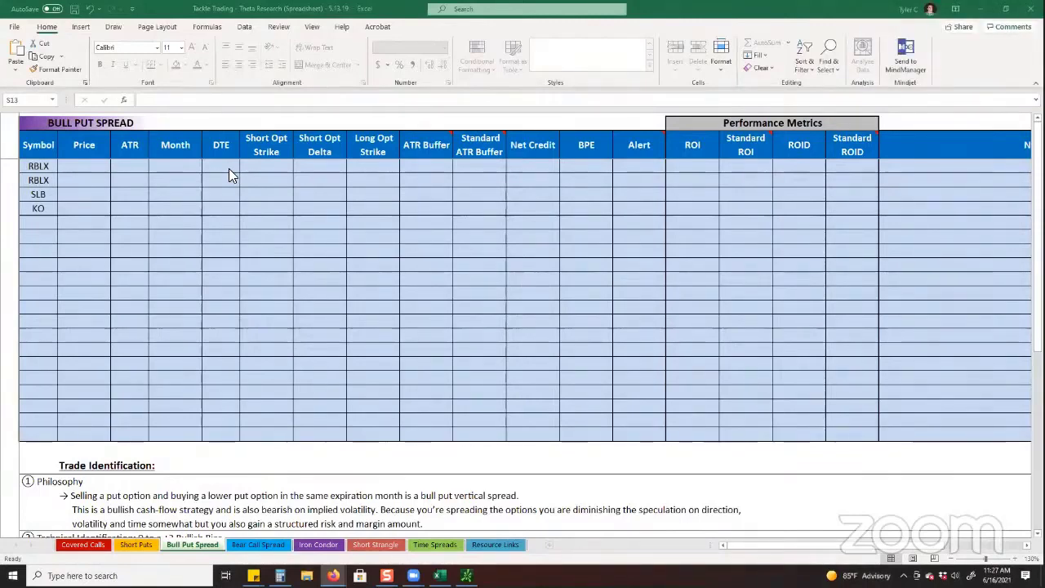
mouse_move(258, 183)
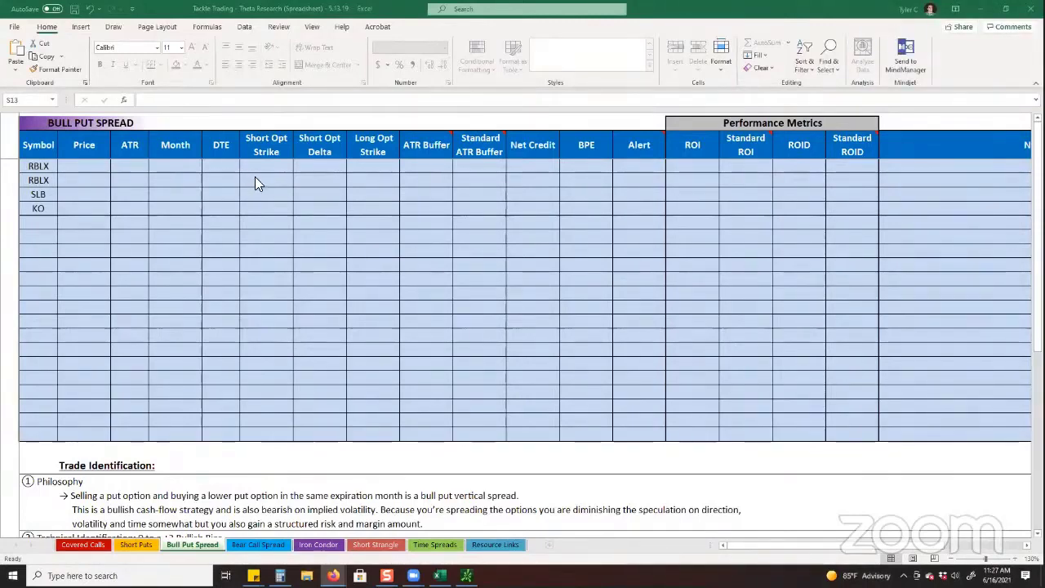
mouse_move(298, 183)
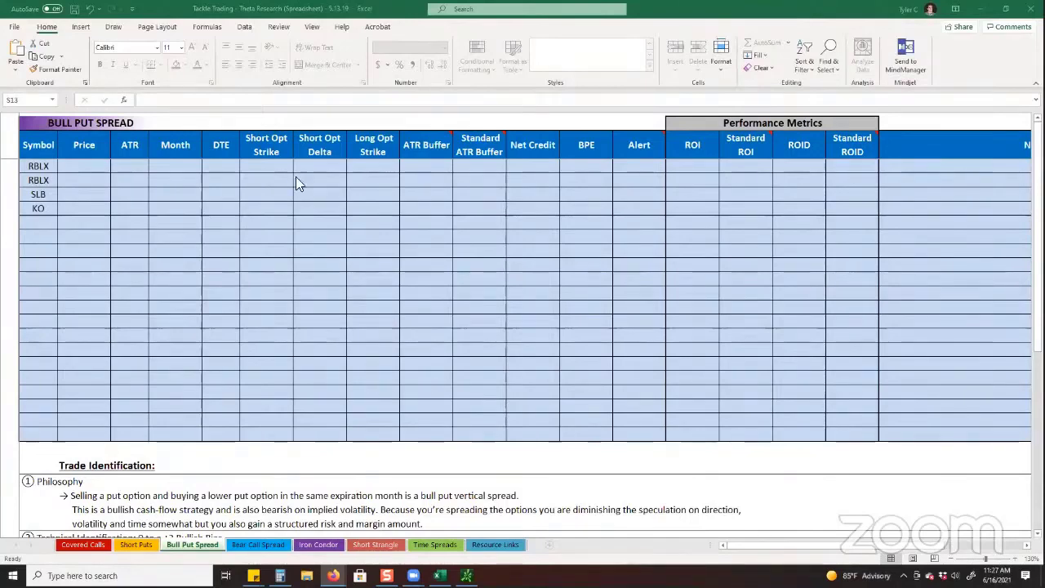
mouse_move(320, 175)
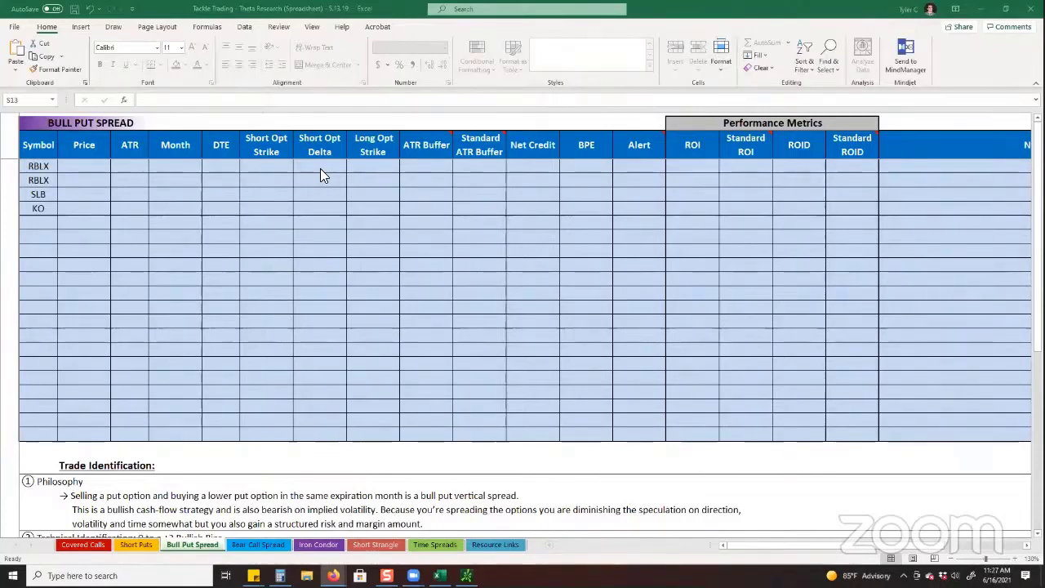
mouse_move(431, 180)
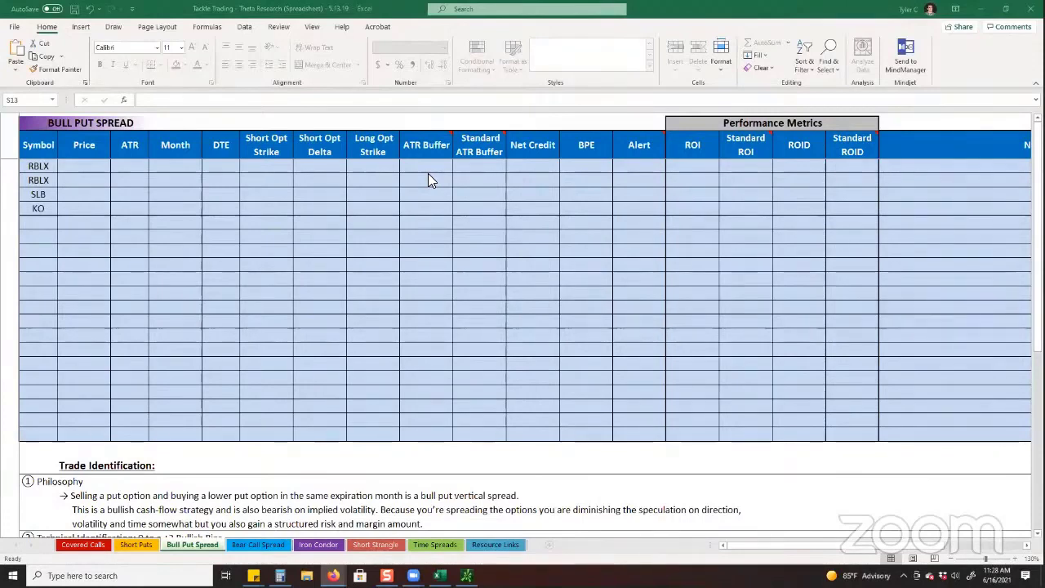
mouse_move(432, 148)
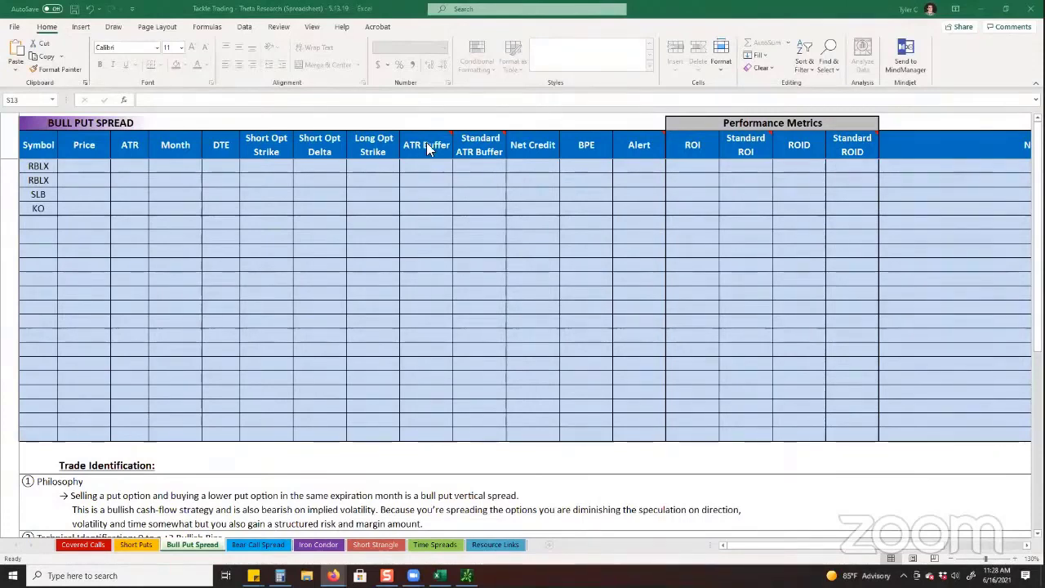
mouse_move(425, 144)
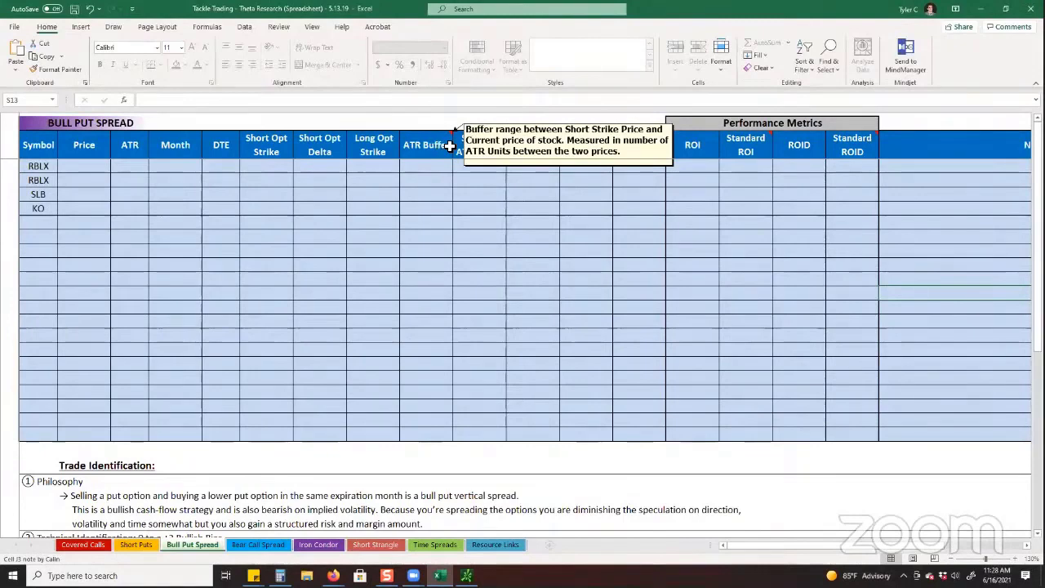
mouse_move(480, 144)
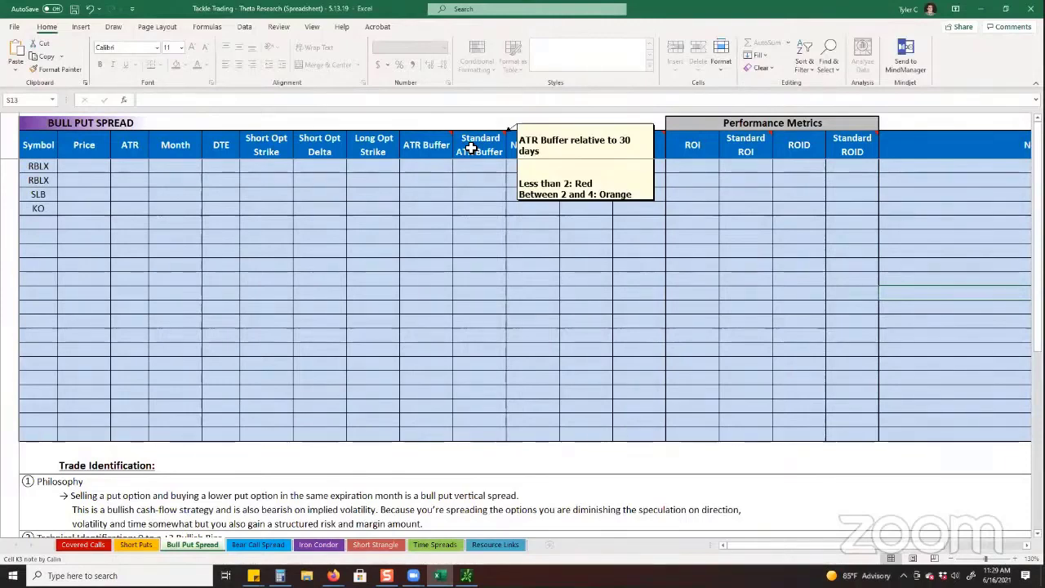
mouse_move(607, 241)
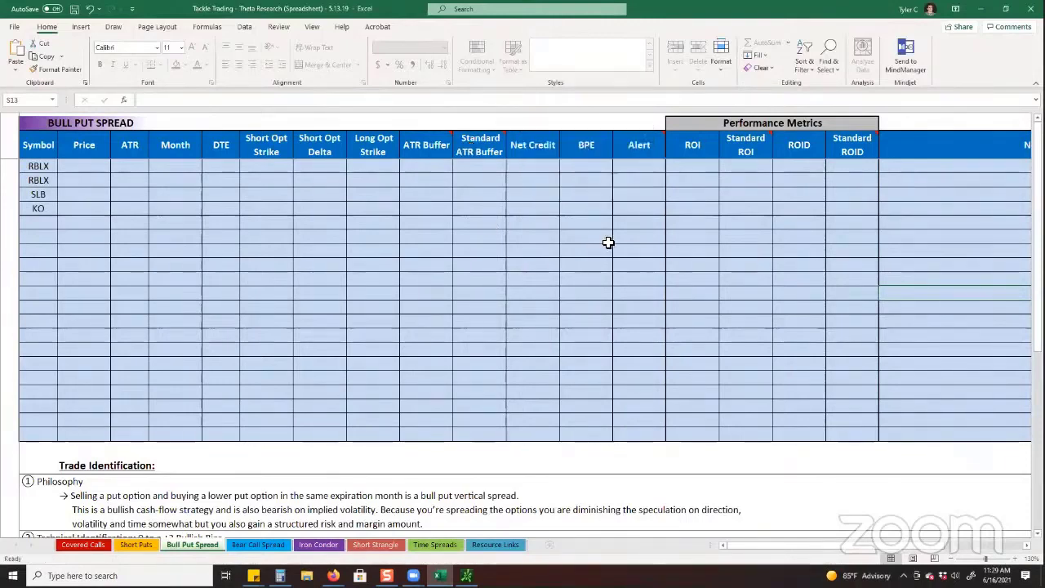
mouse_move(552, 168)
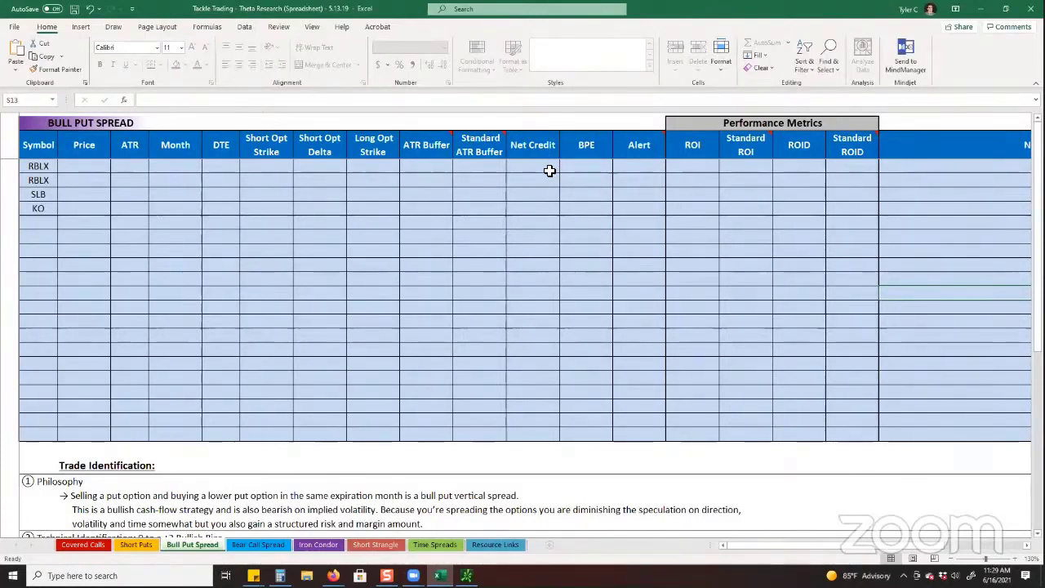
mouse_move(581, 165)
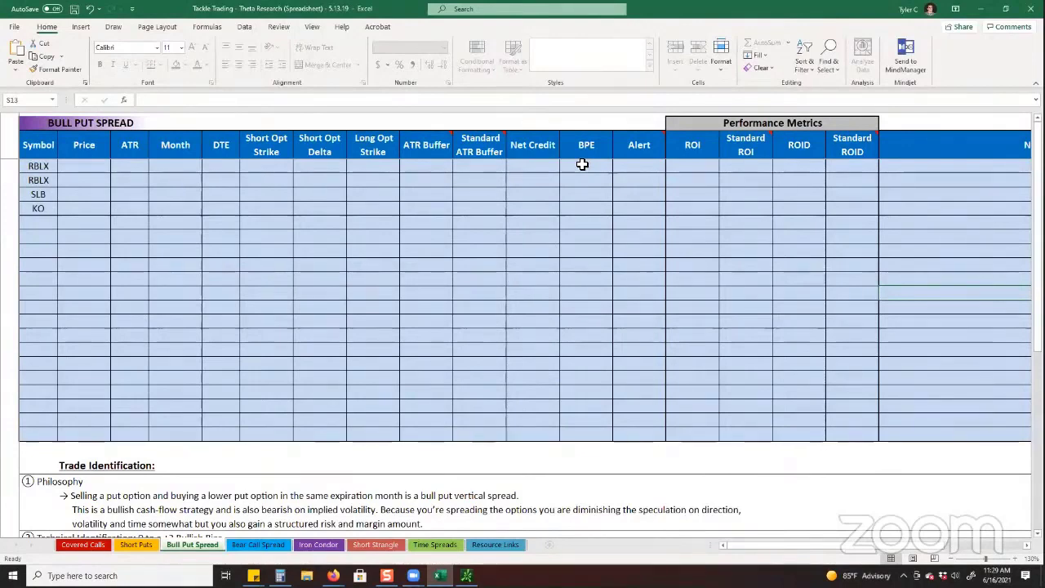
mouse_move(604, 174)
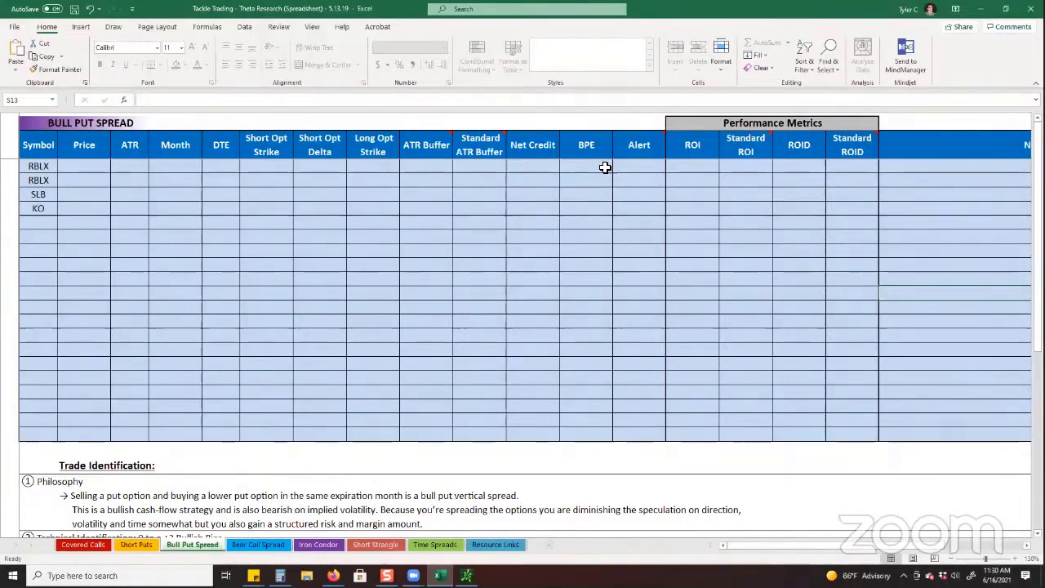
mouse_move(405, 167)
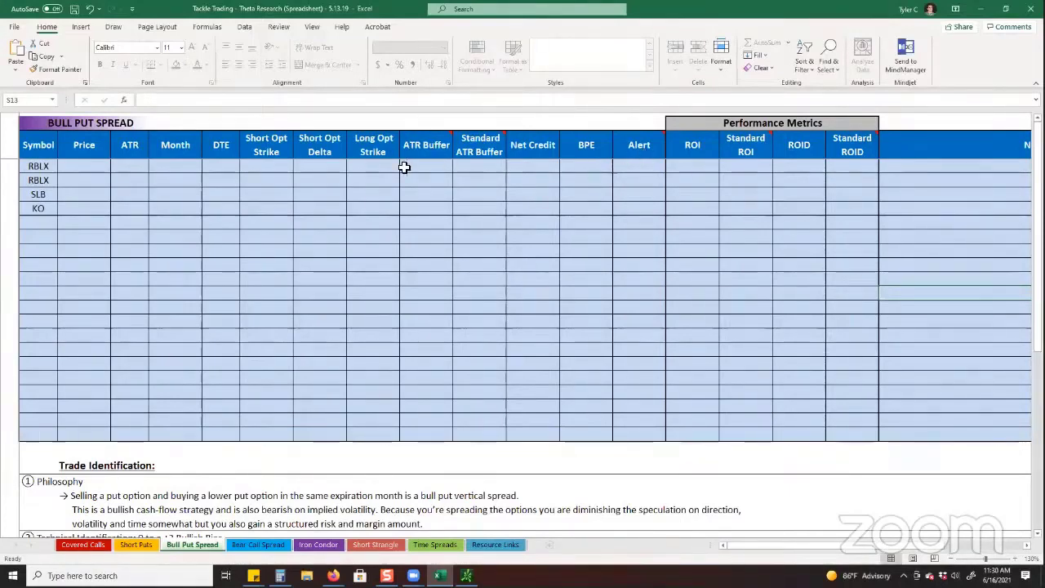
mouse_move(657, 144)
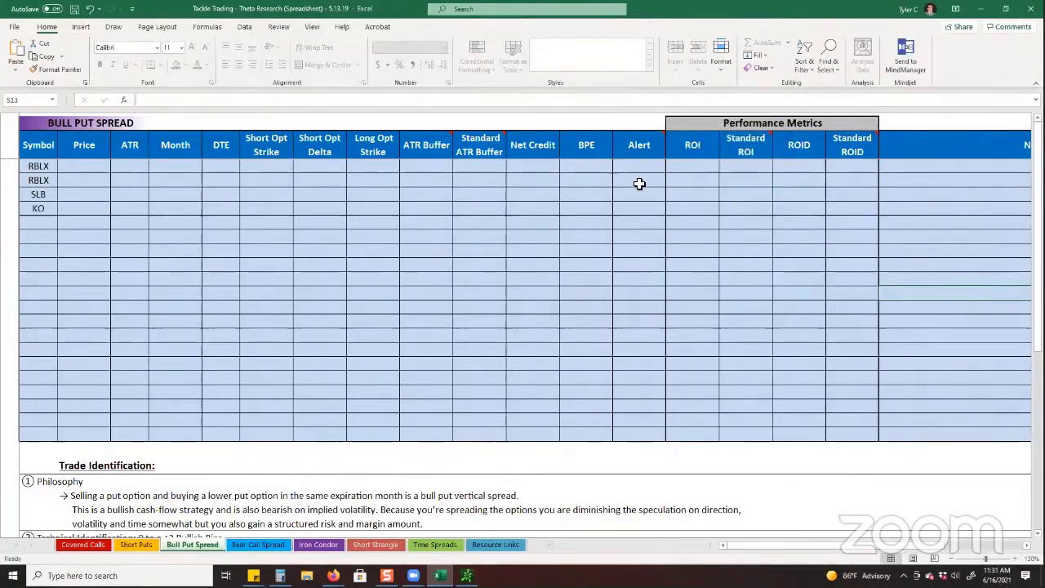
mouse_move(584, 173)
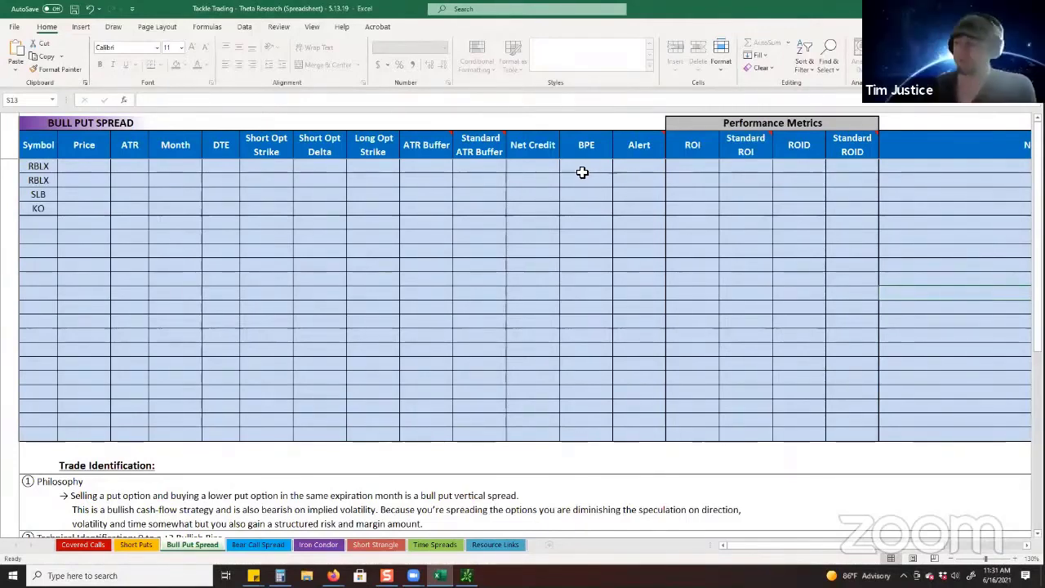
mouse_move(376, 353)
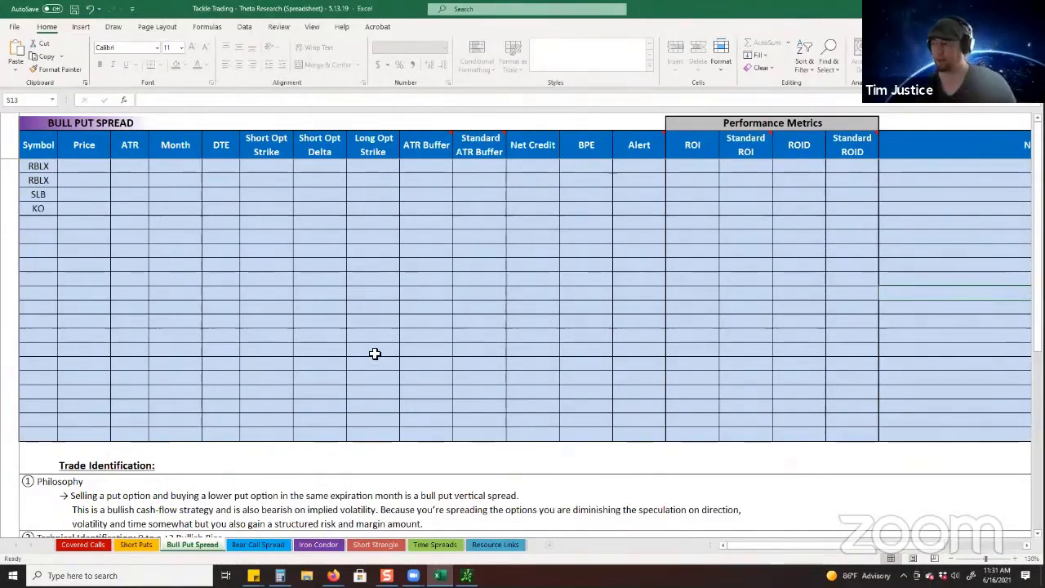
mouse_move(366, 416)
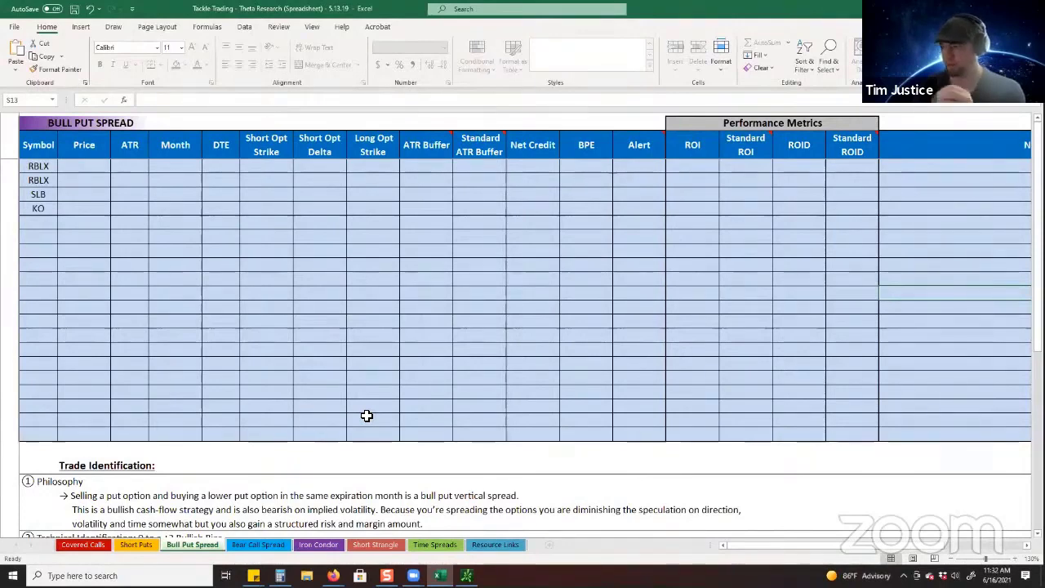
mouse_move(340, 375)
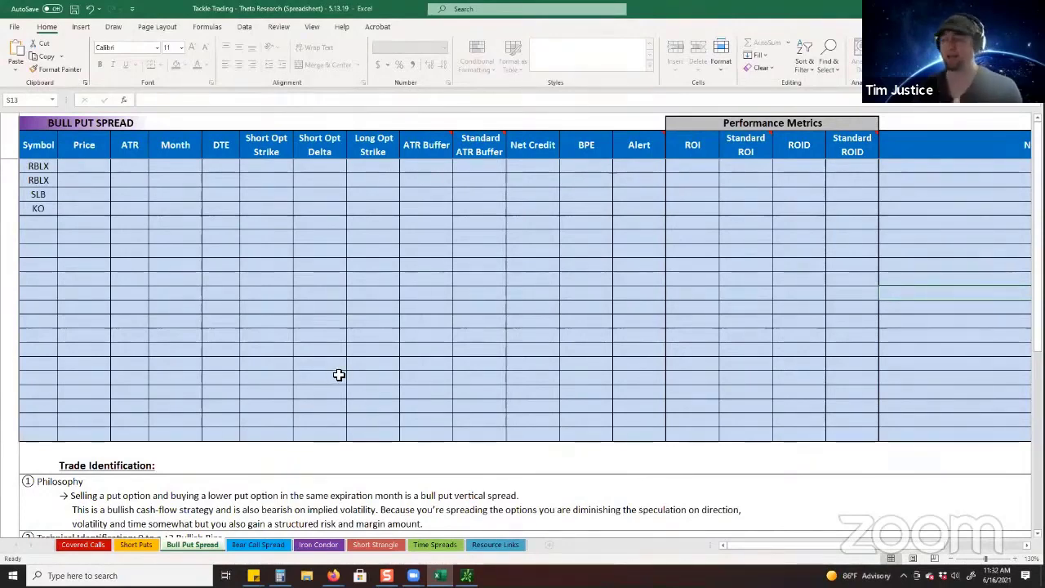
mouse_move(372, 382)
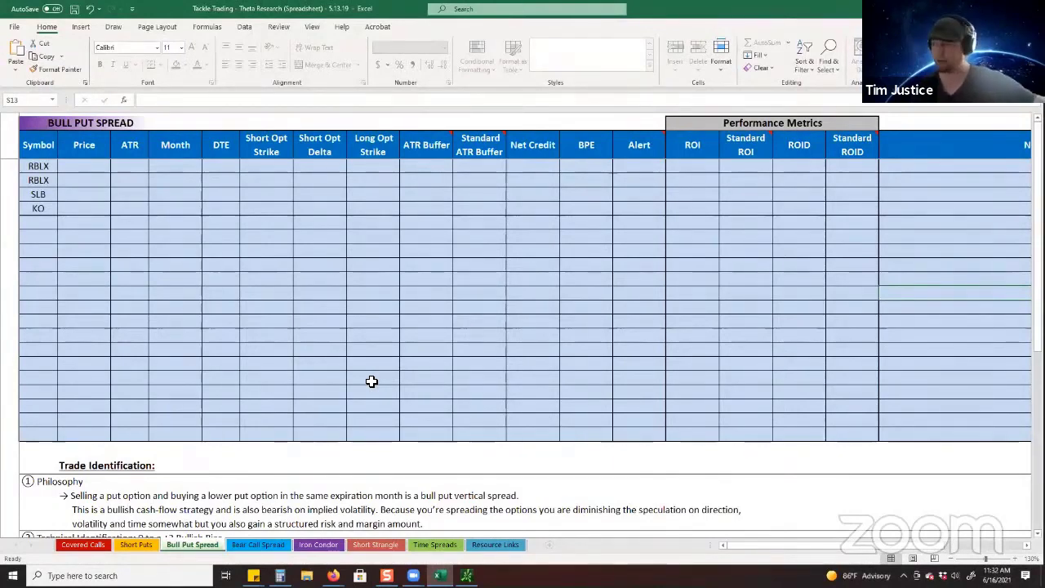
mouse_move(170, 245)
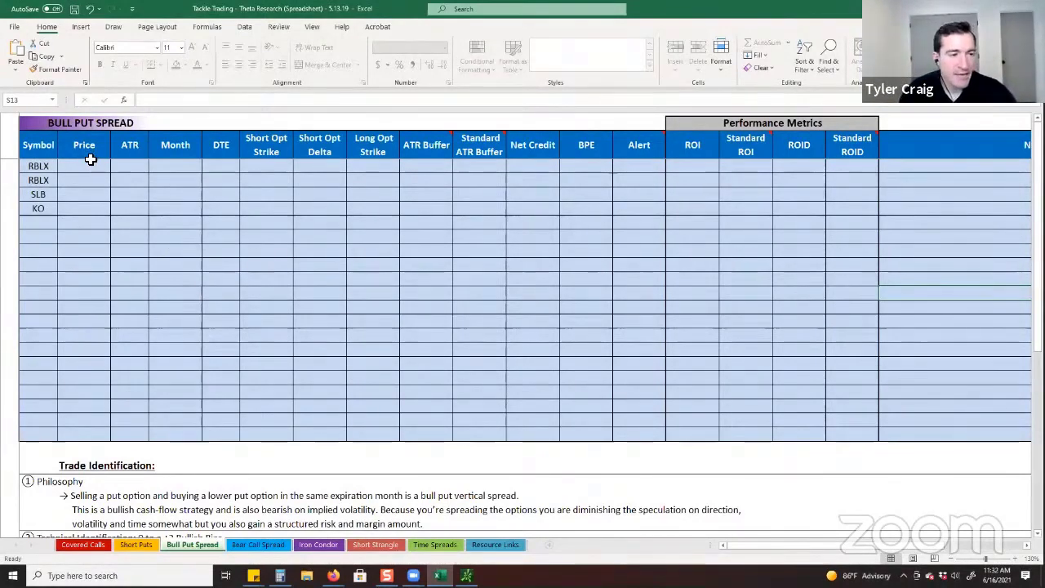
mouse_move(251, 190)
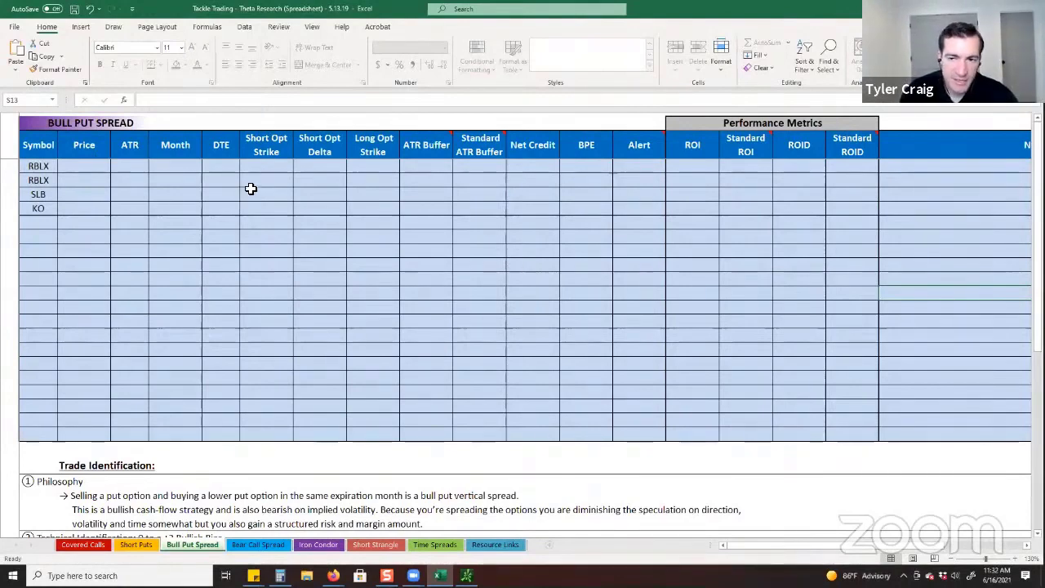
mouse_move(55, 189)
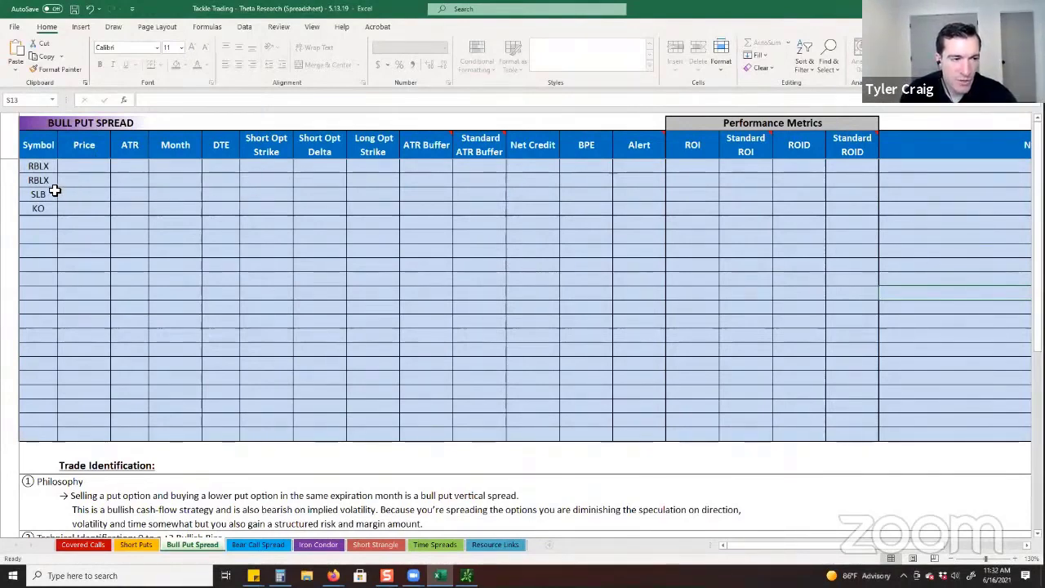
left_click(39, 167)
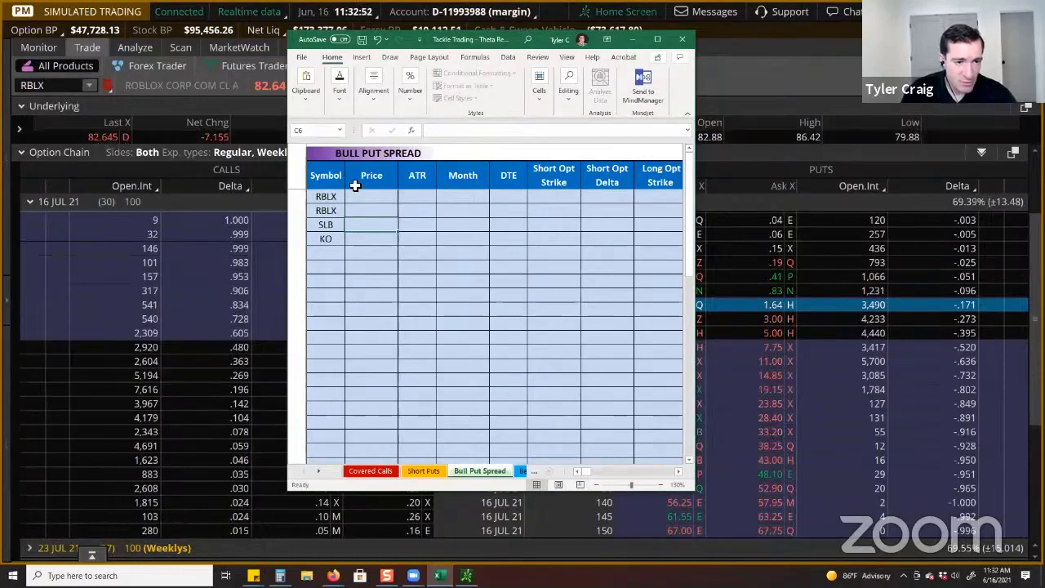
Step: Enter RBLX's price of $82.65 in the first row's Price cell
type("82.6")
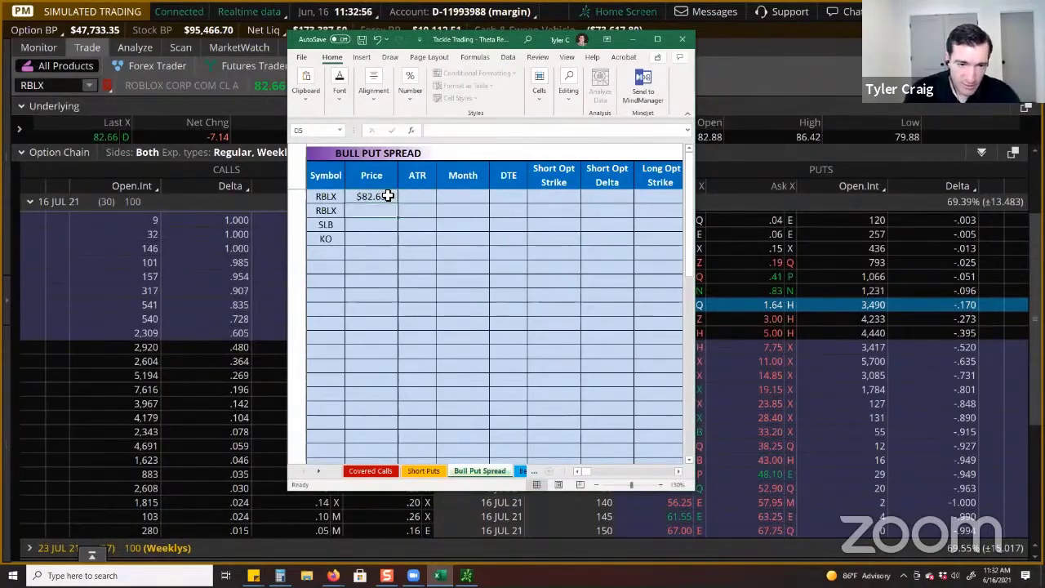
type("82.65")
left_click(416, 196)
type("$6.34")
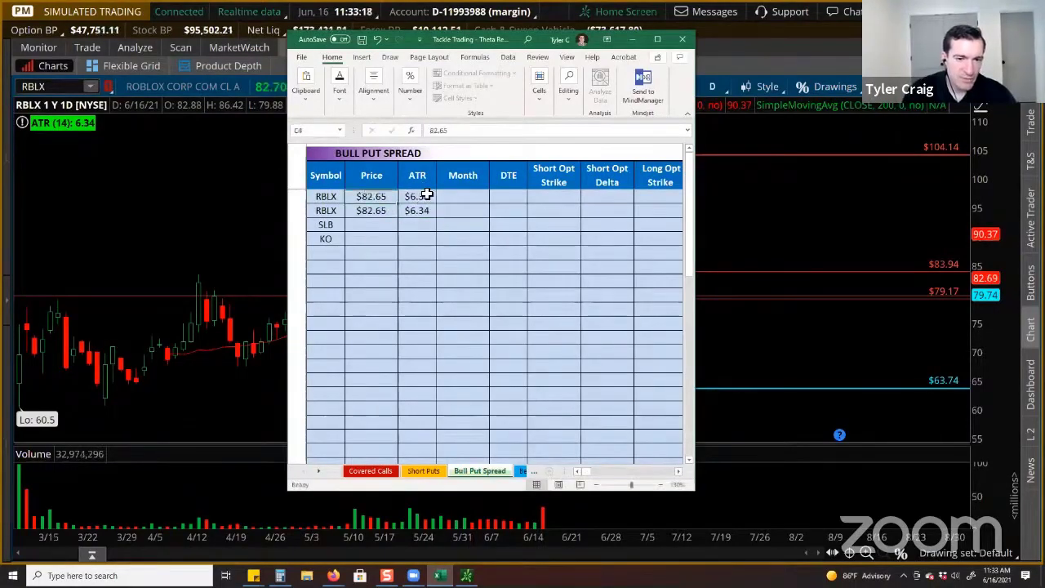
Step: Confirm the ATR of 6.34 and enter July in the RBLX row's Month cell
left_click(417, 196)
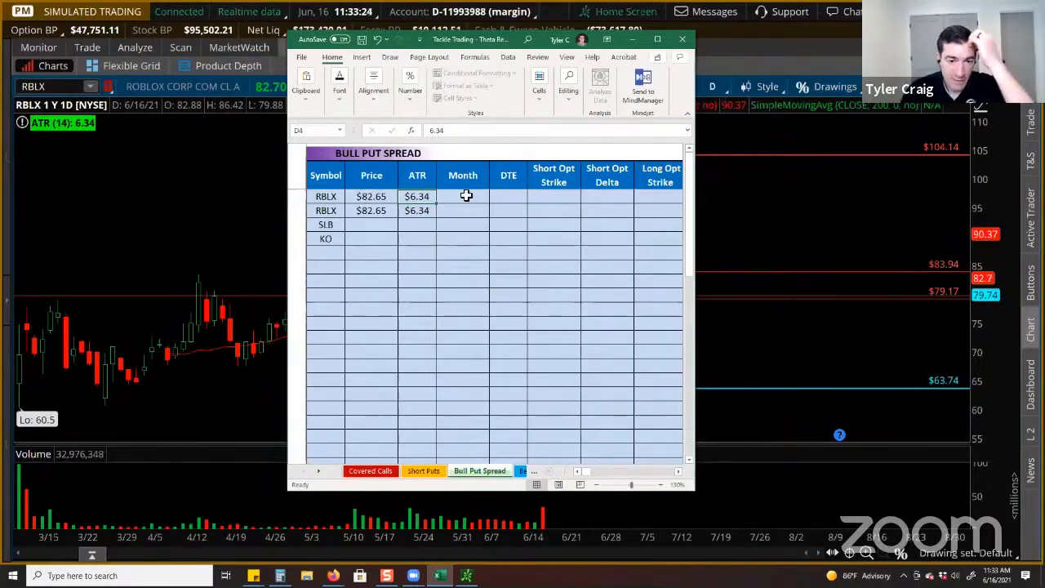
left_click(464, 196)
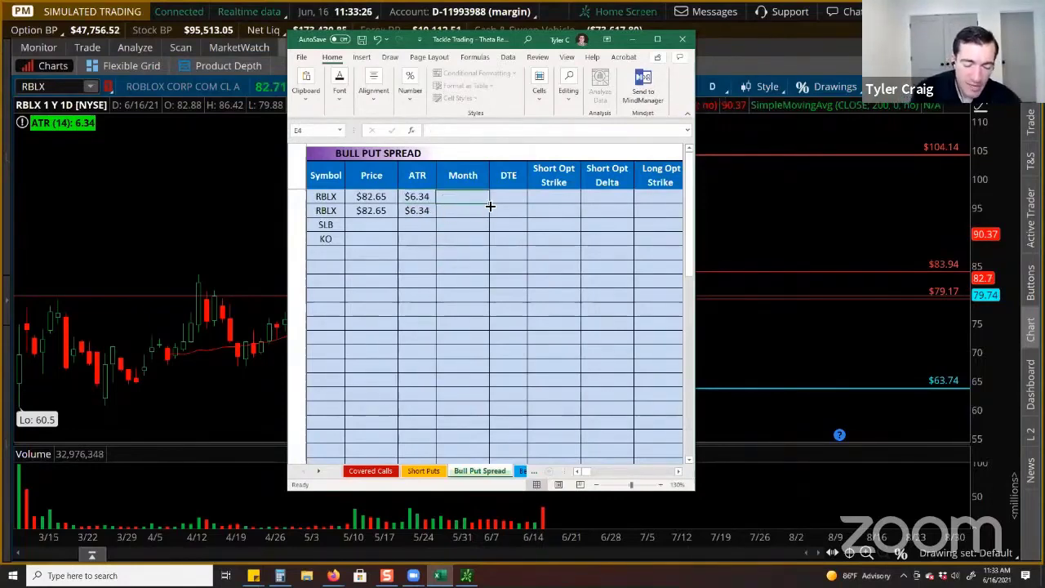
type("July")
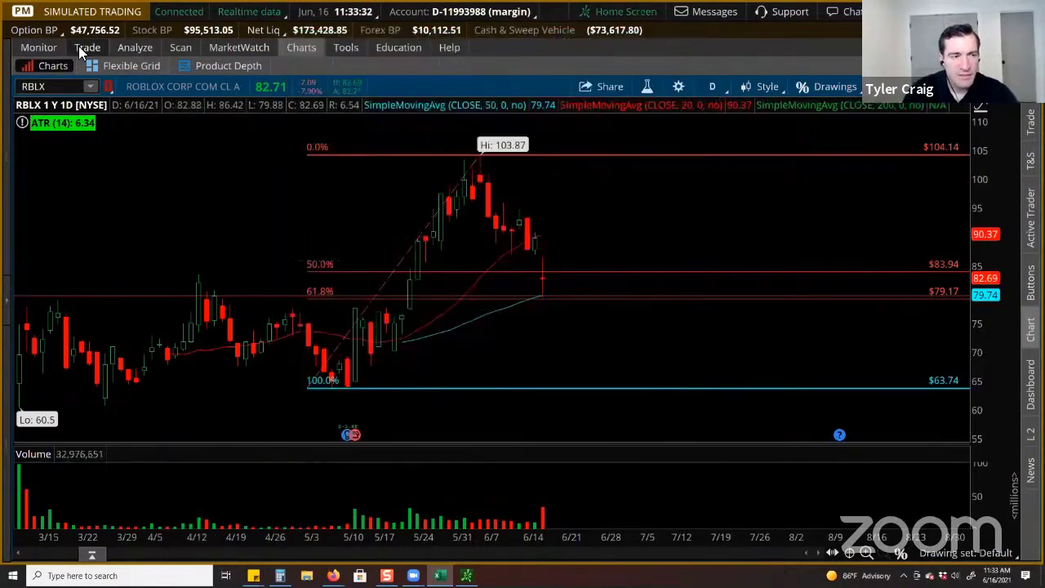
Step: Check the 16 JUL 21 (30) expiration in thinkorswim, then bring the spreadsheet back
left_click(88, 46)
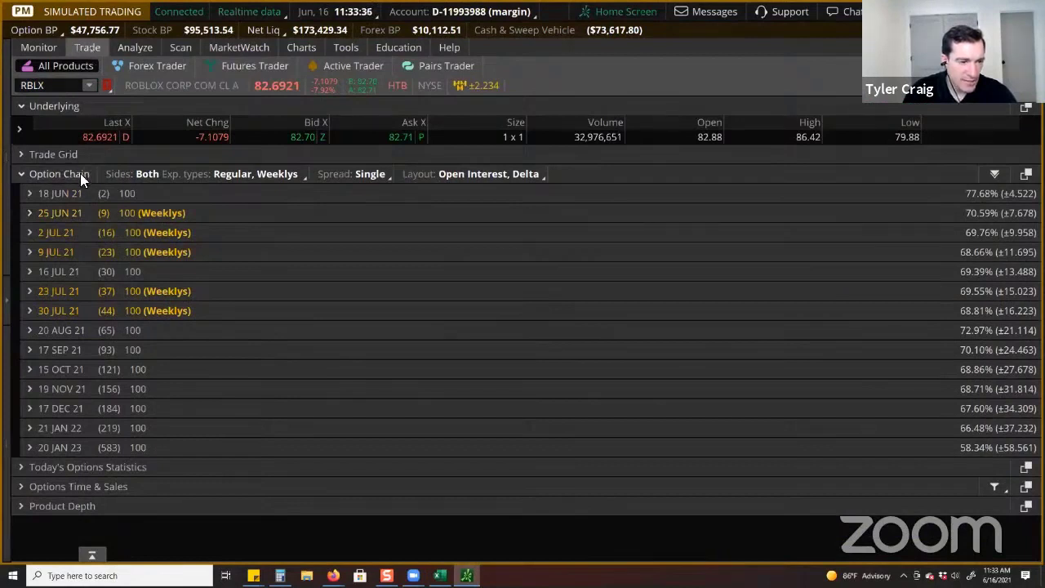
mouse_move(104, 278)
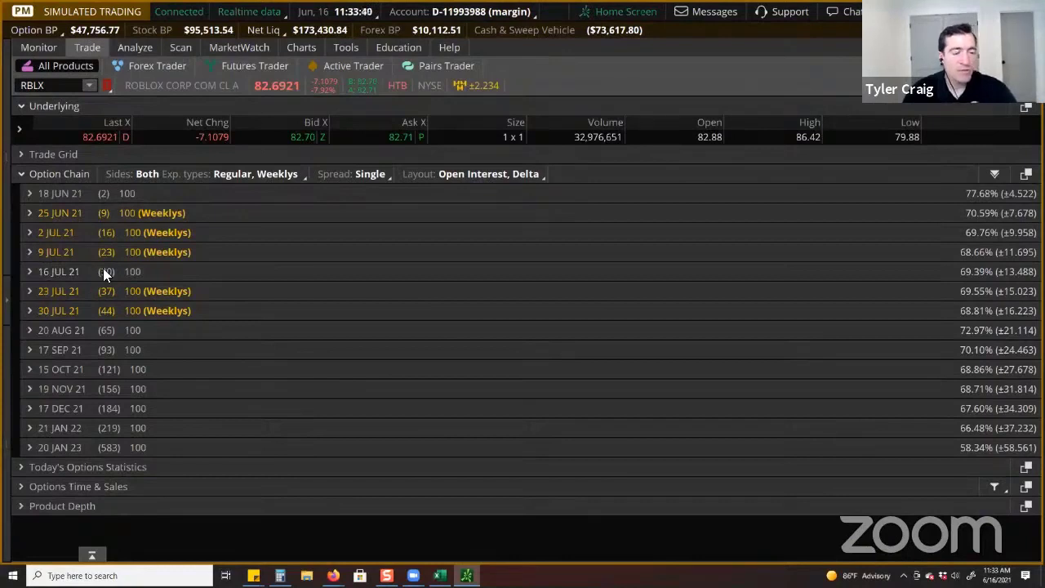
mouse_move(107, 274)
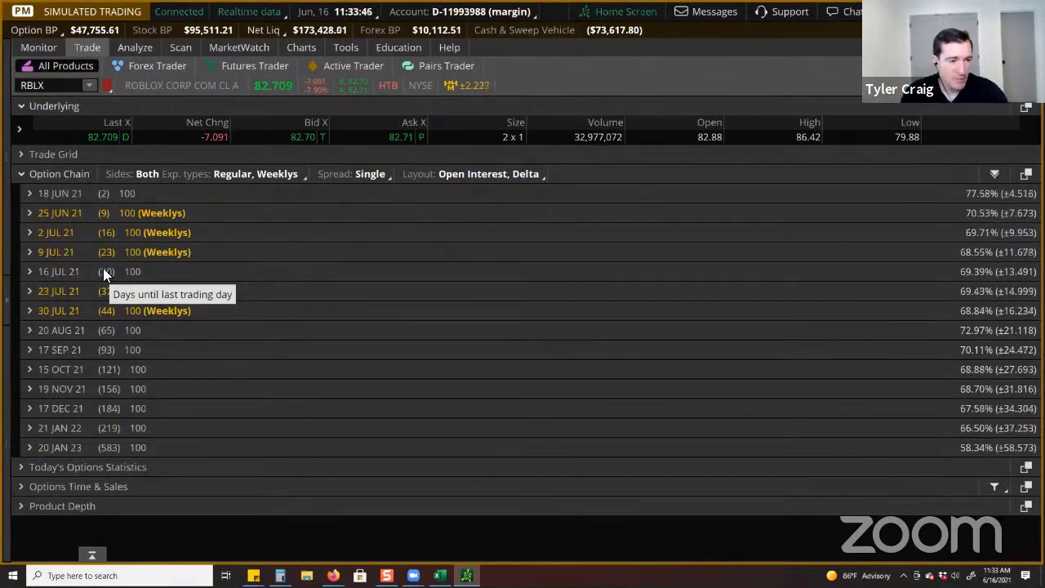
mouse_move(79, 285)
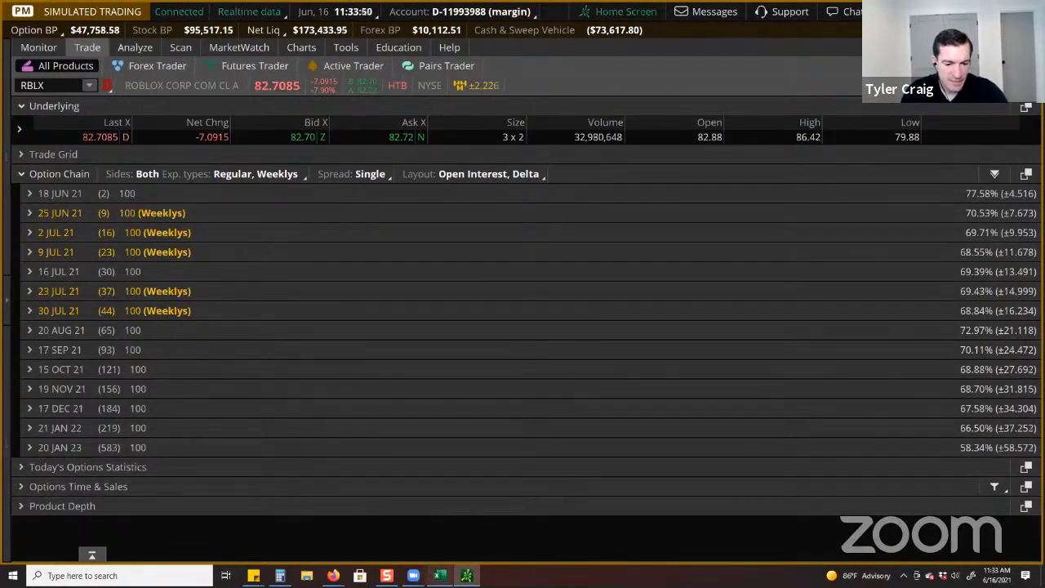
left_click(441, 575)
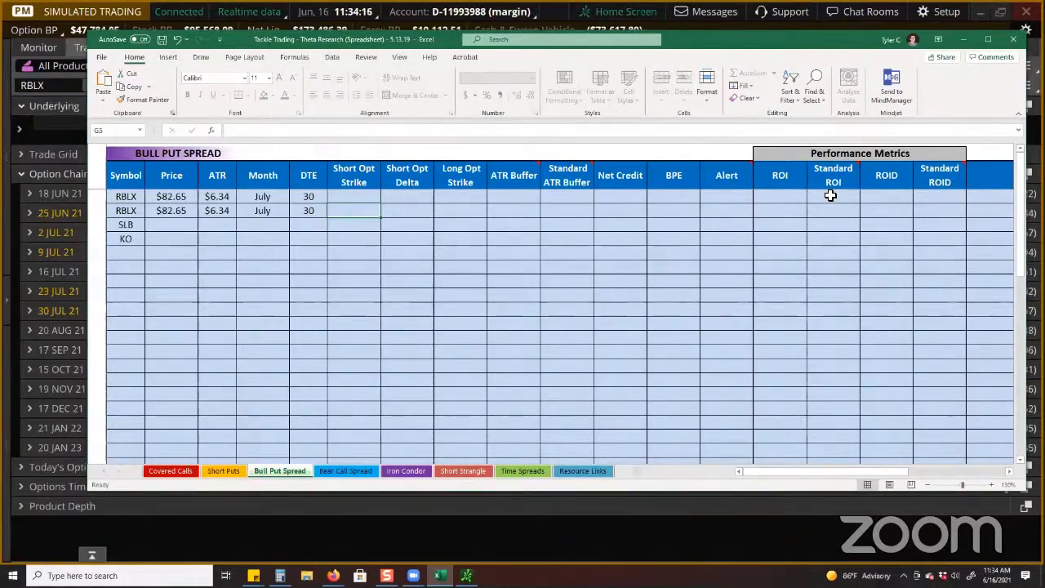
Step: Select the performance metrics column in the RBLX row before returning to the option chain
left_click(781, 196)
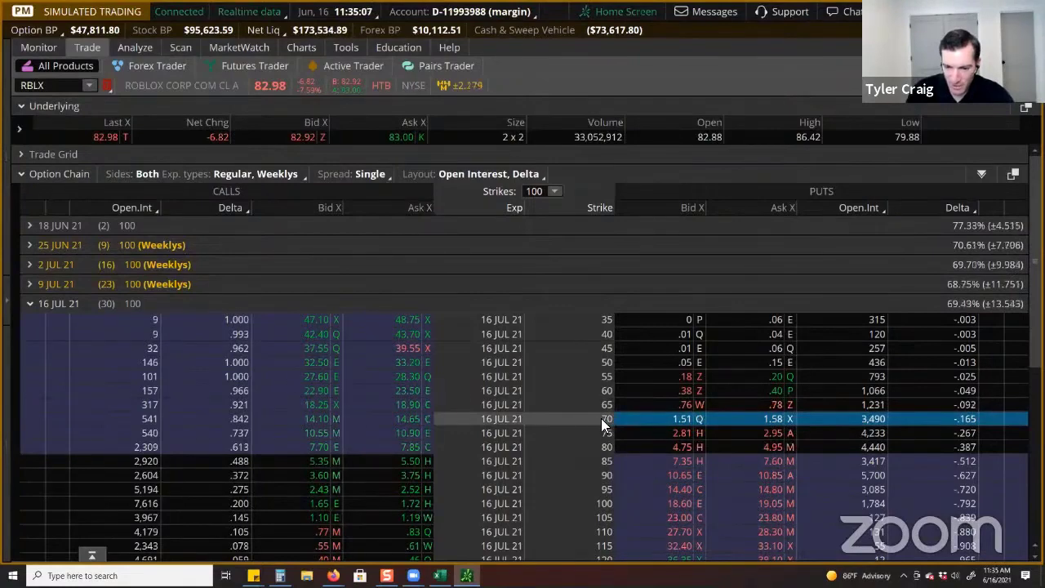
Step: Build the RBLX 70/65 put vertical from the 70 put bid and log the strikes in the spreadsheet
left_click(681, 418)
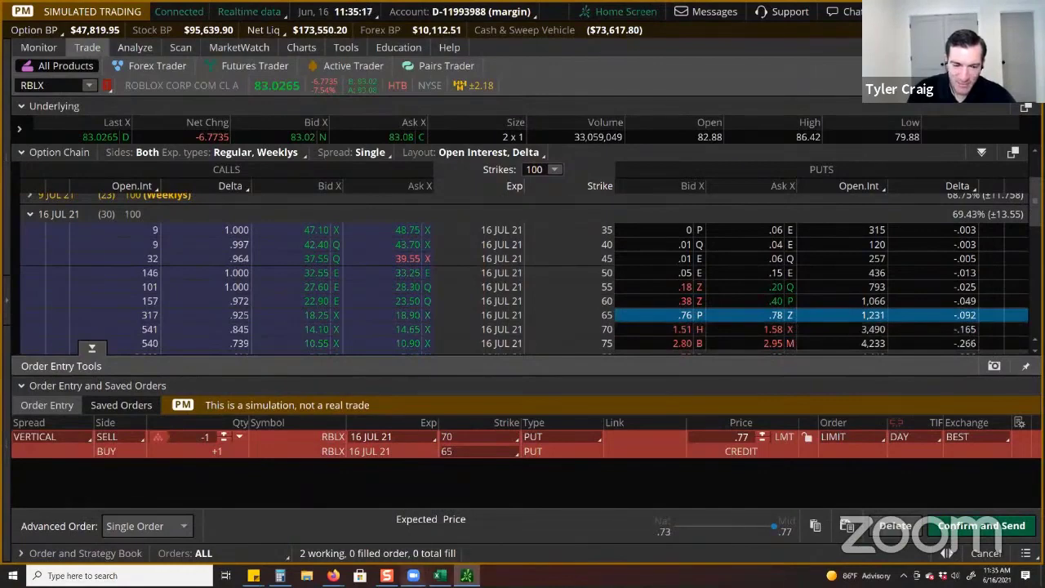
left_click(439, 575)
type("65")
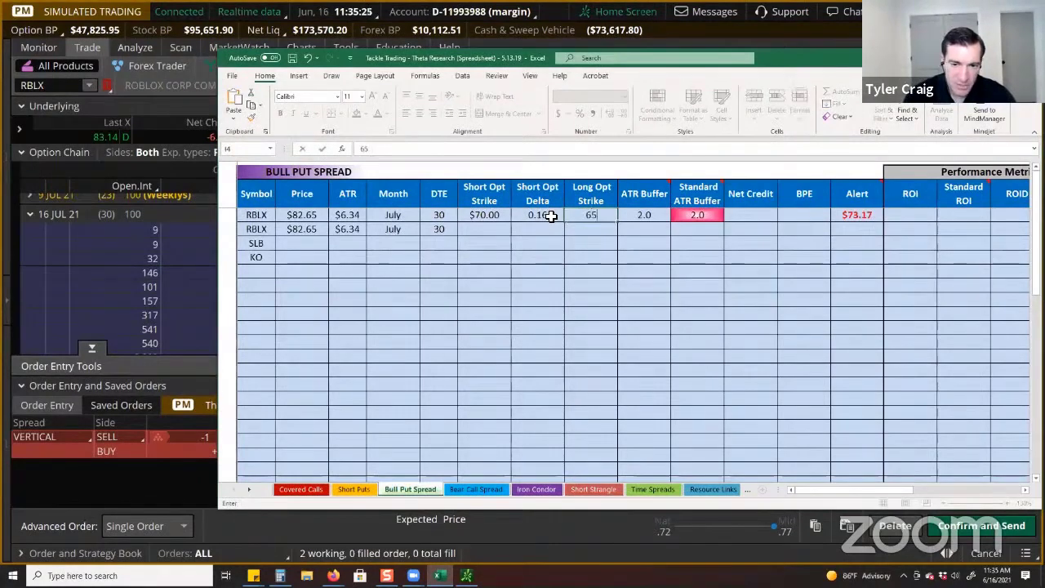
key("Return")
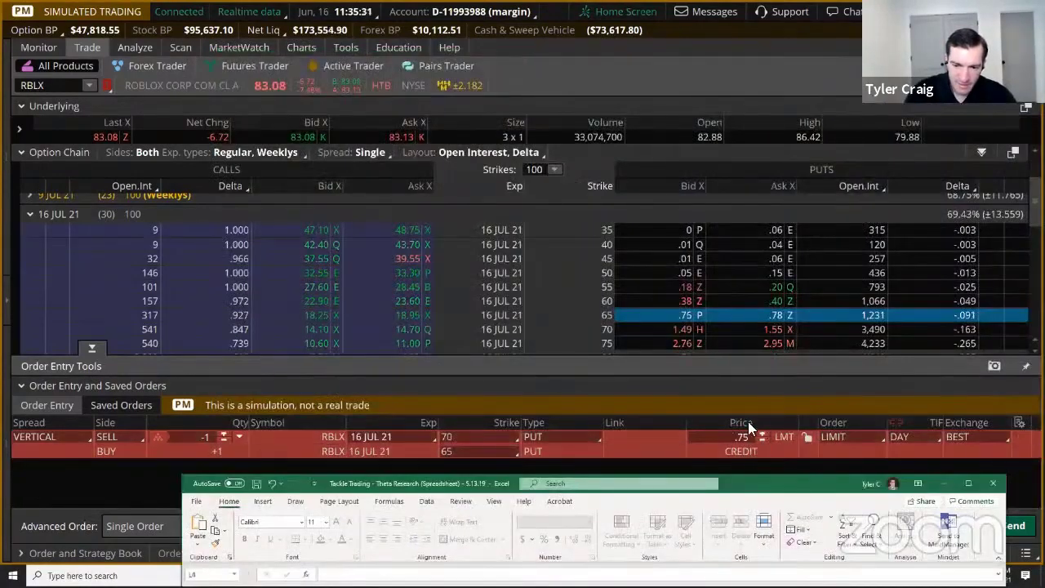
mouse_move(363, 487)
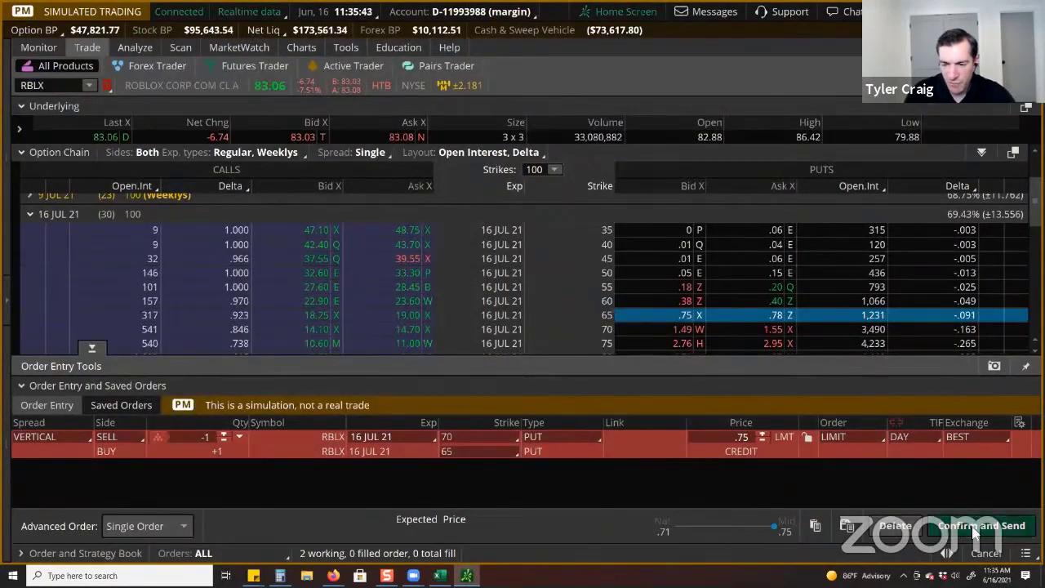
Step: Review the order confirmation showing $75 max profit and $425 max loss, then return to Excel
left_click(981, 526)
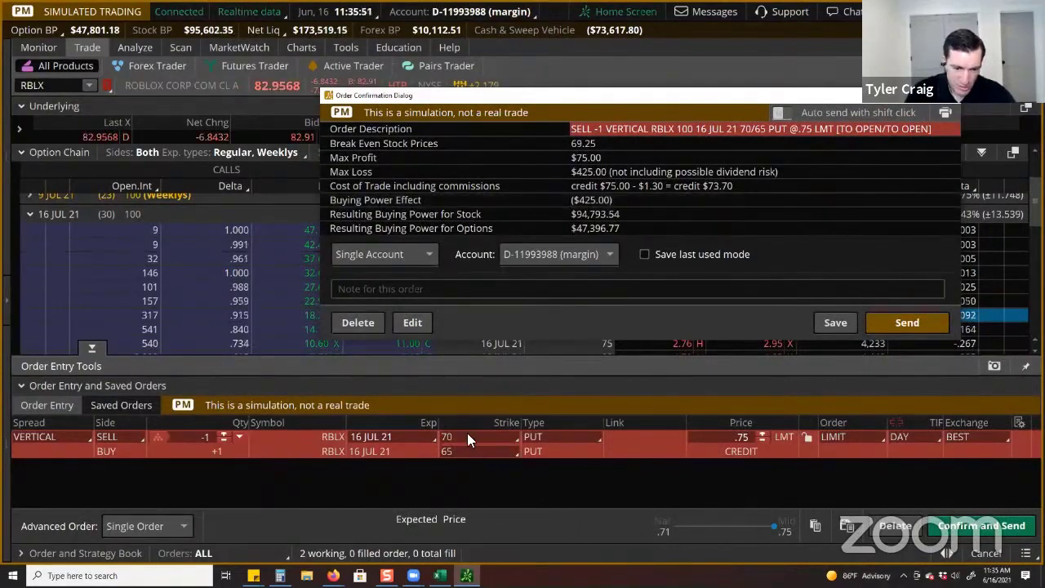
mouse_move(841, 421)
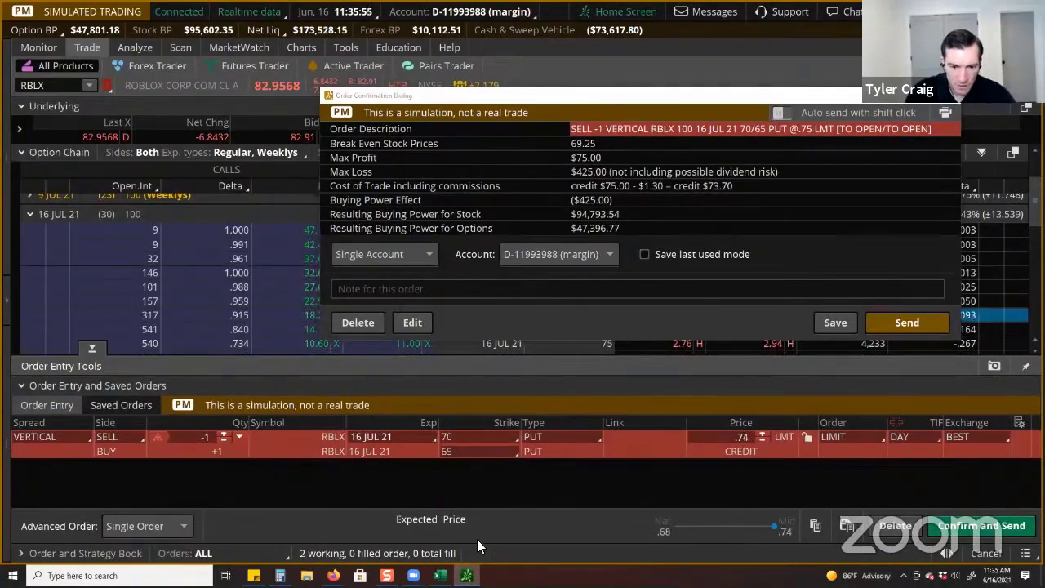
left_click(439, 575)
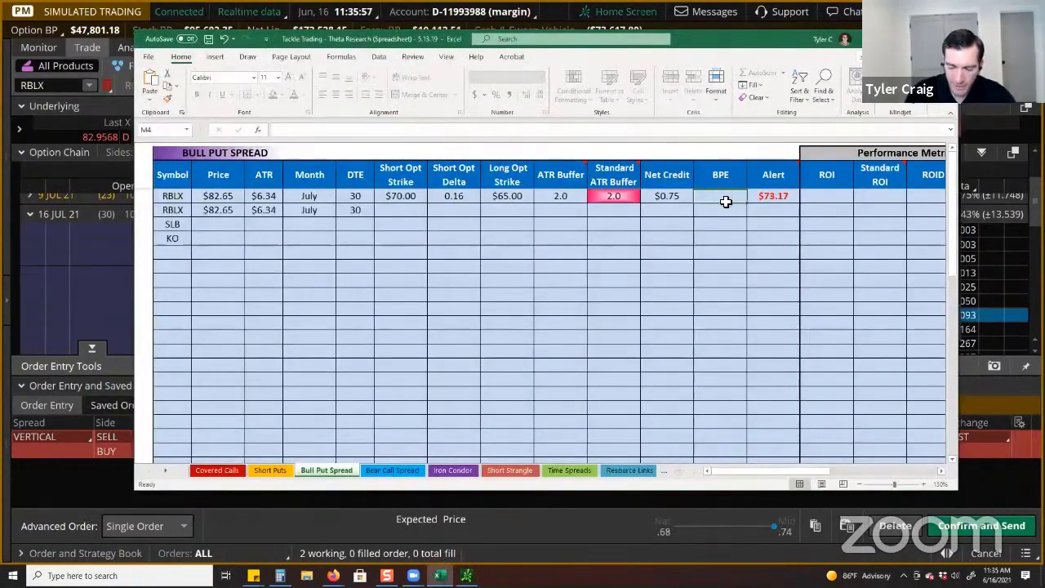
Step: Enter the $425 buying power effect so ROI 17.6% and ROID 110% calculate for RBLX
left_click(720, 196)
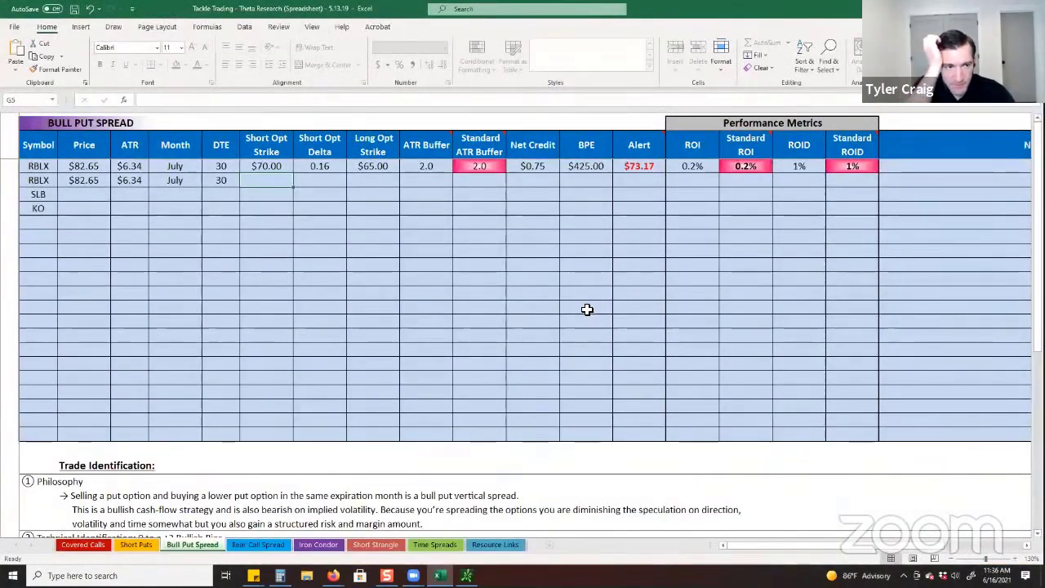
mouse_move(588, 301)
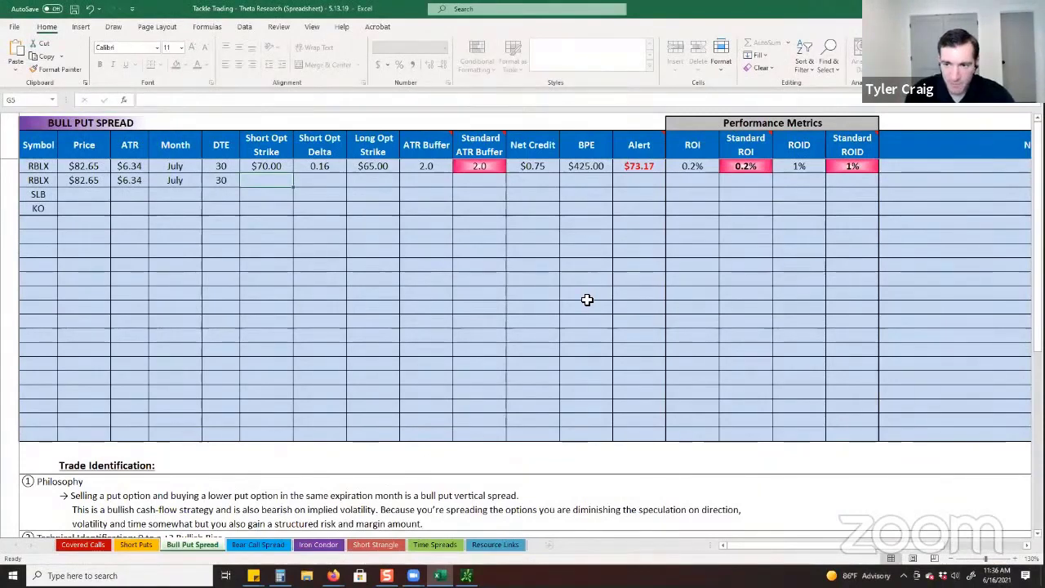
mouse_move(578, 206)
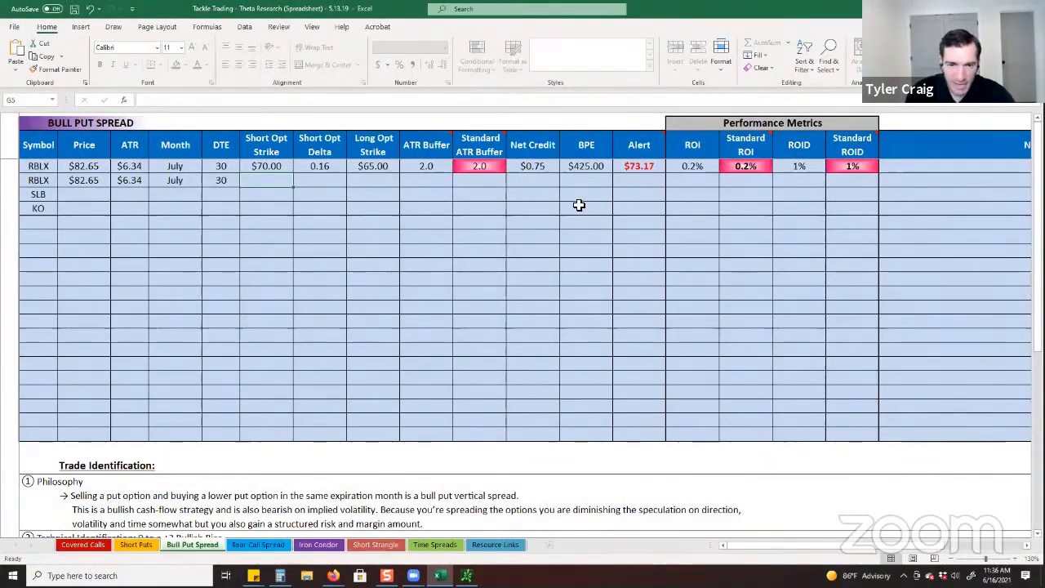
mouse_move(389, 215)
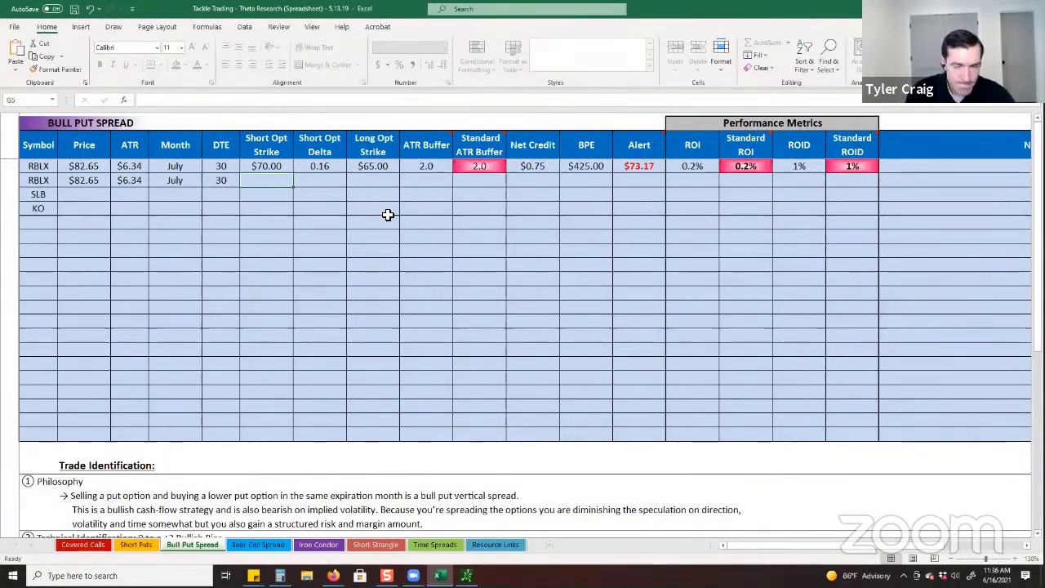
left_click(852, 167)
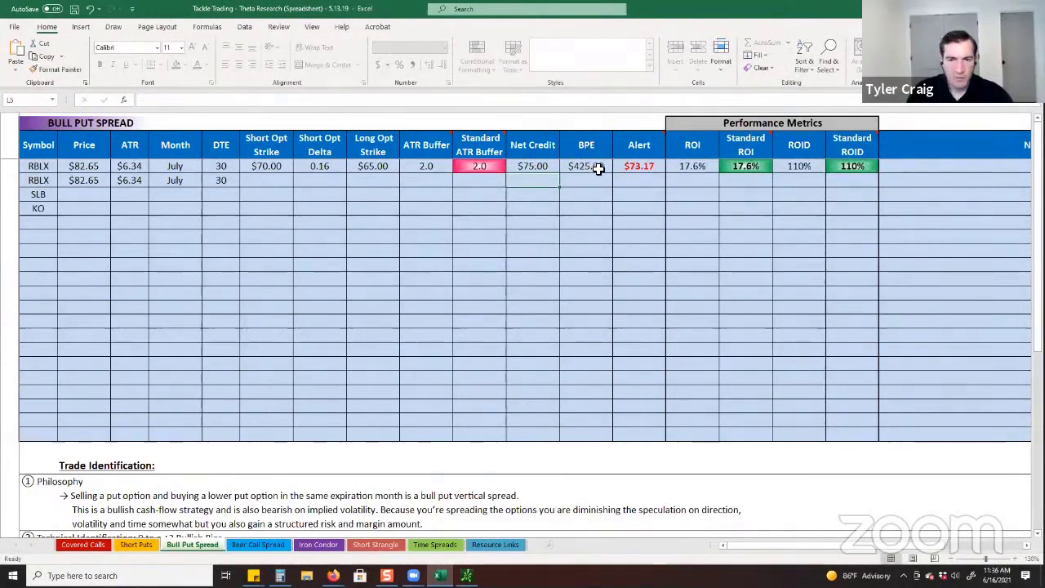
mouse_move(548, 247)
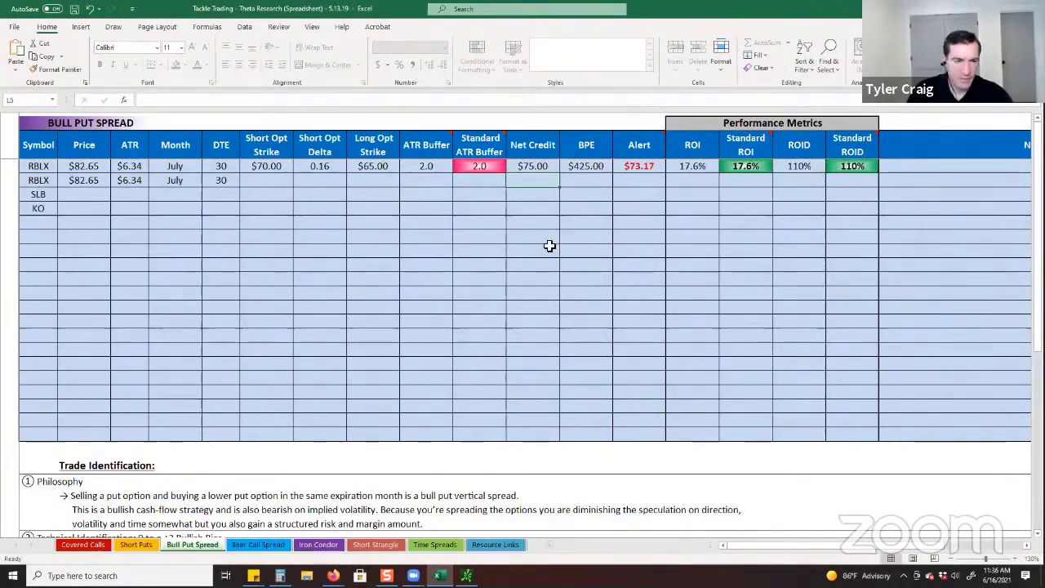
mouse_move(712, 196)
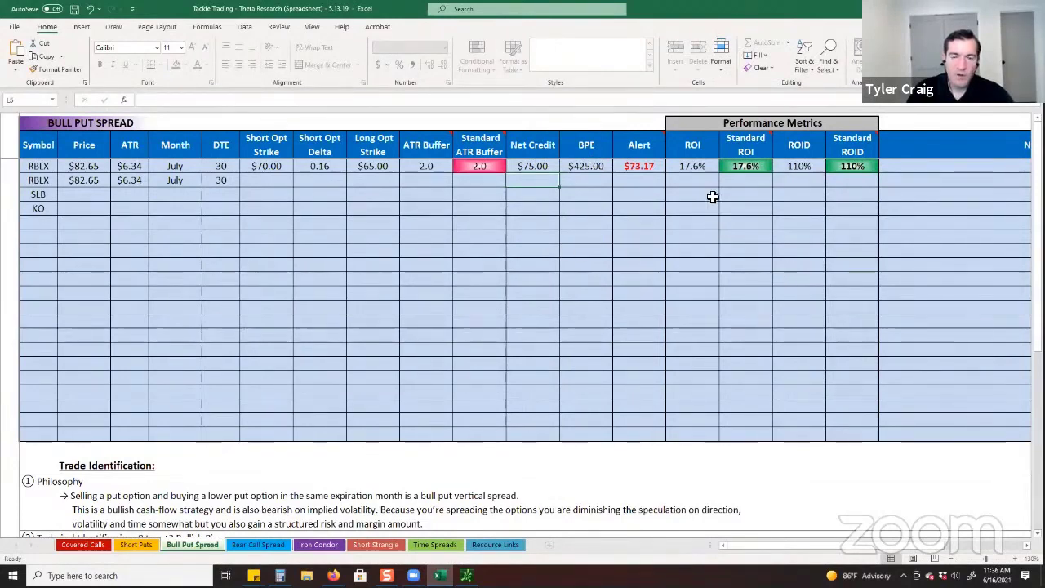
left_click(693, 166)
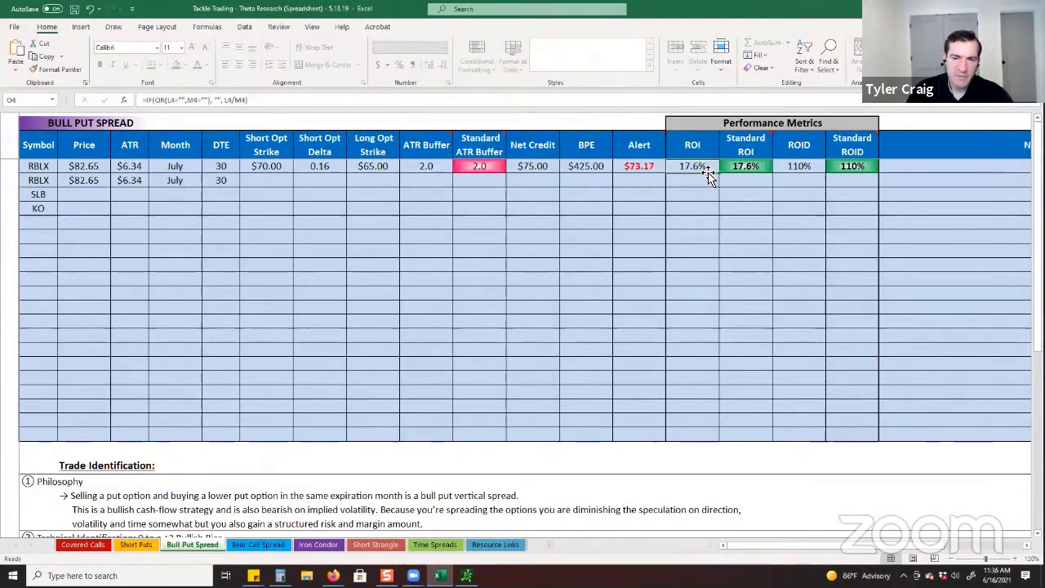
mouse_move(695, 167)
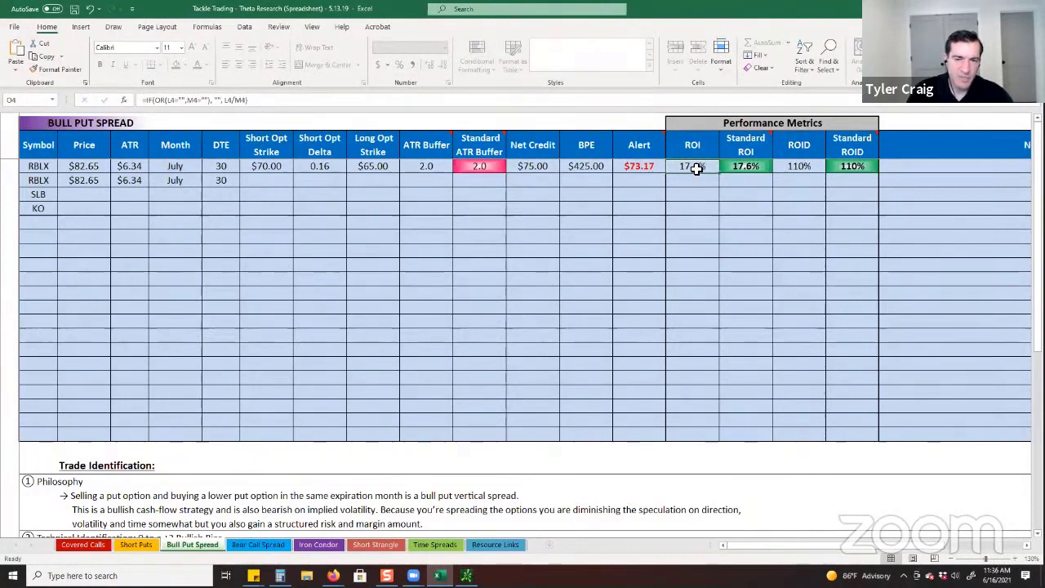
mouse_move(704, 178)
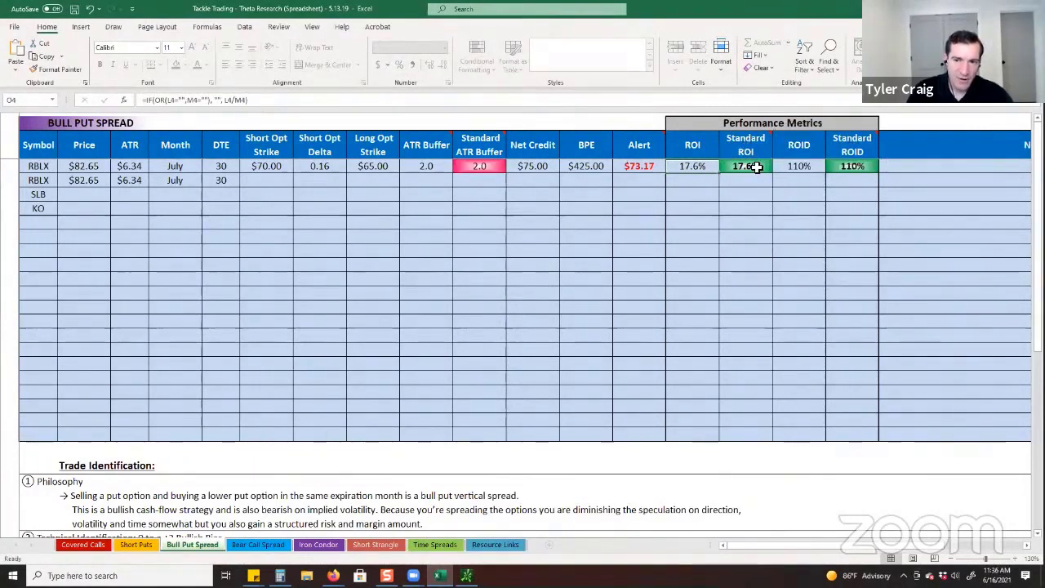
mouse_move(722, 147)
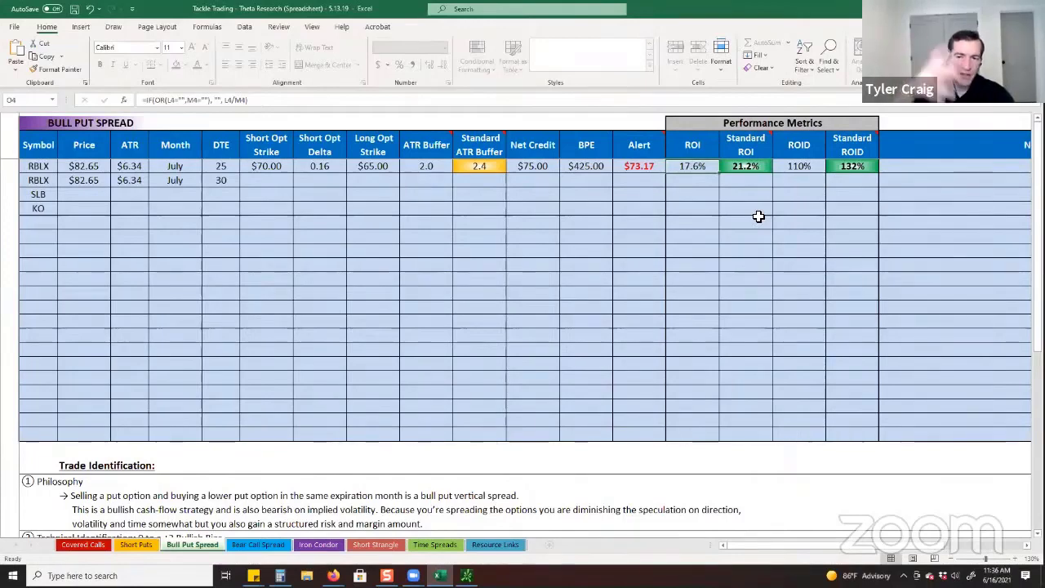
left_click(745, 166)
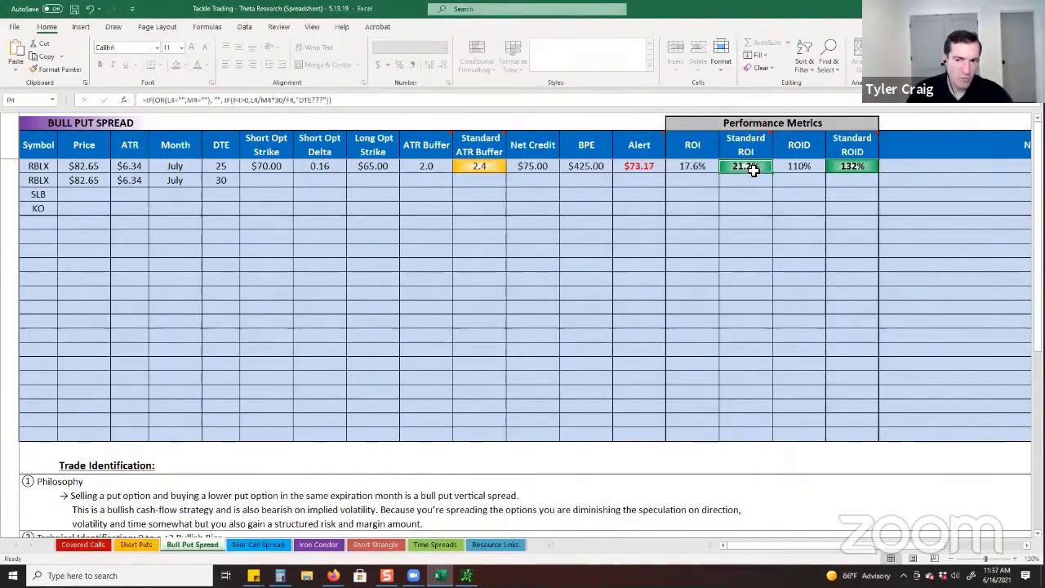
left_click(221, 167)
type("30")
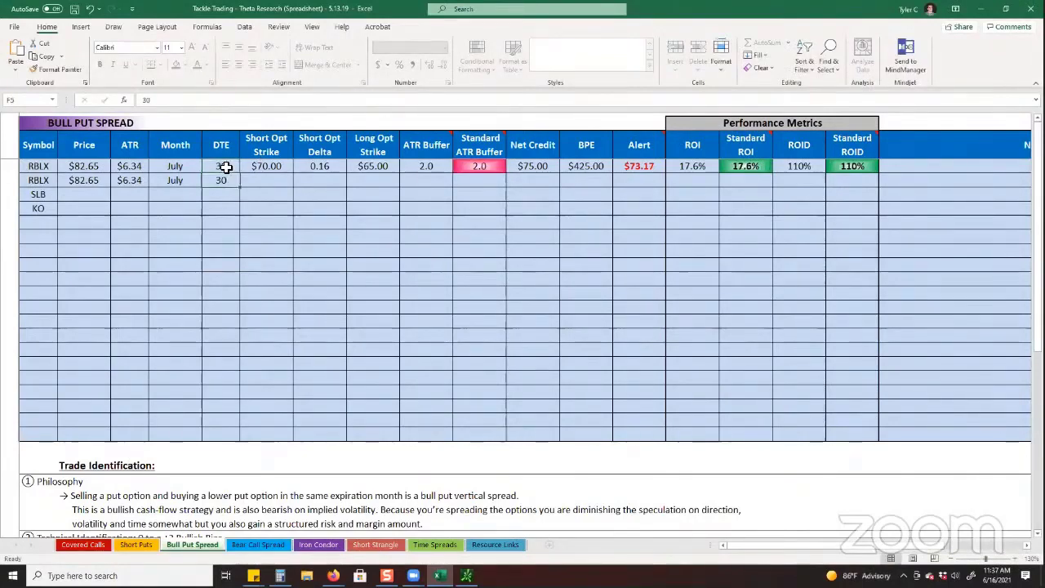
left_click(221, 167)
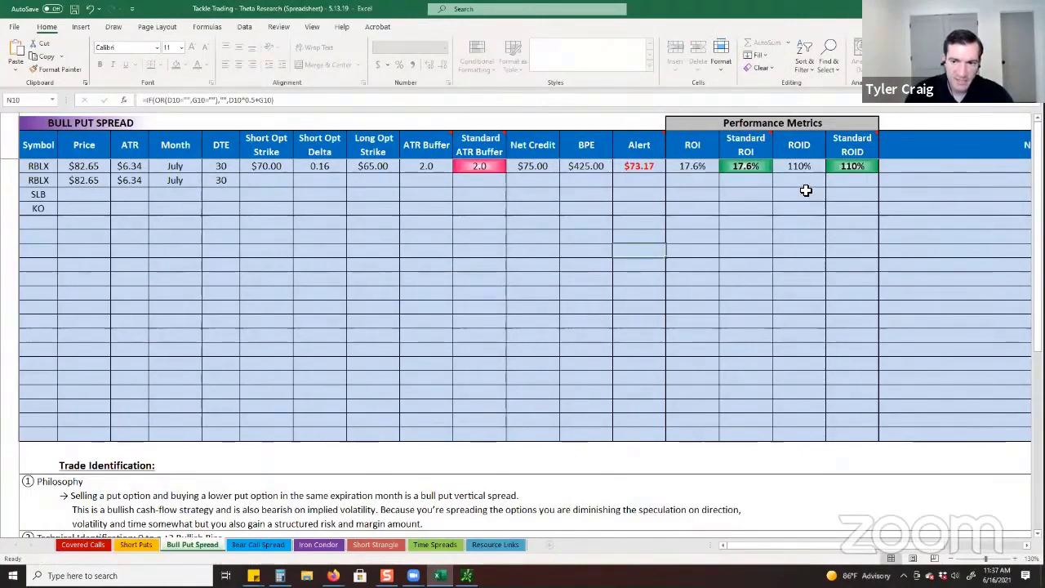
Step: Inspect the ROID and ROI formulas, then scroll to the Trade Identification rules
left_click(693, 167)
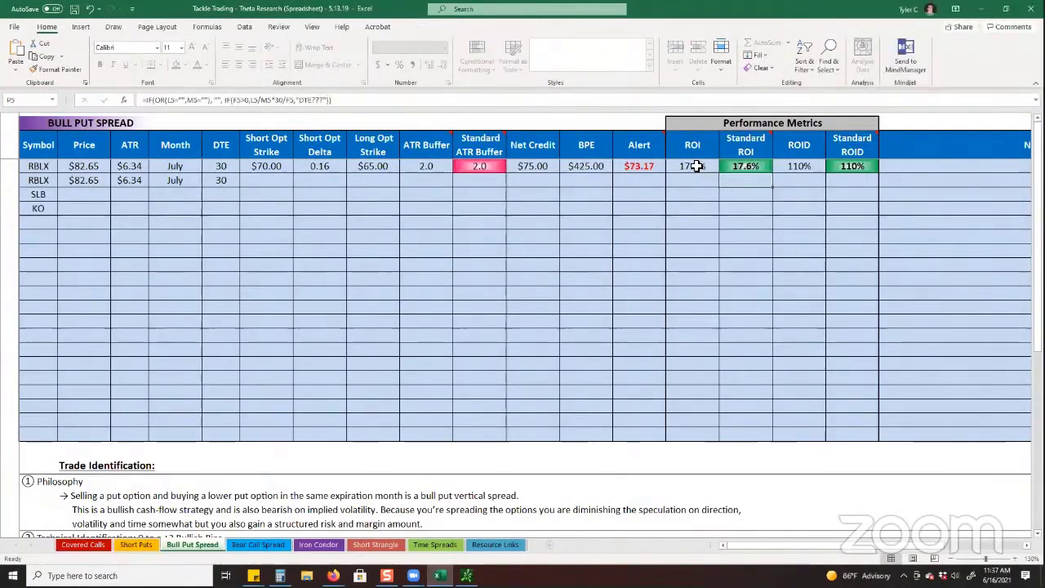
left_click(745, 166)
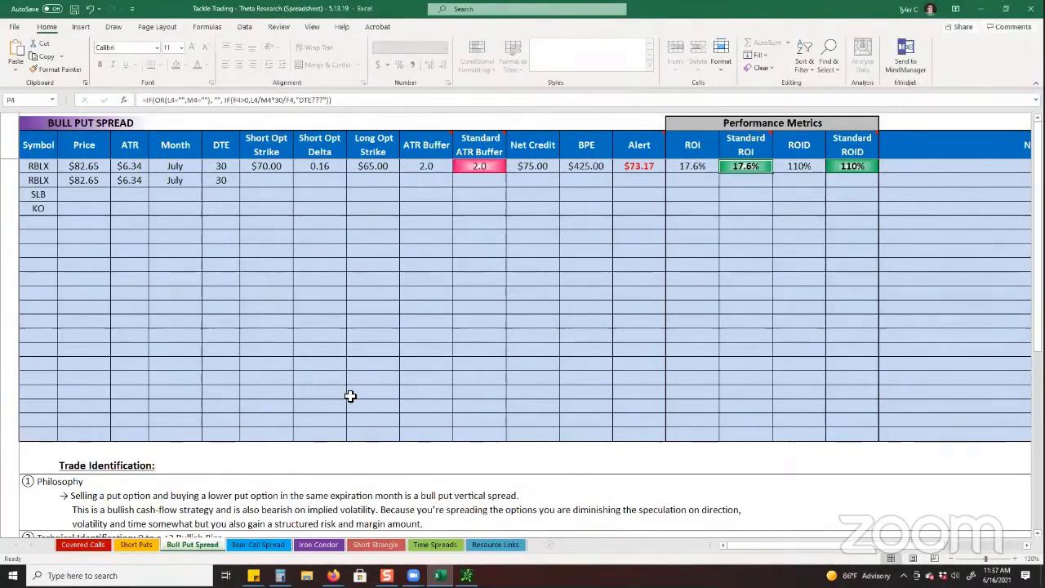
scroll("down", 3)
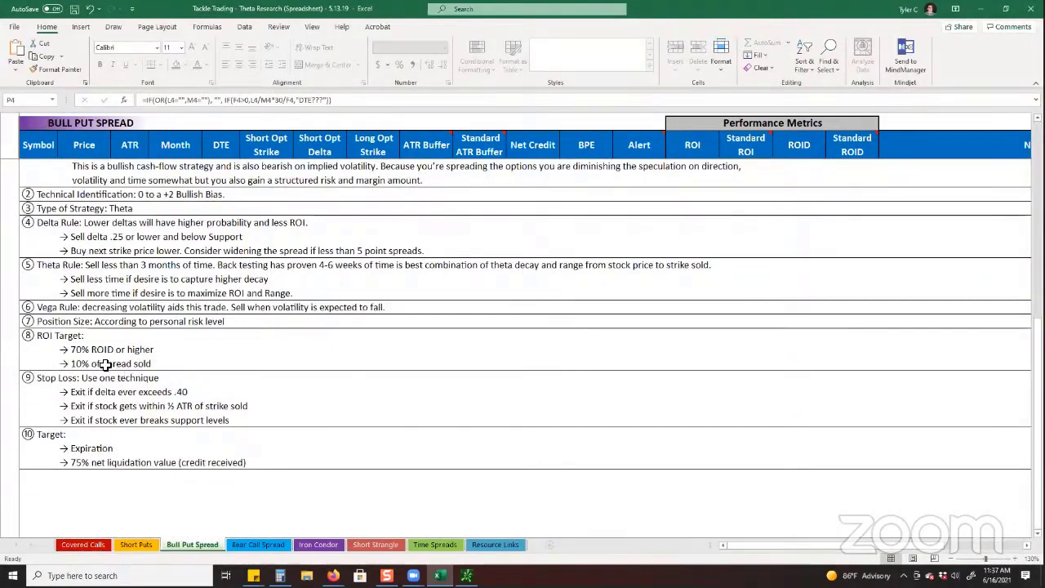
left_click(98, 363)
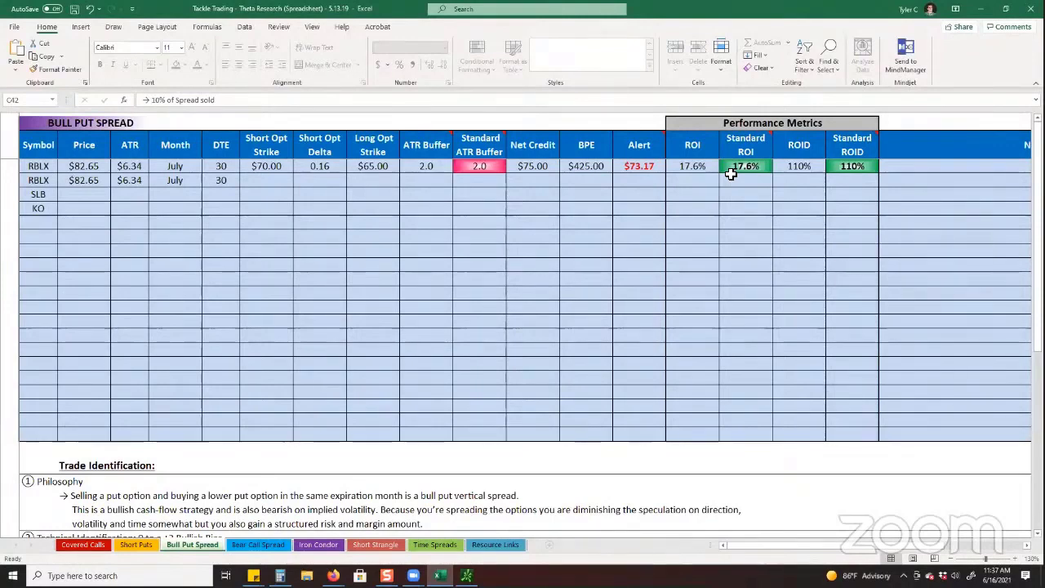
mouse_move(863, 232)
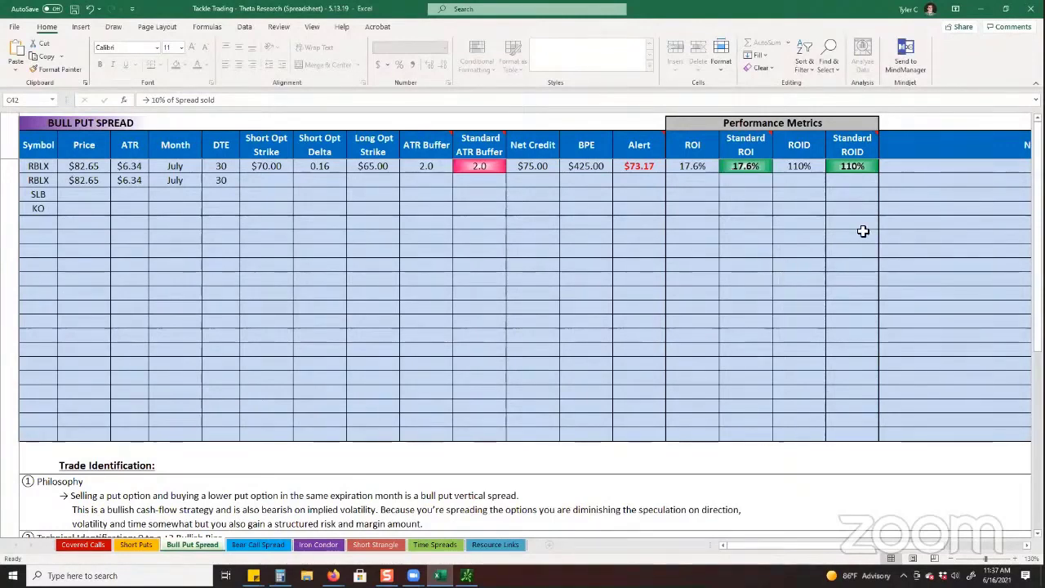
mouse_move(874, 166)
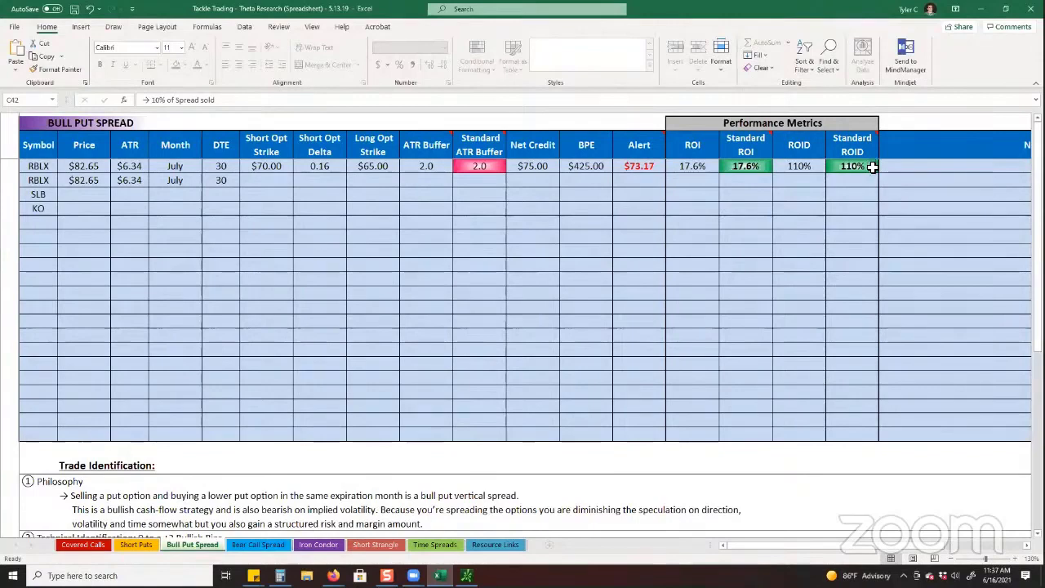
left_click(899, 166)
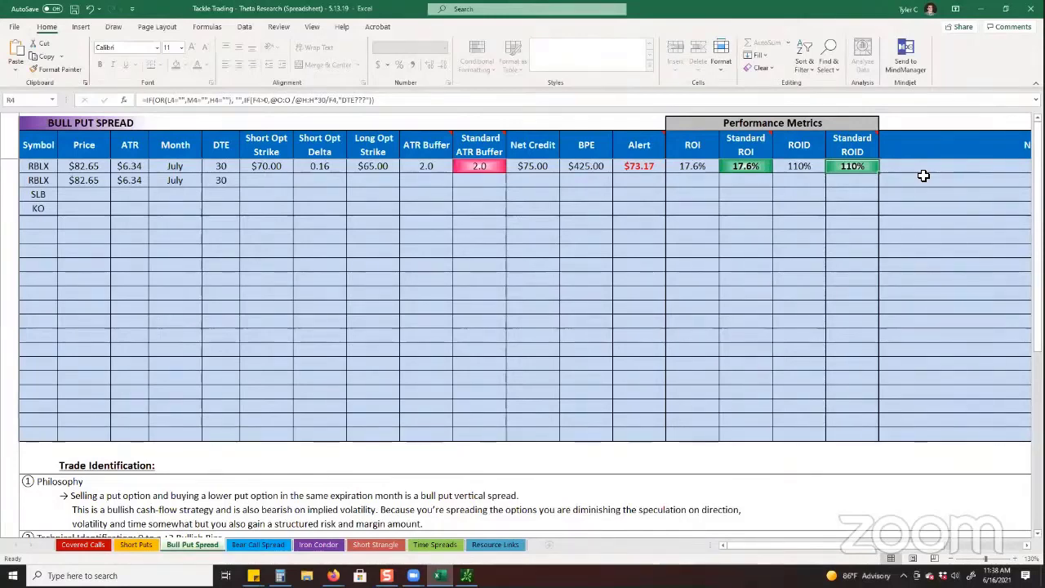
mouse_move(491, 167)
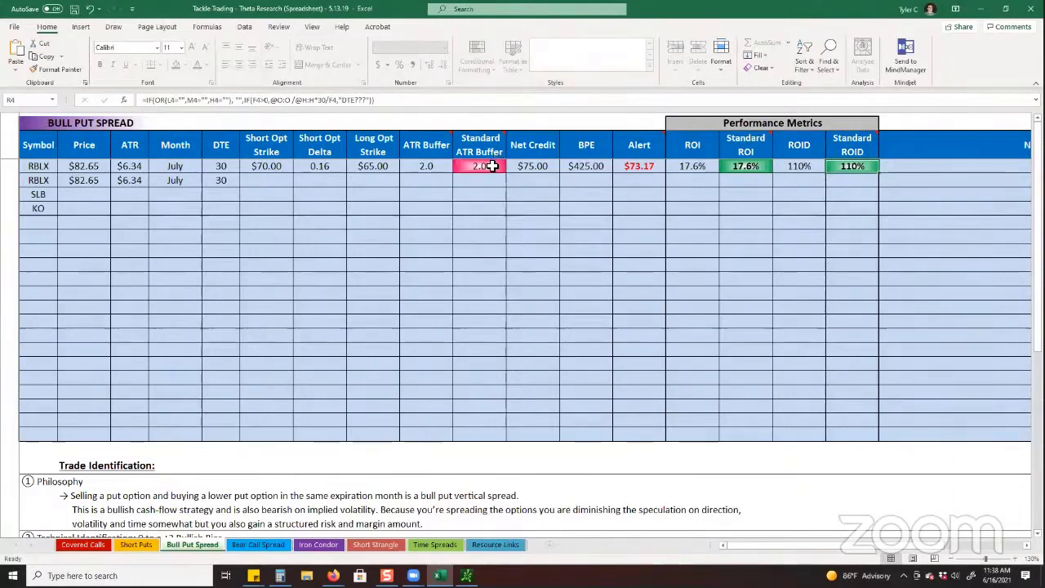
mouse_move(549, 219)
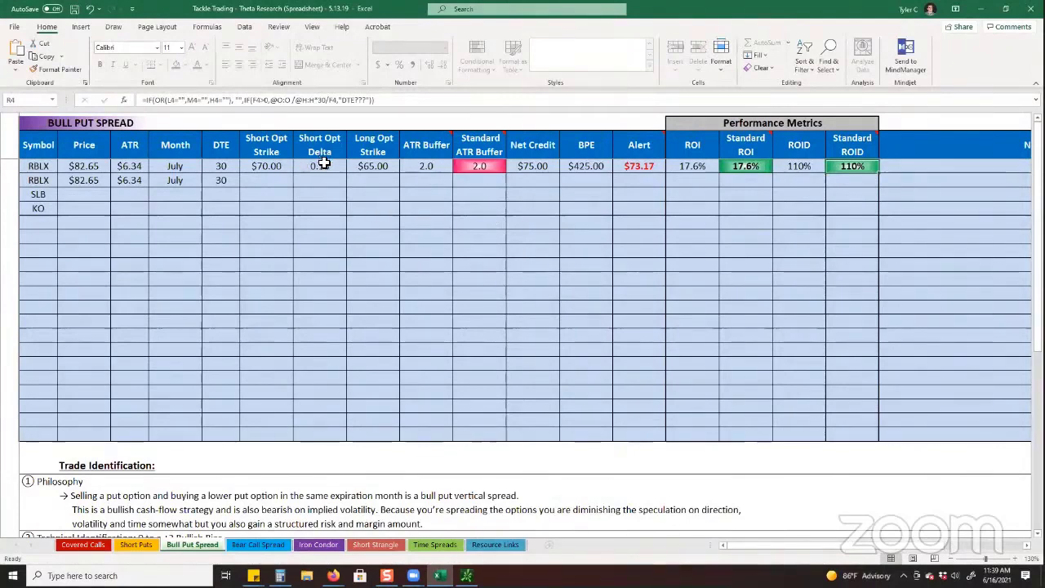
left_click(320, 180)
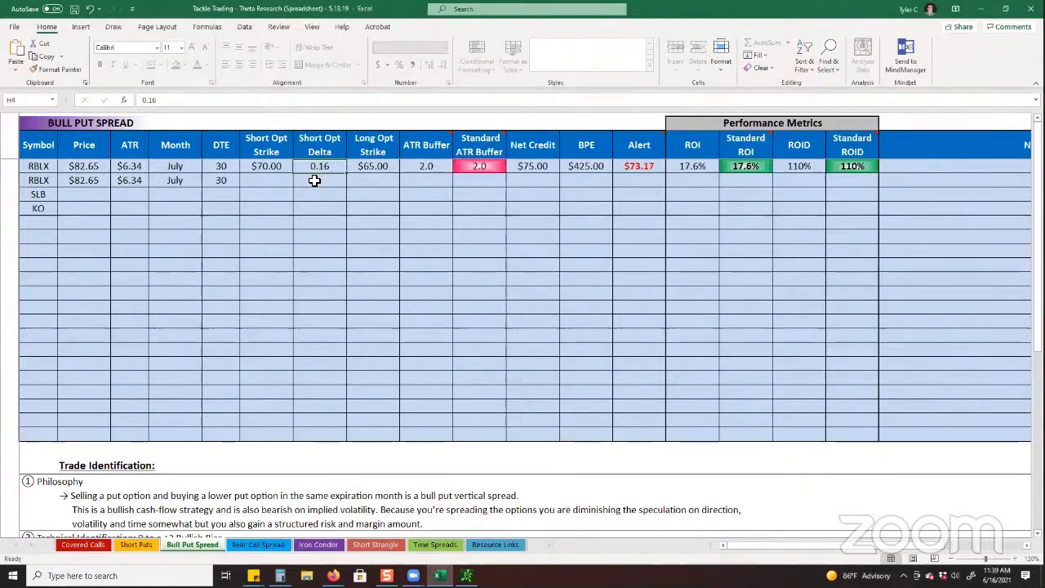
mouse_move(298, 186)
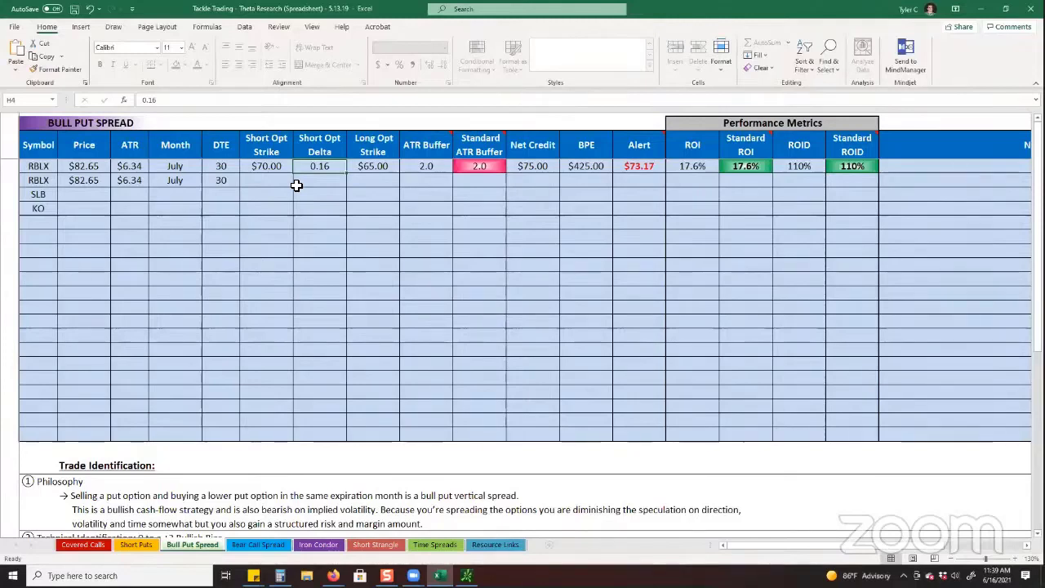
mouse_move(418, 333)
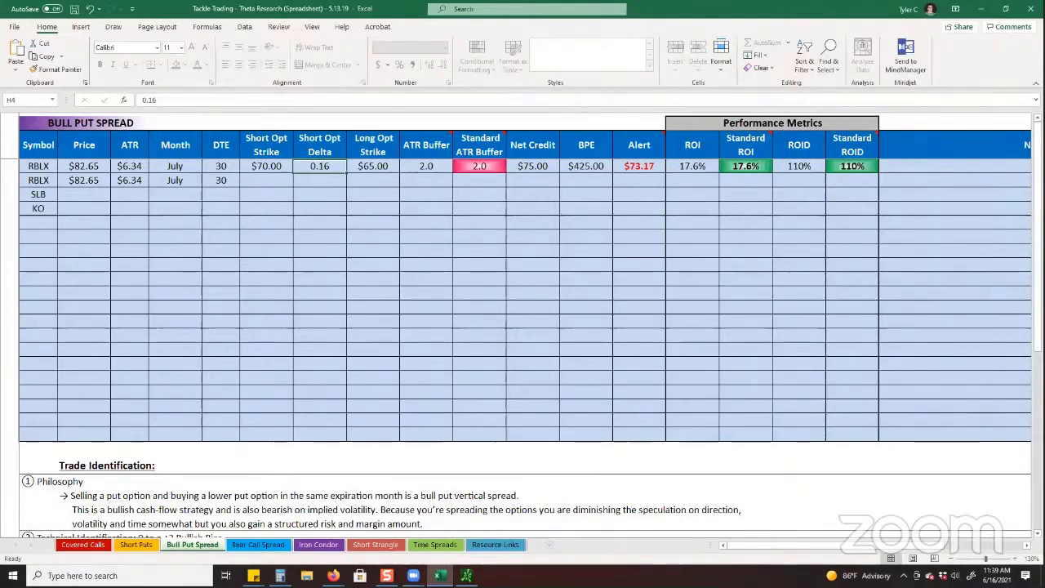
mouse_move(580, 533)
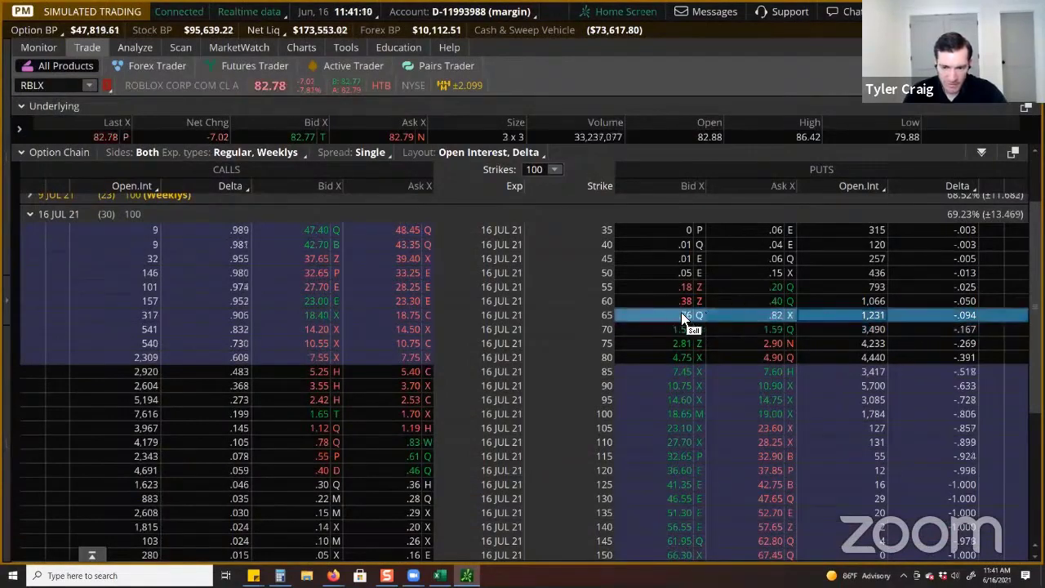
mouse_move(980, 330)
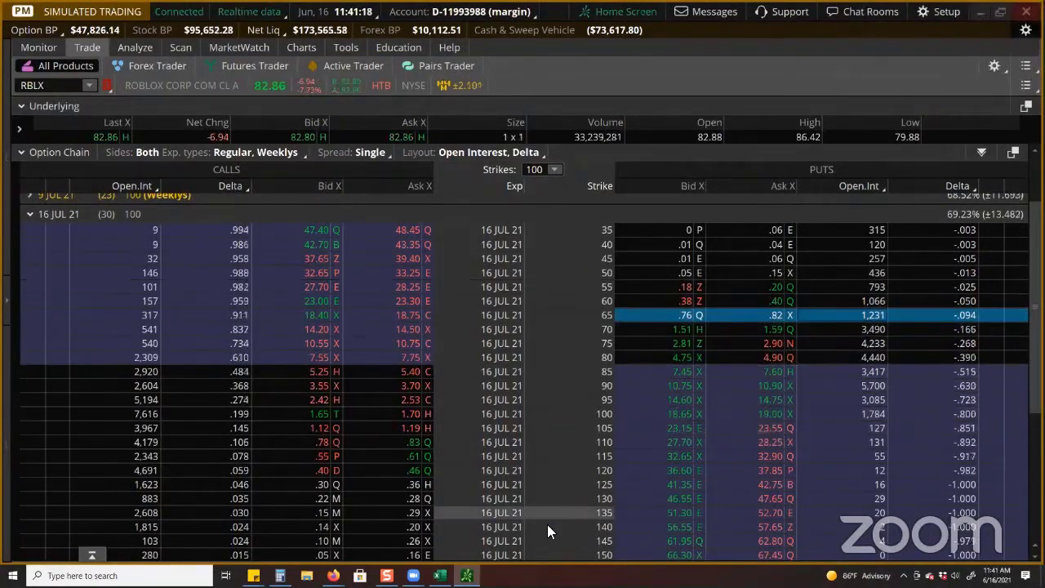
mouse_move(537, 519)
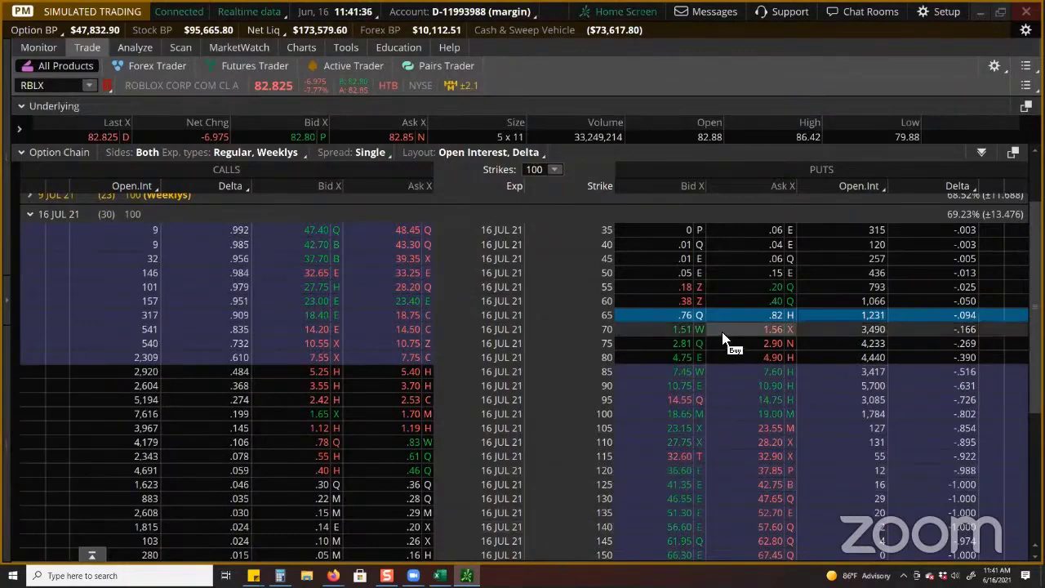
Step: Examine the RBLX 16 JUL 21 70-strike put quote and delta in the option chain
left_click(683, 315)
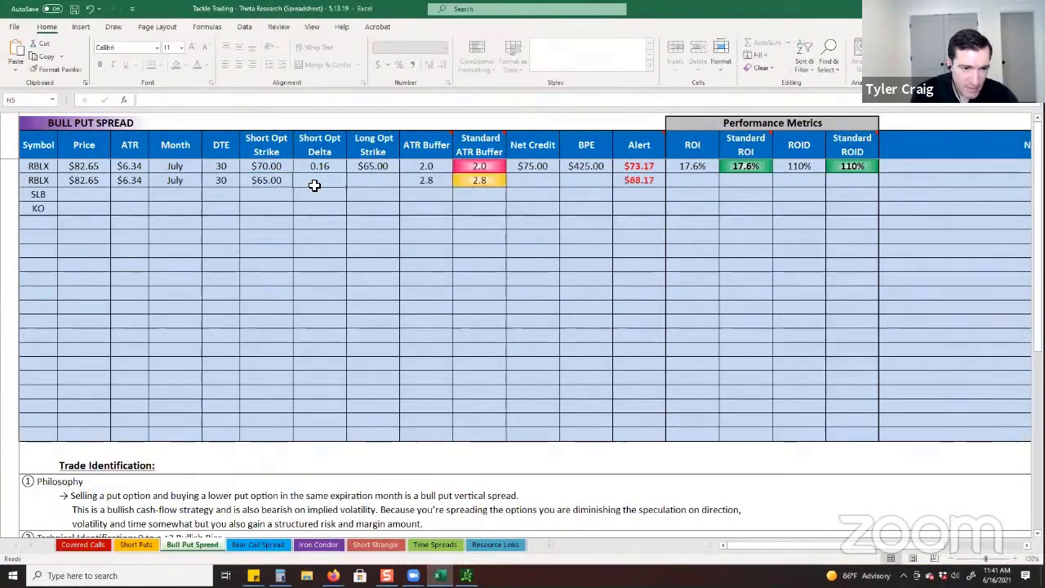
Step: Enter 0.09 short delta and the $460 buying power effect for the second RBLX row
type("0.09")
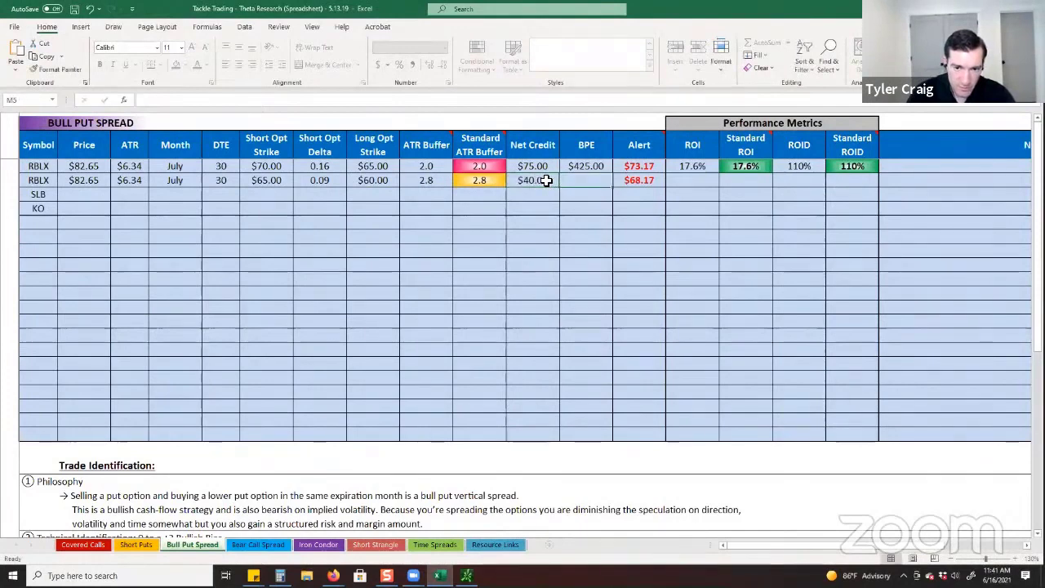
type("46")
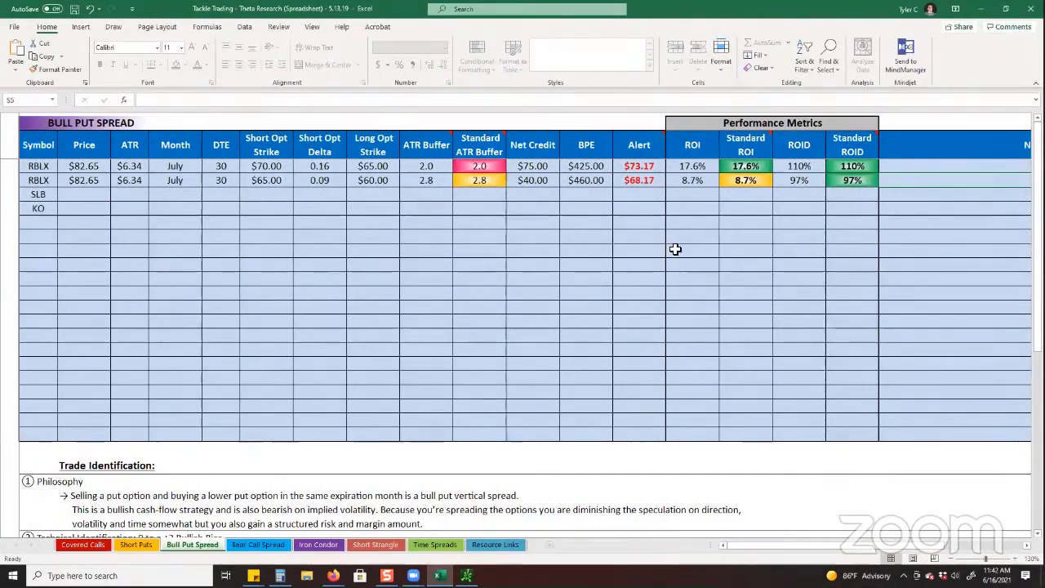
mouse_move(673, 262)
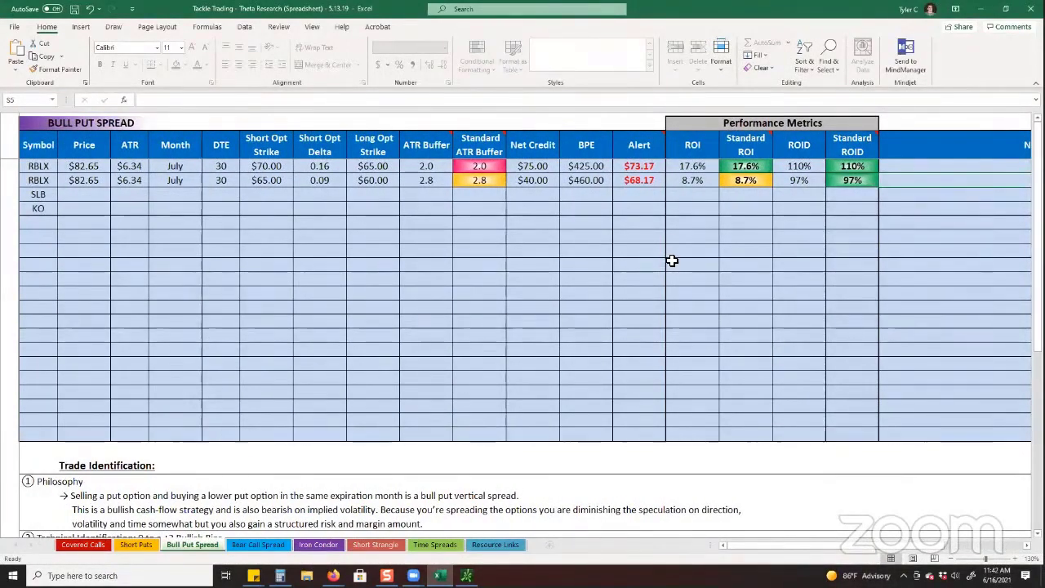
mouse_move(487, 255)
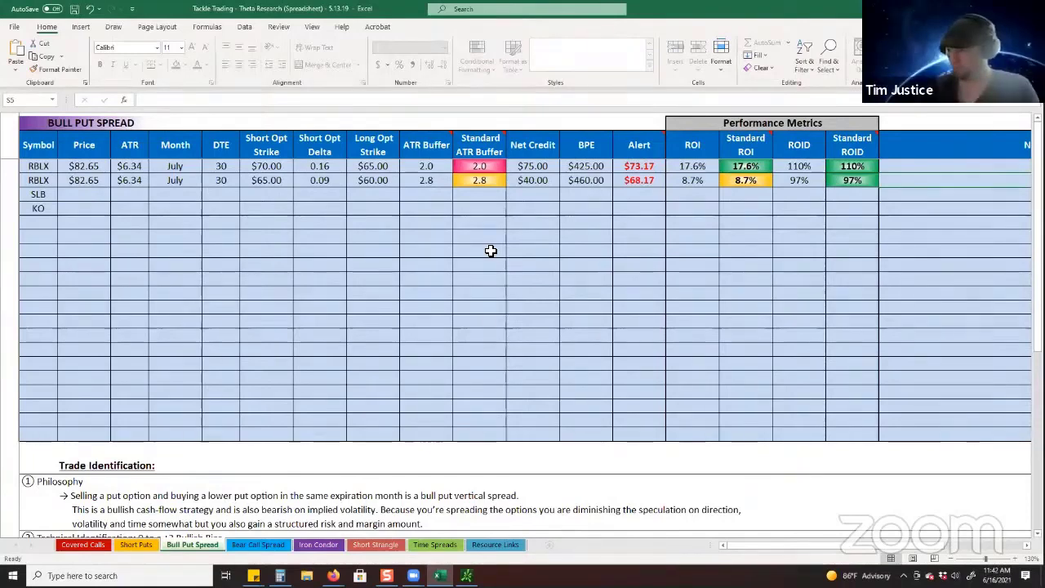
mouse_move(601, 297)
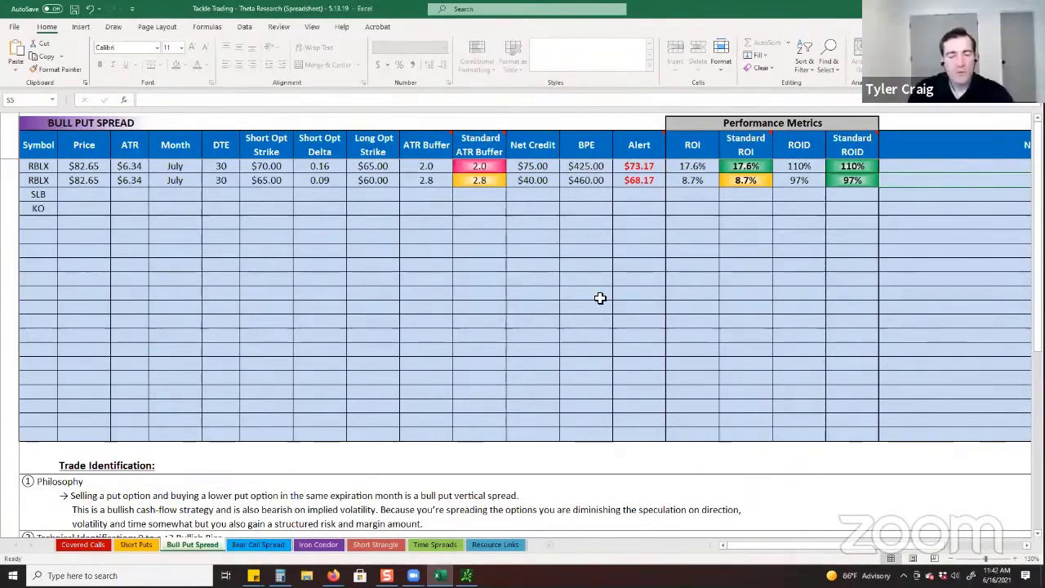
mouse_move(699, 366)
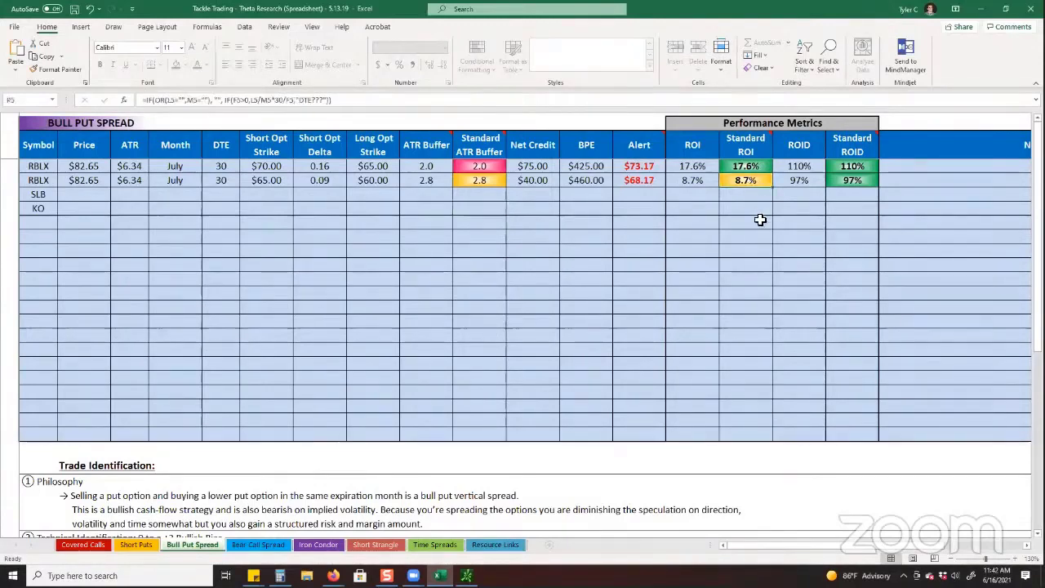
mouse_move(762, 231)
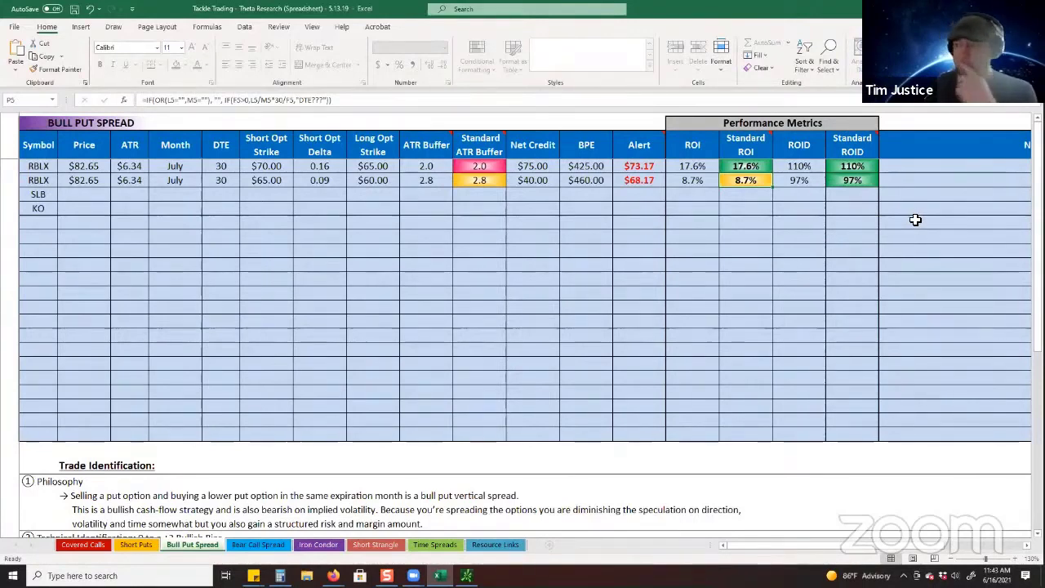
mouse_move(487, 458)
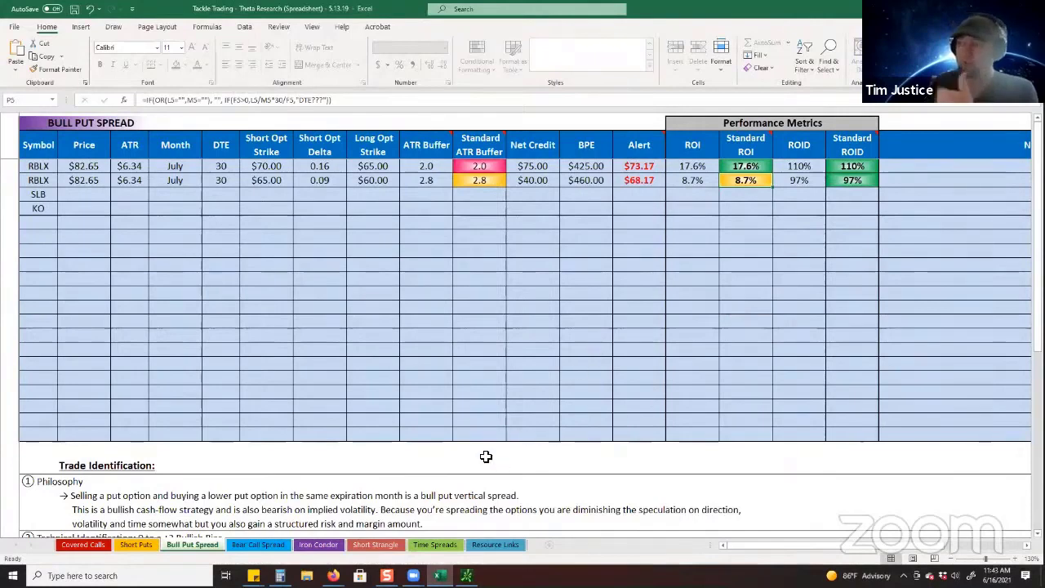
mouse_move(532, 513)
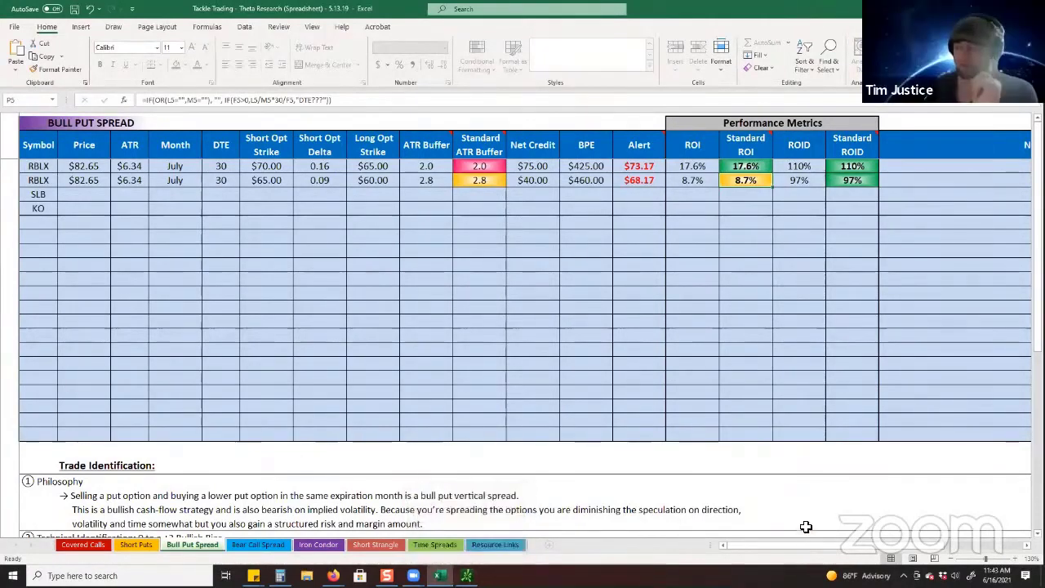
left_click(587, 180)
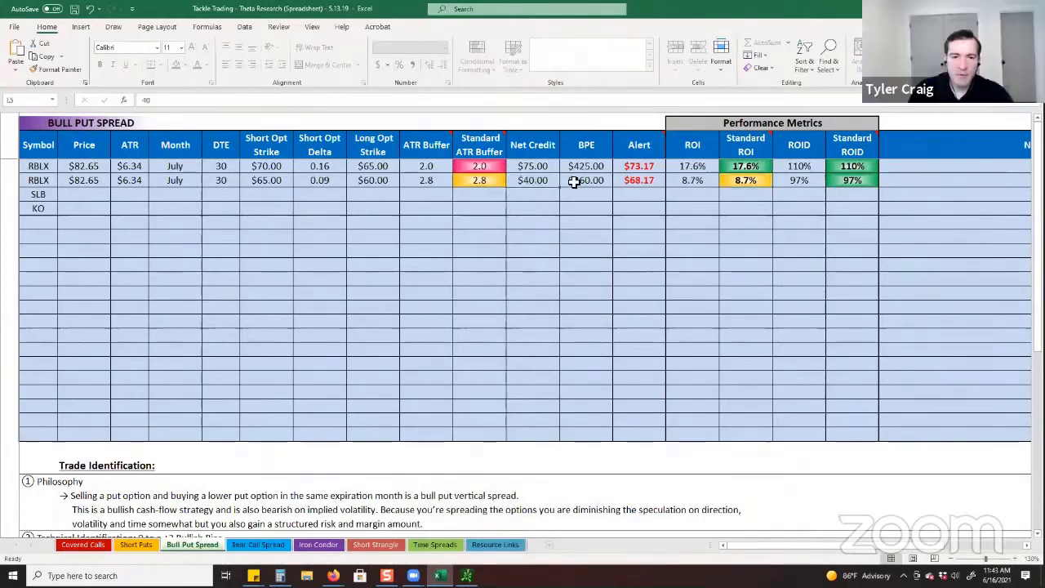
type("50")
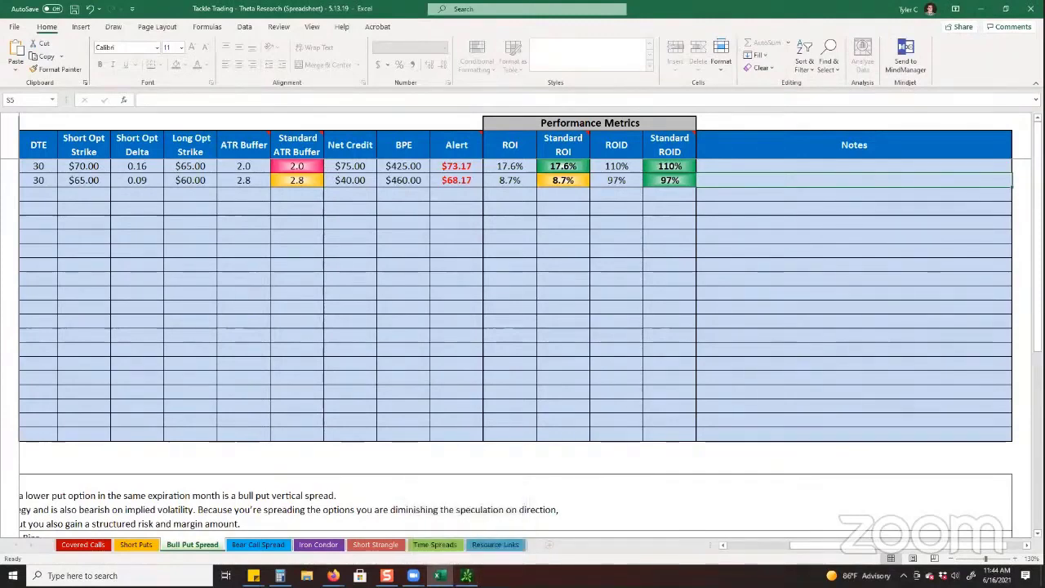
mouse_move(735, 506)
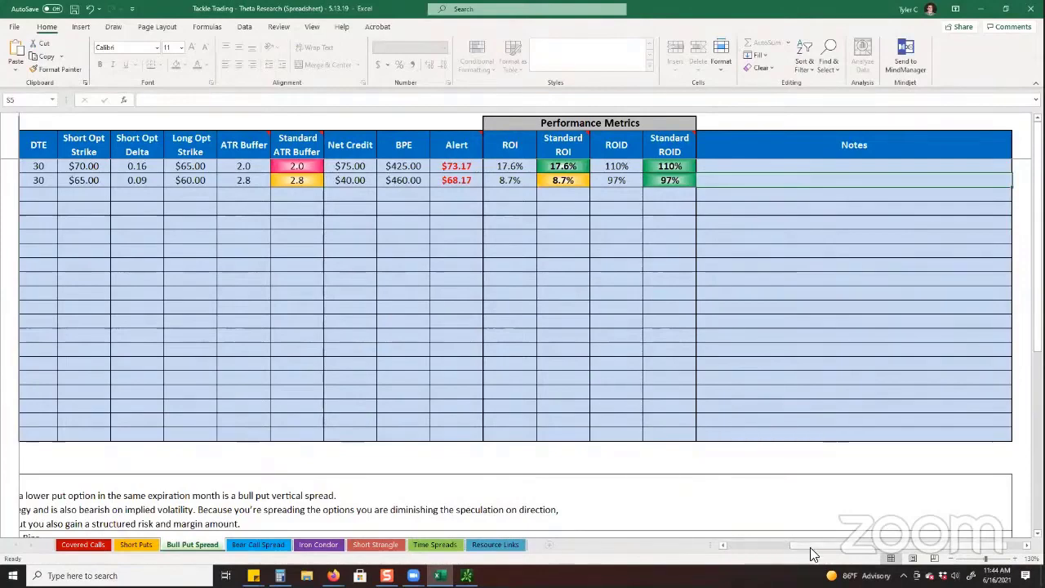
Step: Scroll the Bull Put Spread table back to the Symbol column
scroll("left", 3)
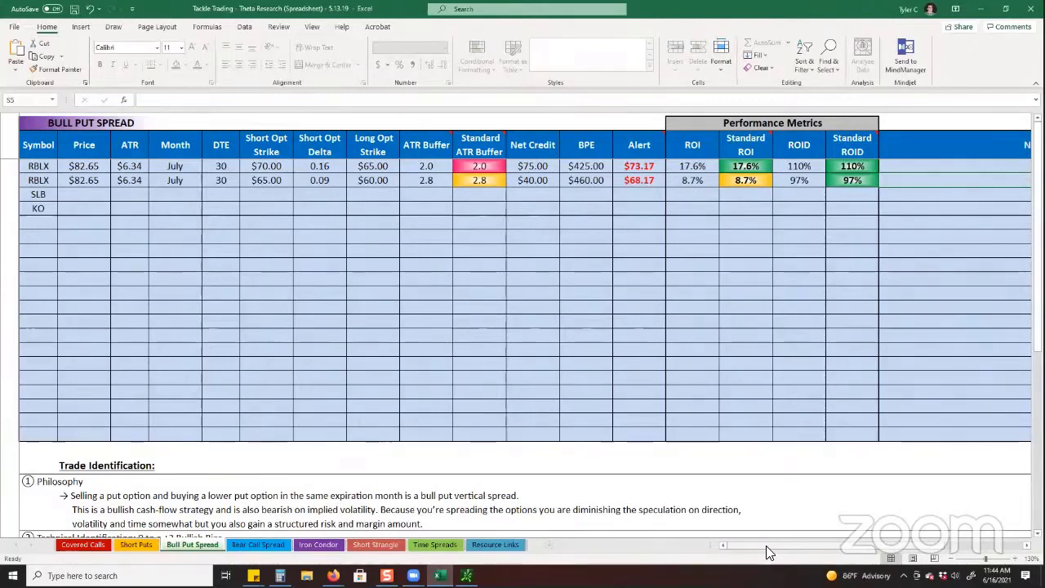
mouse_move(690, 494)
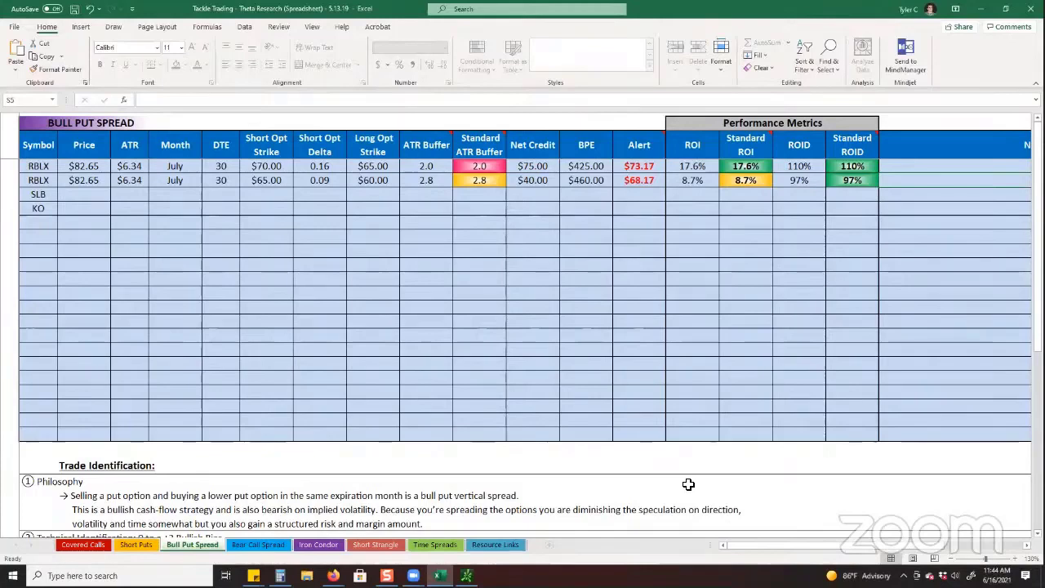
mouse_move(543, 544)
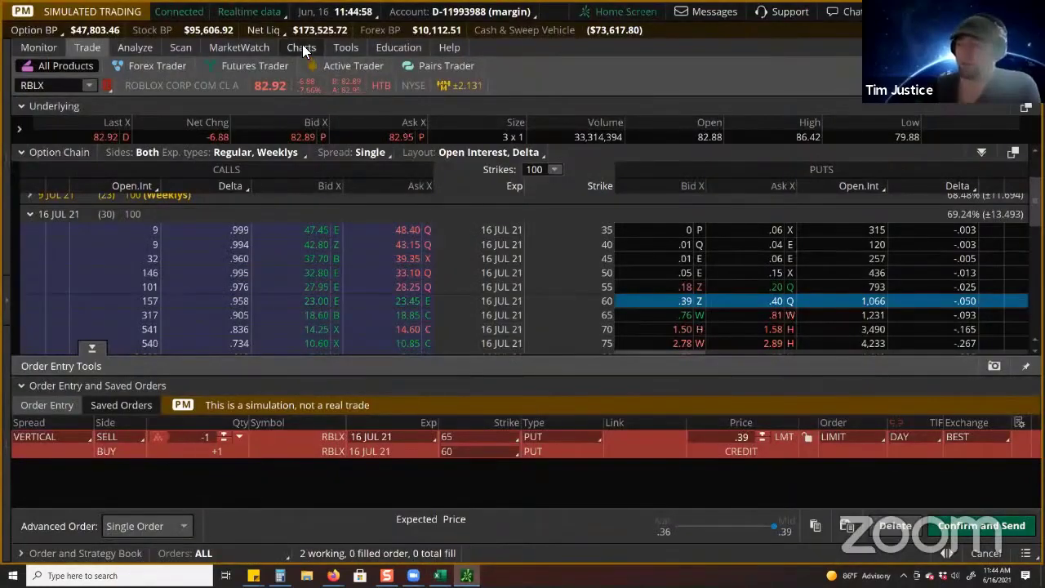
Step: Bring up the RBLX one-year daily chart with its SMA overlays in thinkorswim
left_click(301, 46)
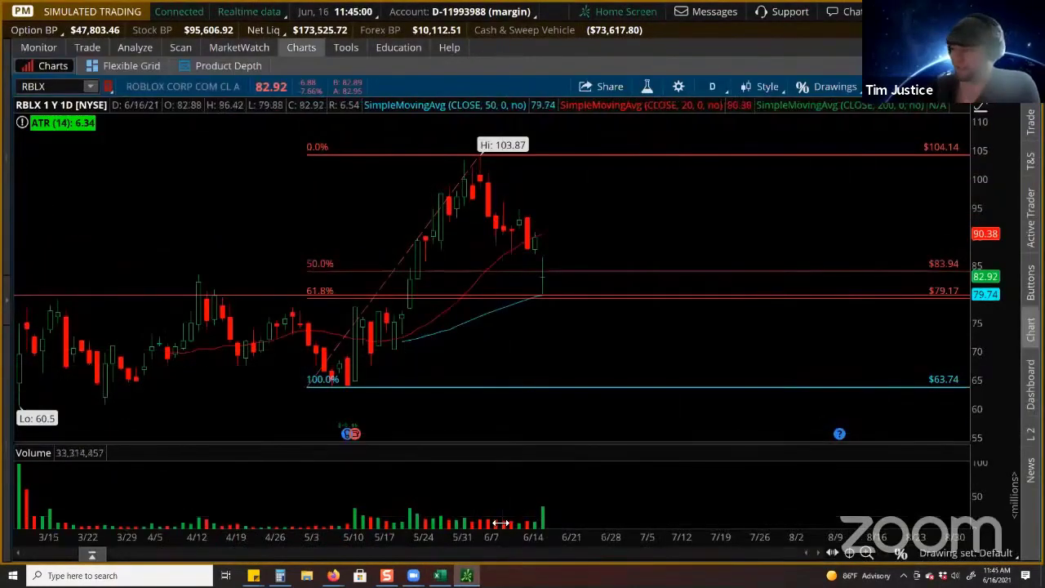
mouse_move(428, 383)
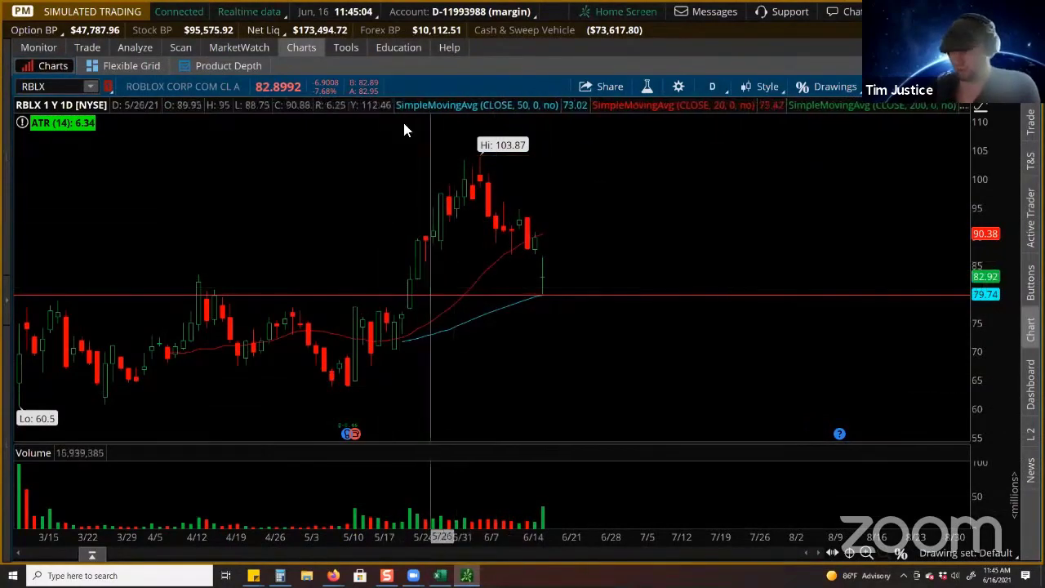
left_click(834, 87)
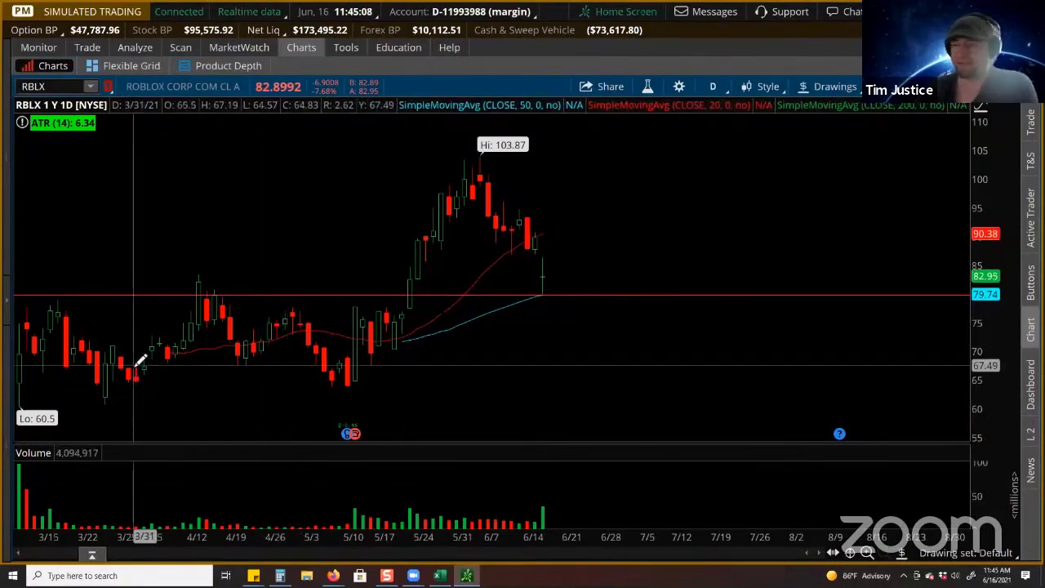
mouse_move(400, 359)
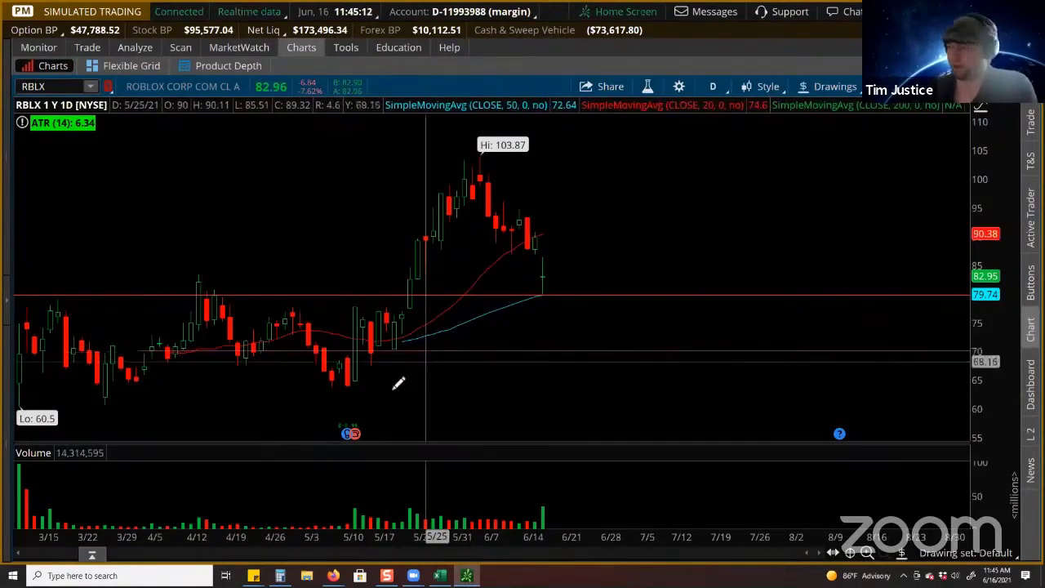
mouse_move(361, 375)
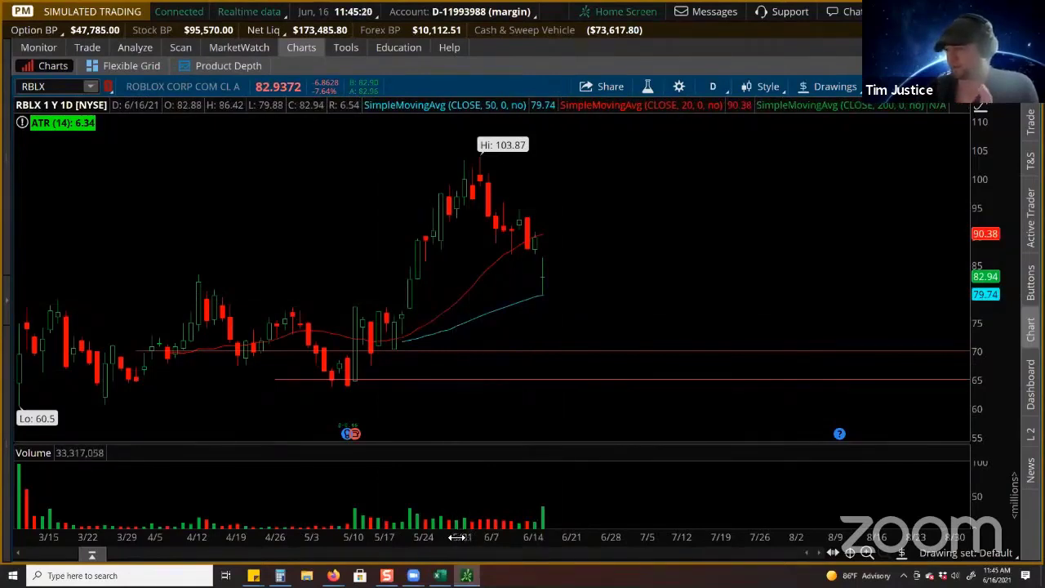
mouse_move(613, 402)
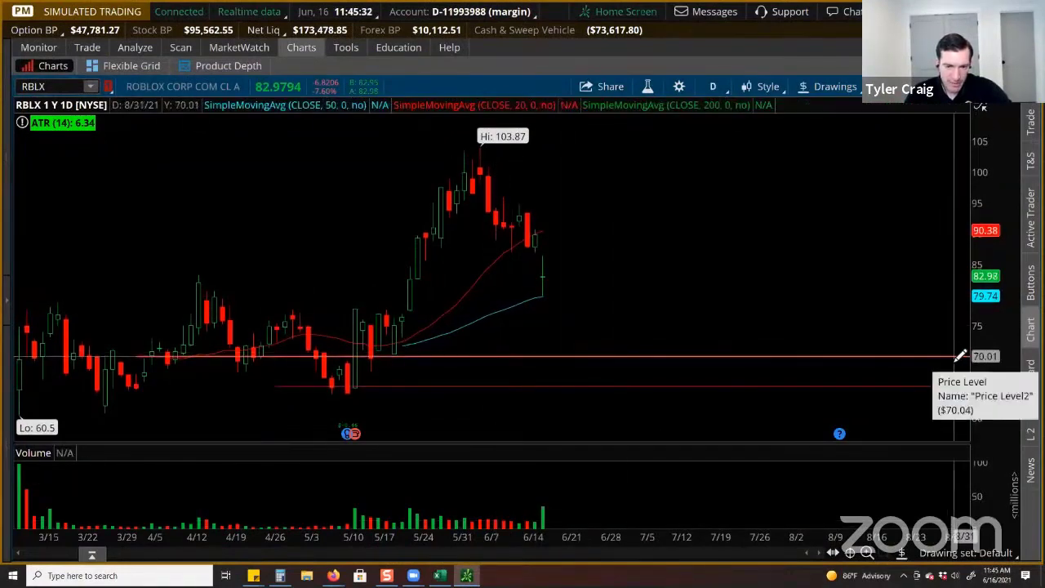
mouse_move(384, 406)
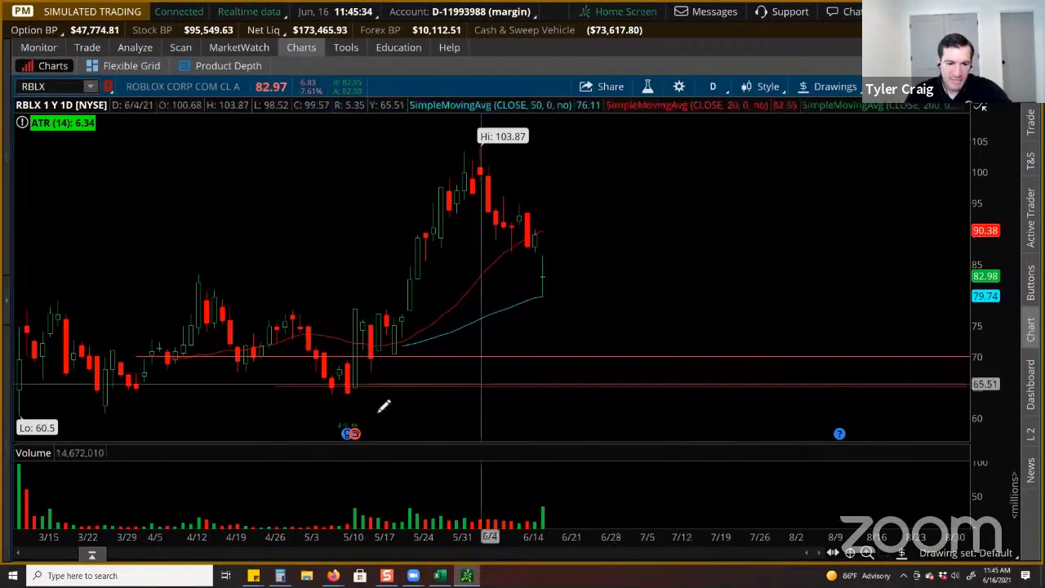
mouse_move(309, 385)
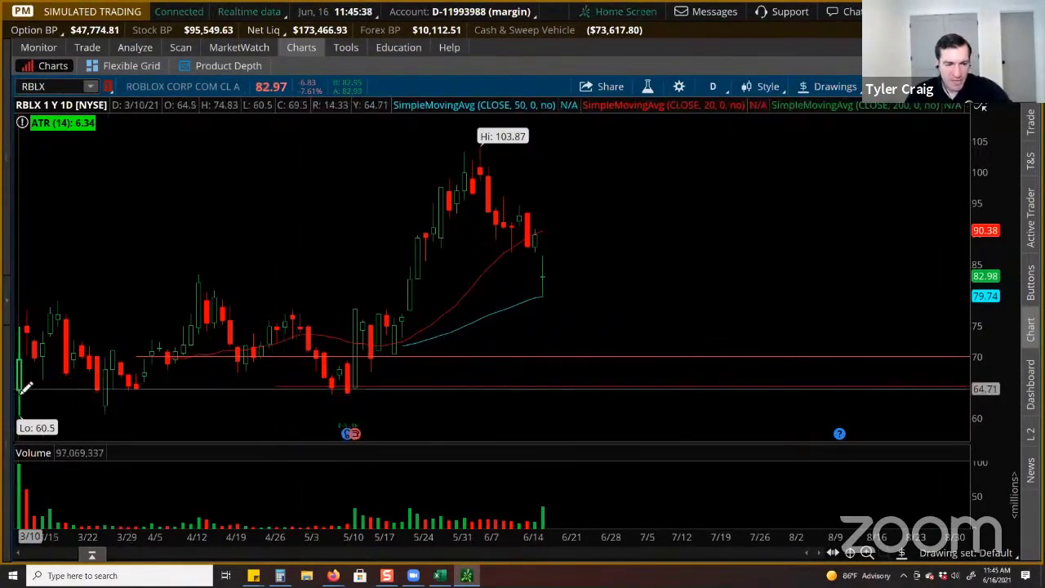
mouse_move(260, 386)
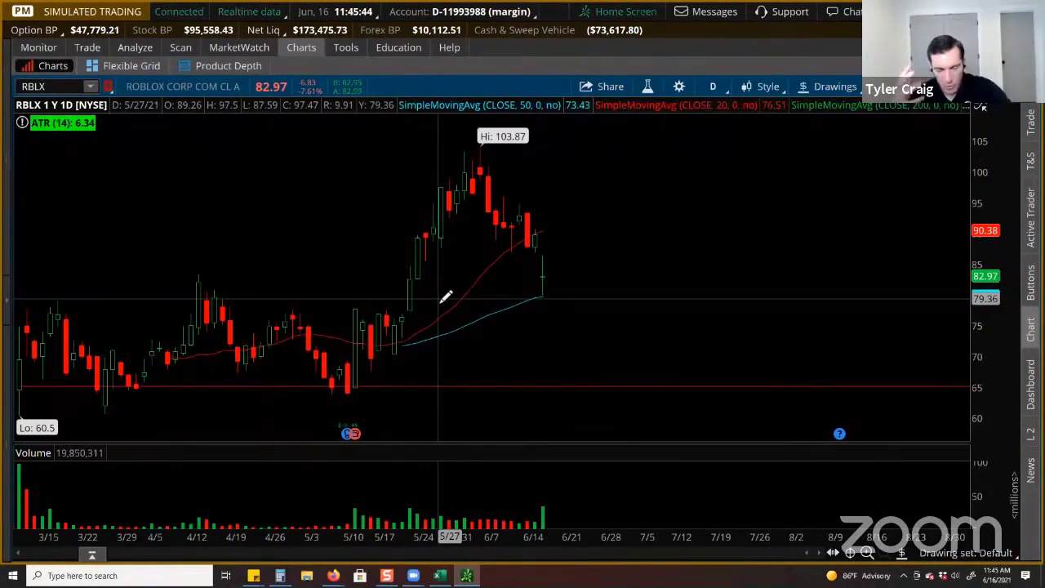
mouse_move(743, 379)
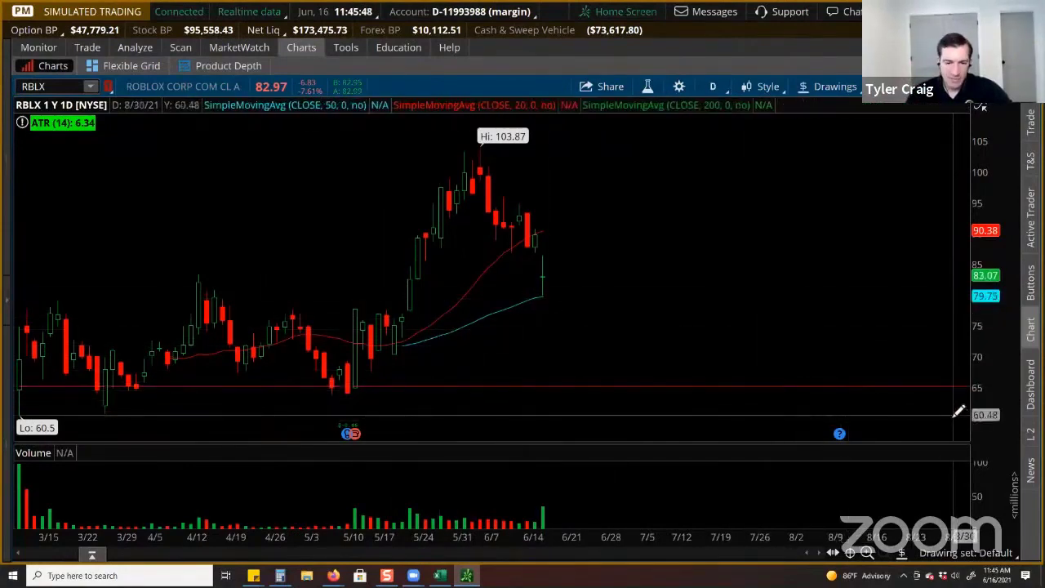
mouse_move(314, 384)
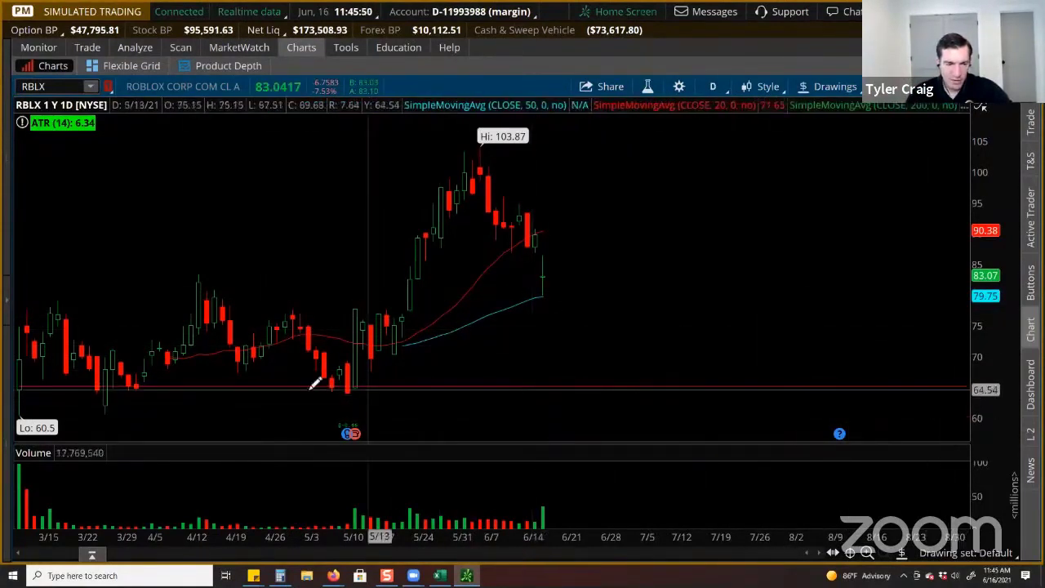
mouse_move(114, 338)
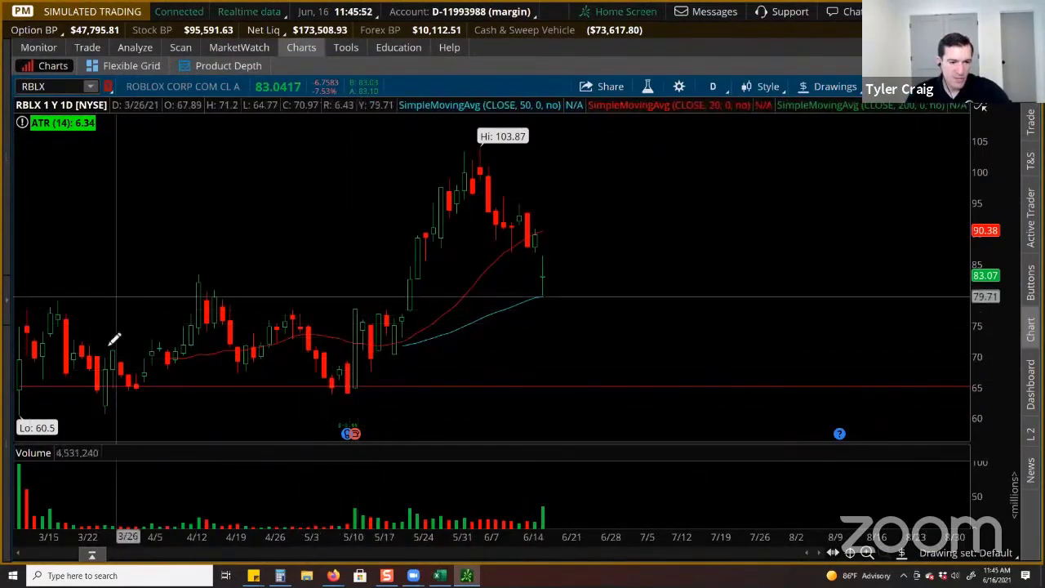
mouse_move(573, 482)
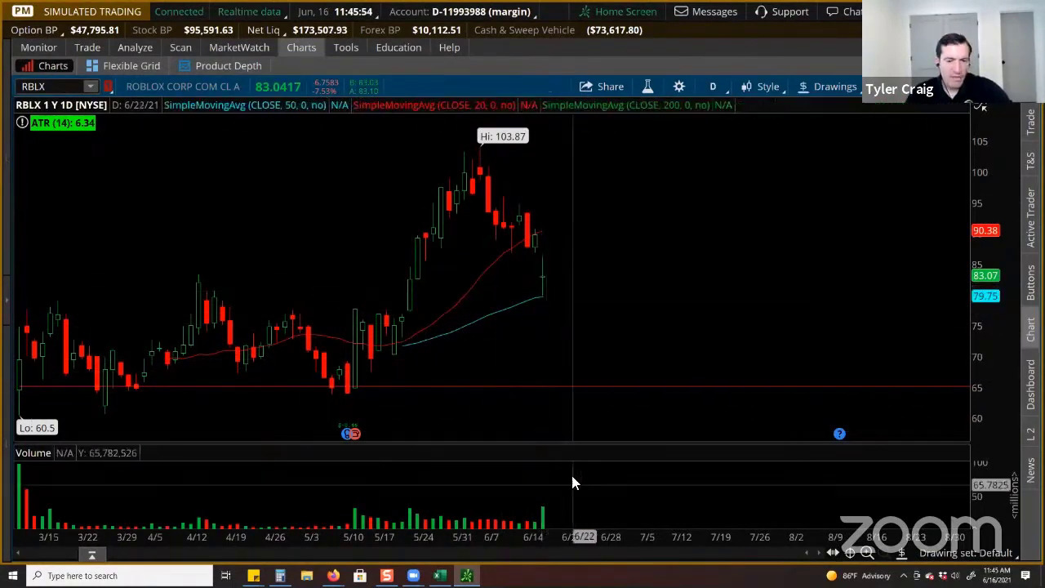
mouse_move(581, 342)
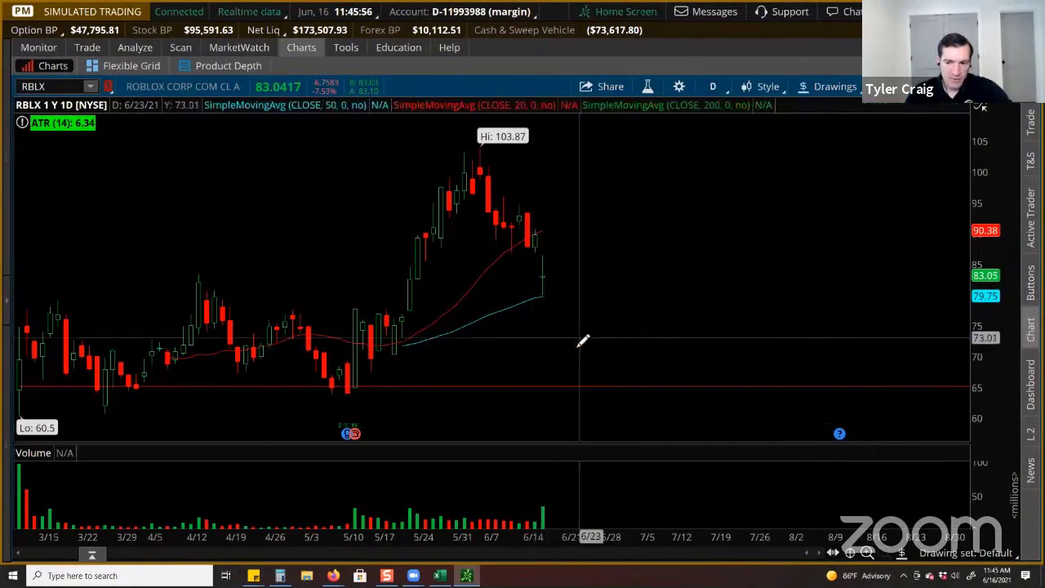
mouse_move(581, 336)
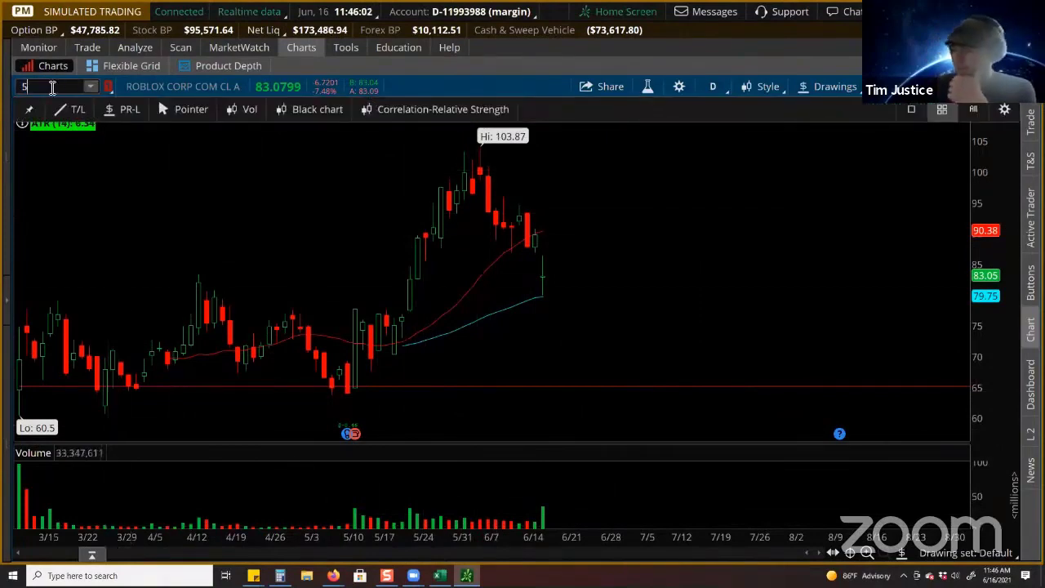
Step: Load SLB in the chart symbol box, then start entering RB for another ticker
type("SLB")
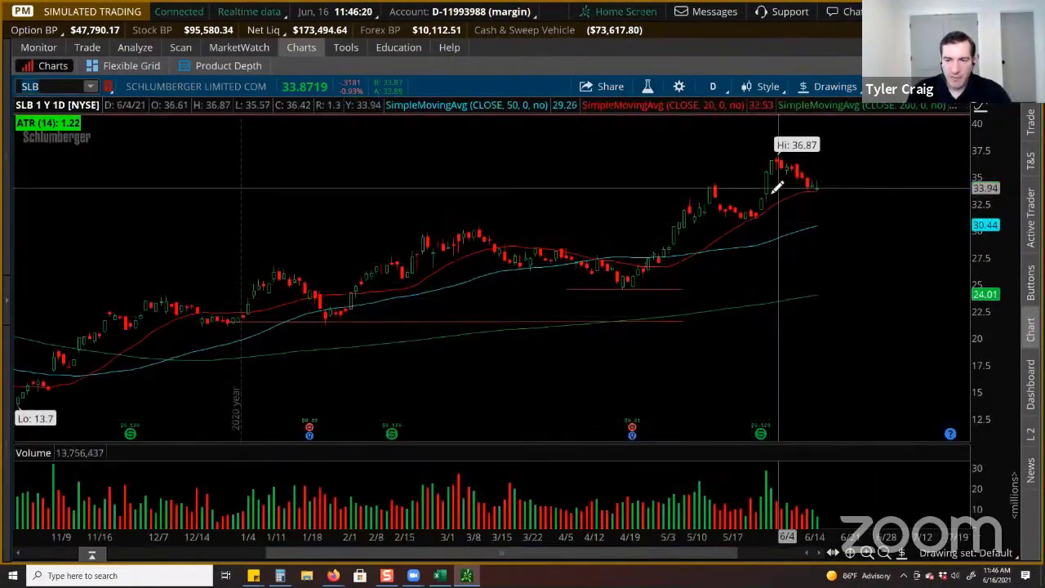
mouse_move(824, 187)
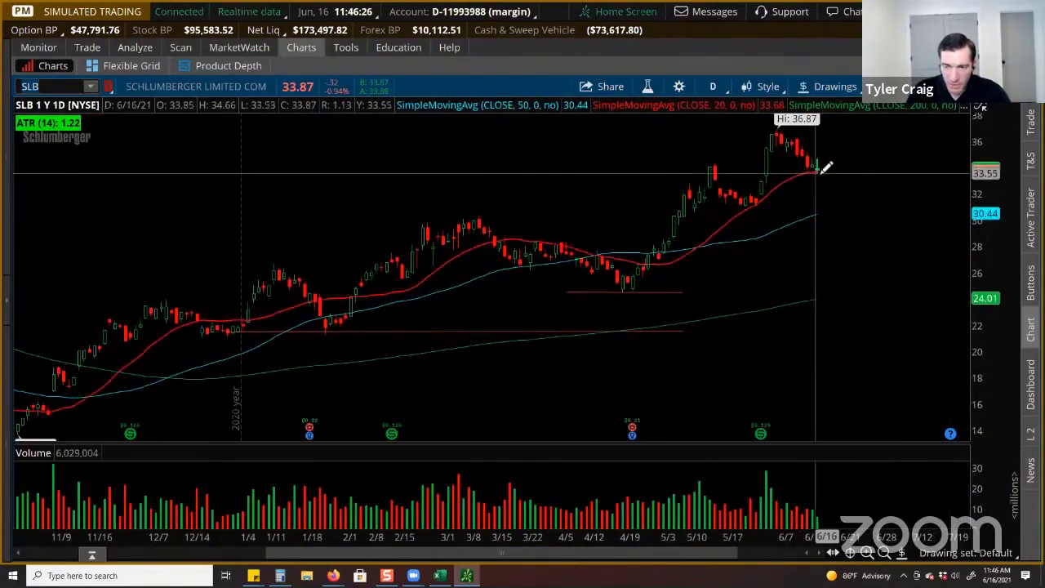
left_click(833, 87)
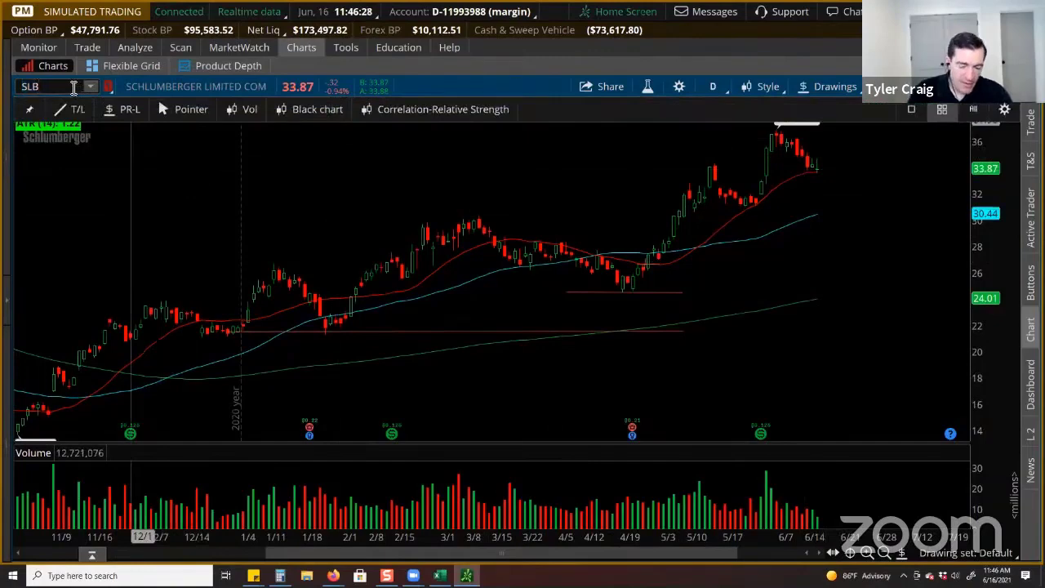
type("RB")
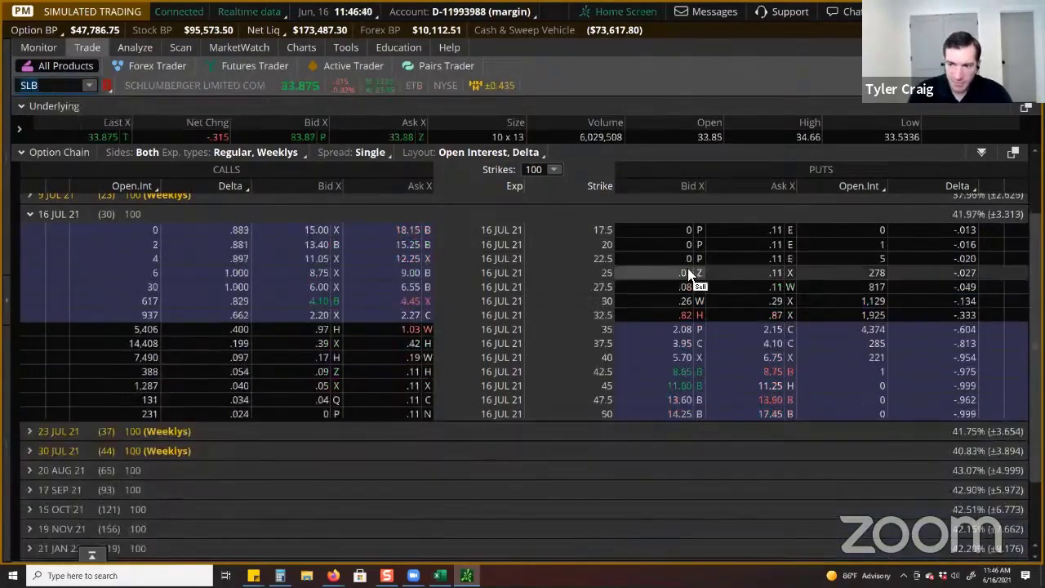
mouse_move(972, 214)
type("KO")
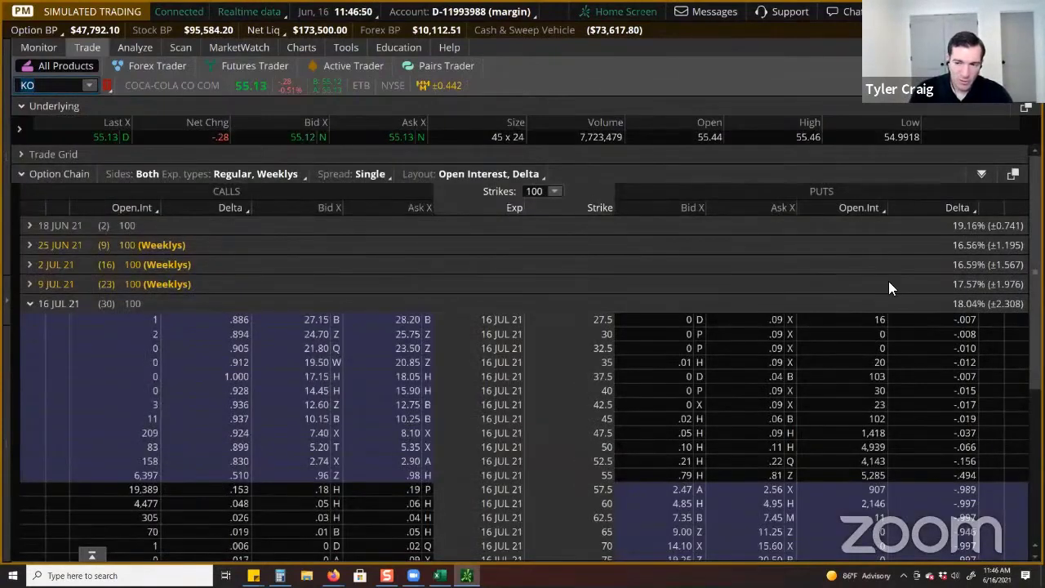
mouse_move(964, 310)
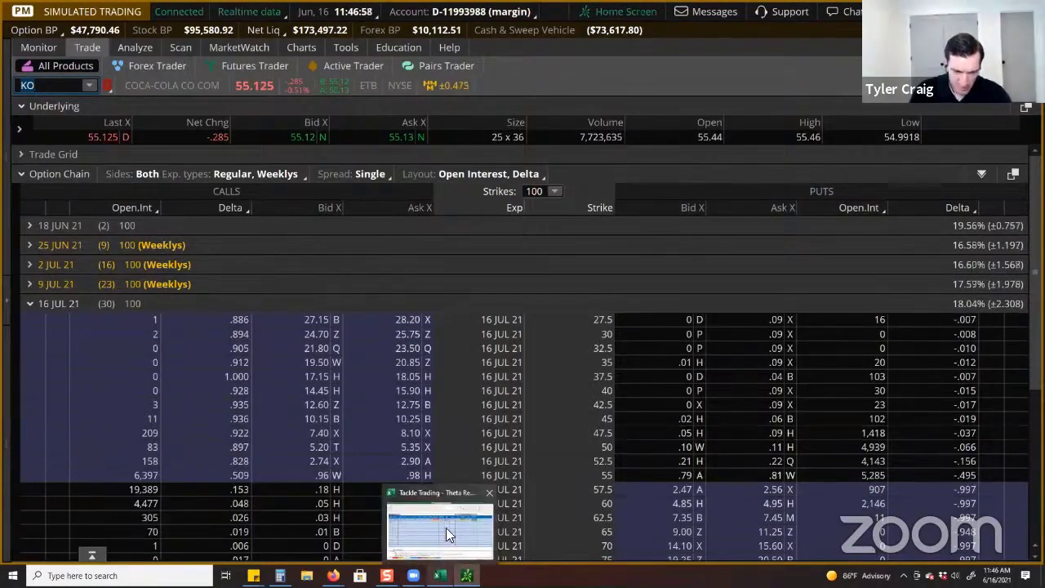
Step: Enter $55 price in the KO row, checking KO's risk profile in thinkorswim between entries
left_click(440, 522)
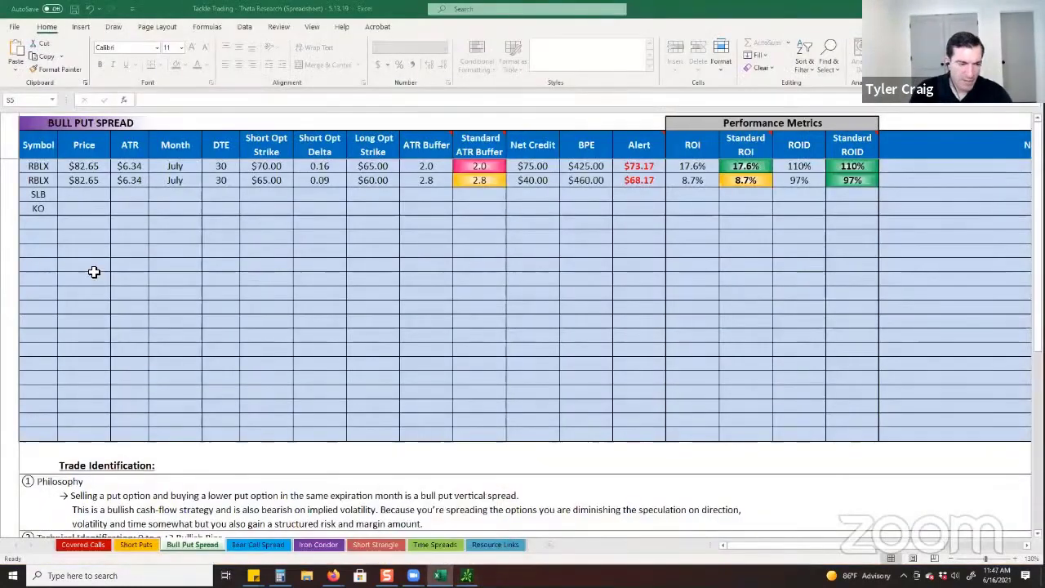
left_click(39, 194)
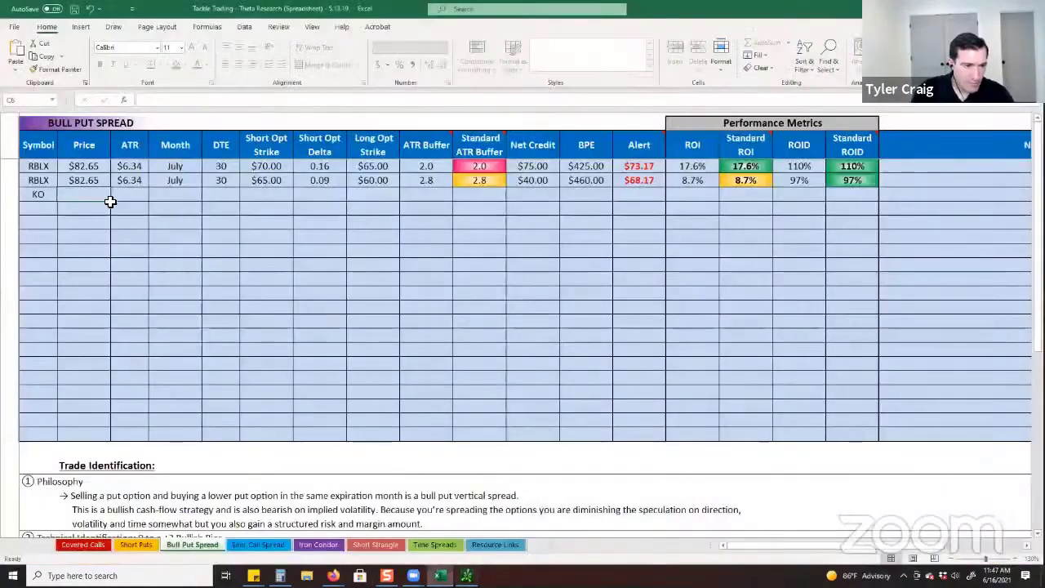
type("55")
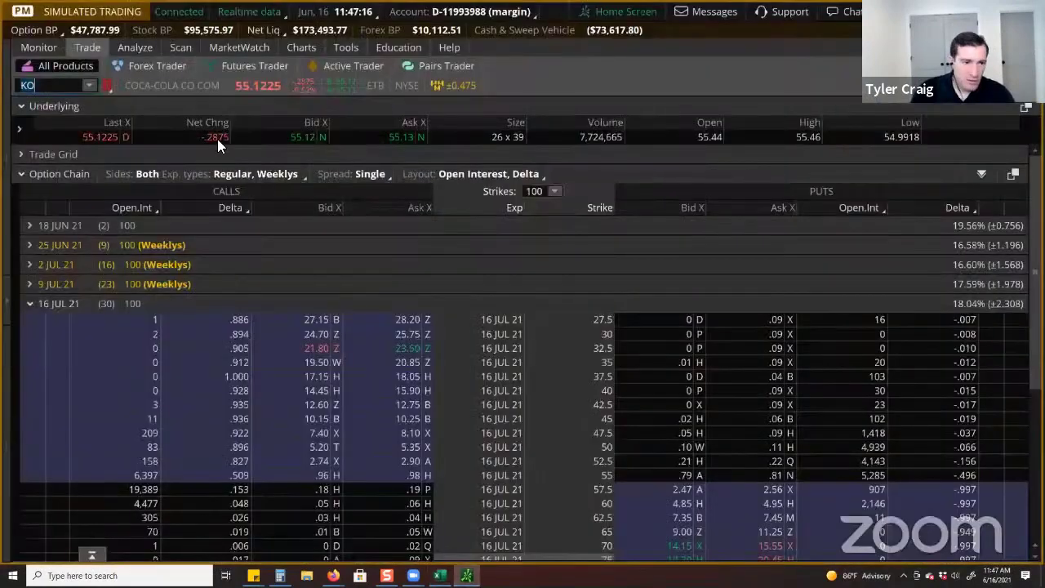
left_click(134, 45)
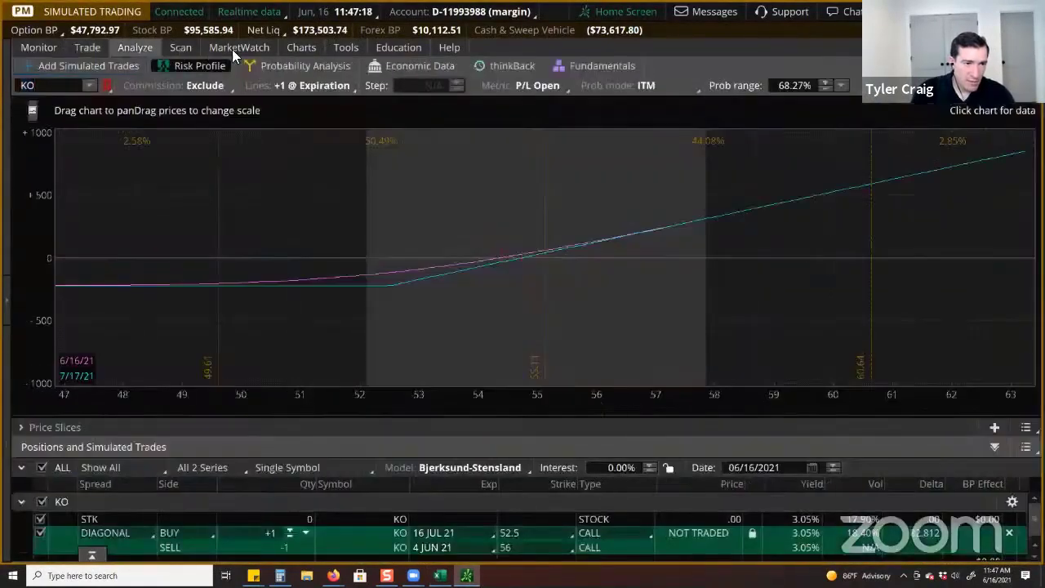
left_click(301, 46)
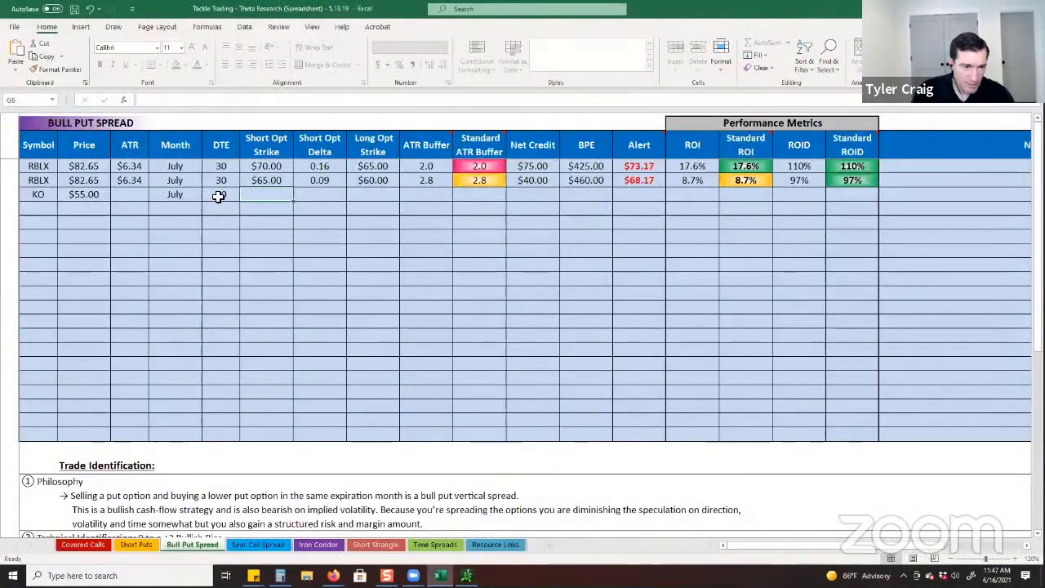
Step: Enter the $0.61 ATR and move on to the KO row's Month cell
type("0.61")
left_click(220, 194)
type("30")
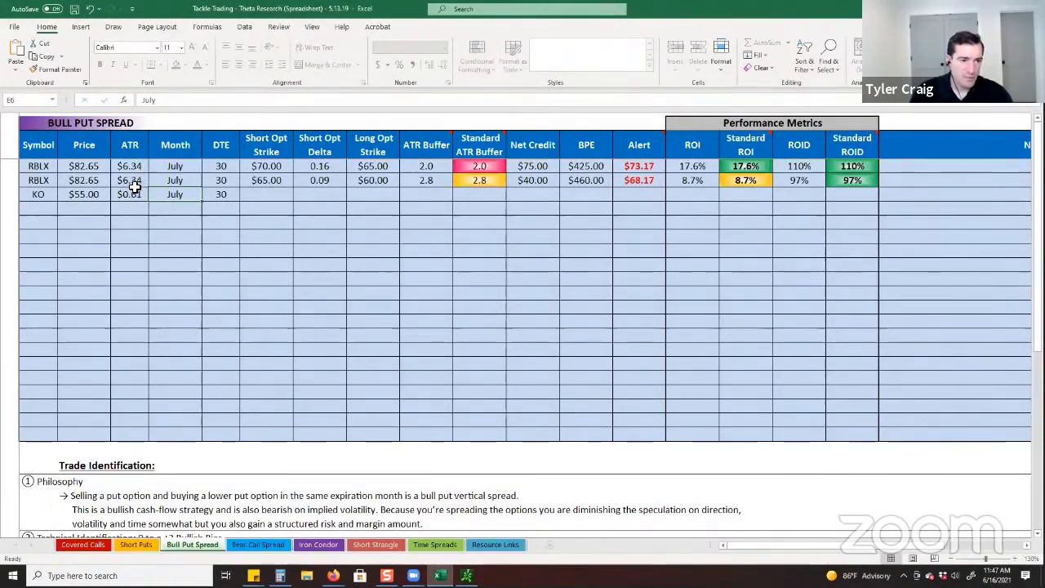
mouse_move(327, 242)
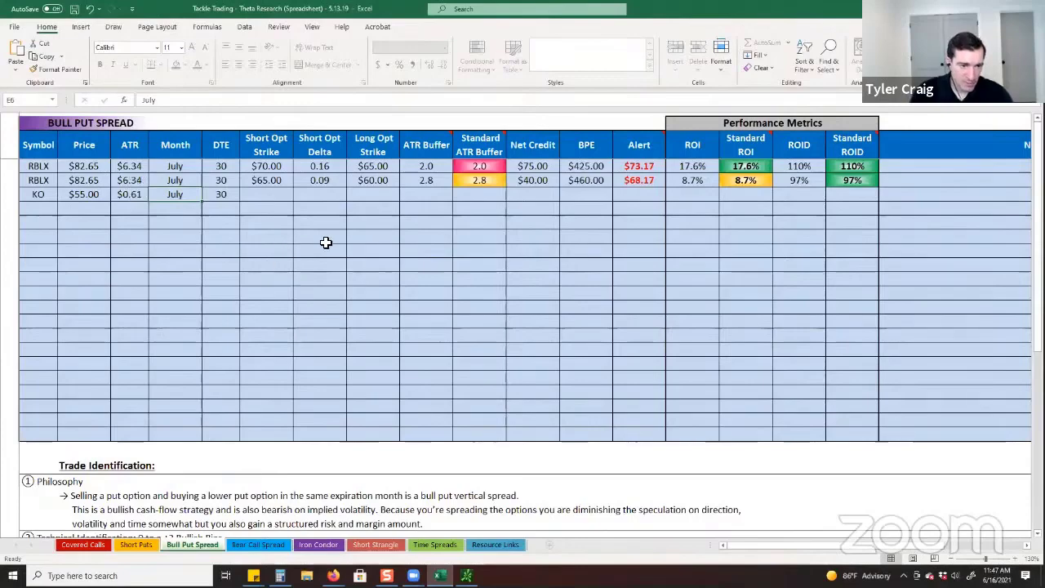
left_click(264, 195)
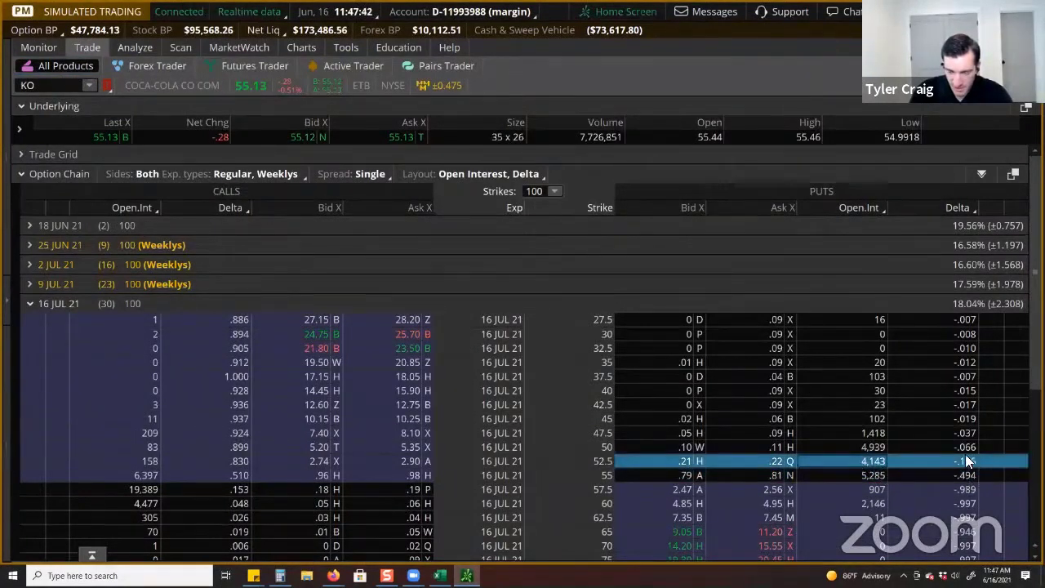
mouse_move(923, 467)
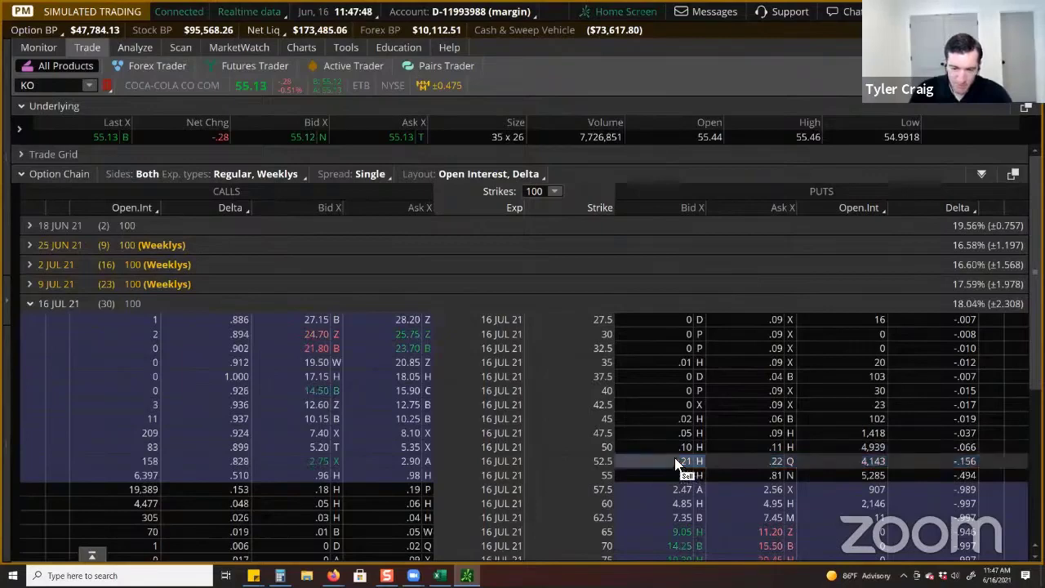
Step: Stage a KO 16 Jul 21 put vertical: sell the 52.5 put, buy the 50 put, 0.11 credit
left_click(686, 461)
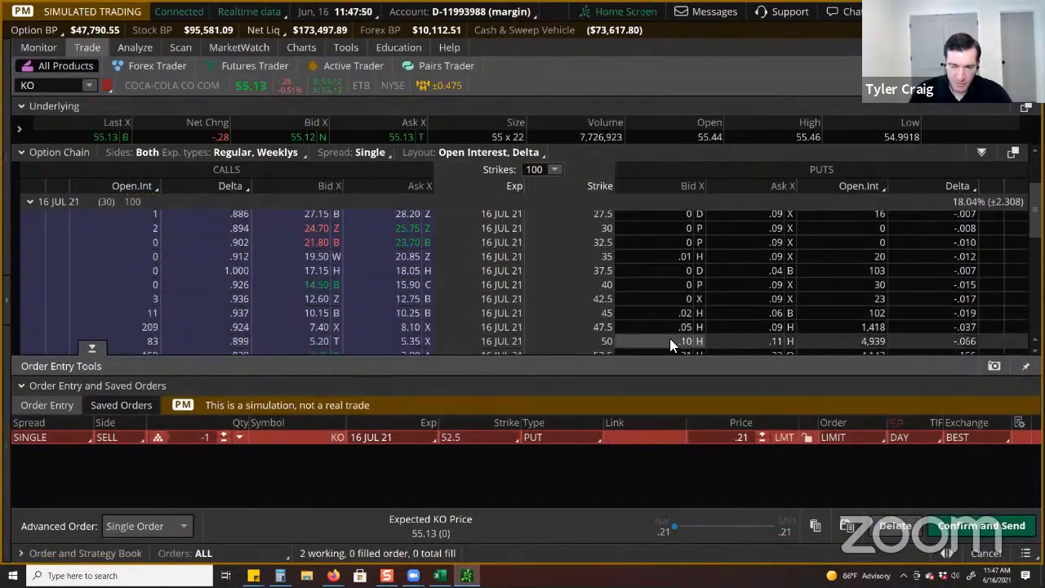
left_click(771, 317)
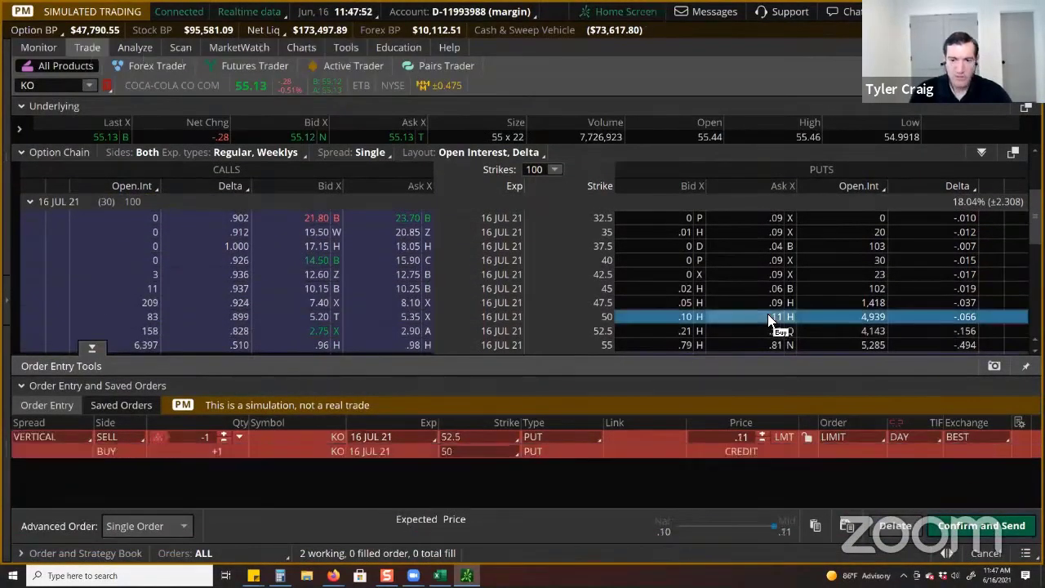
mouse_move(596, 330)
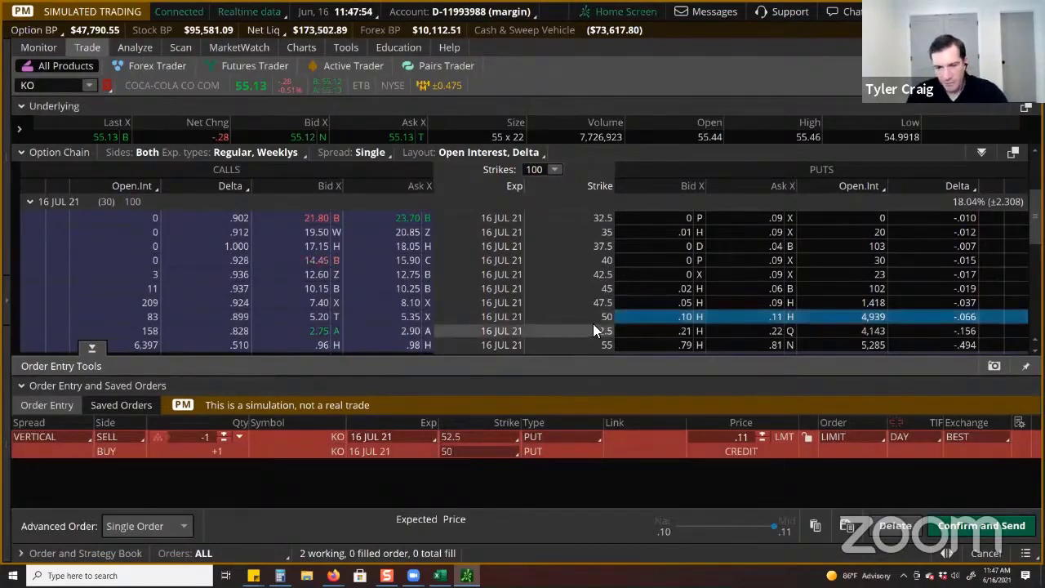
mouse_move(715, 330)
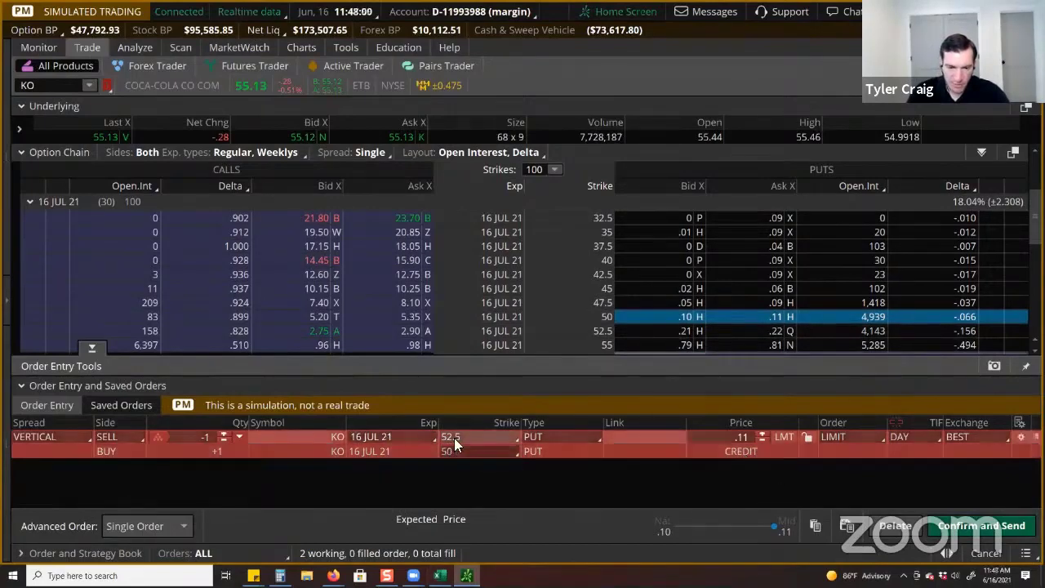
left_click(980, 526)
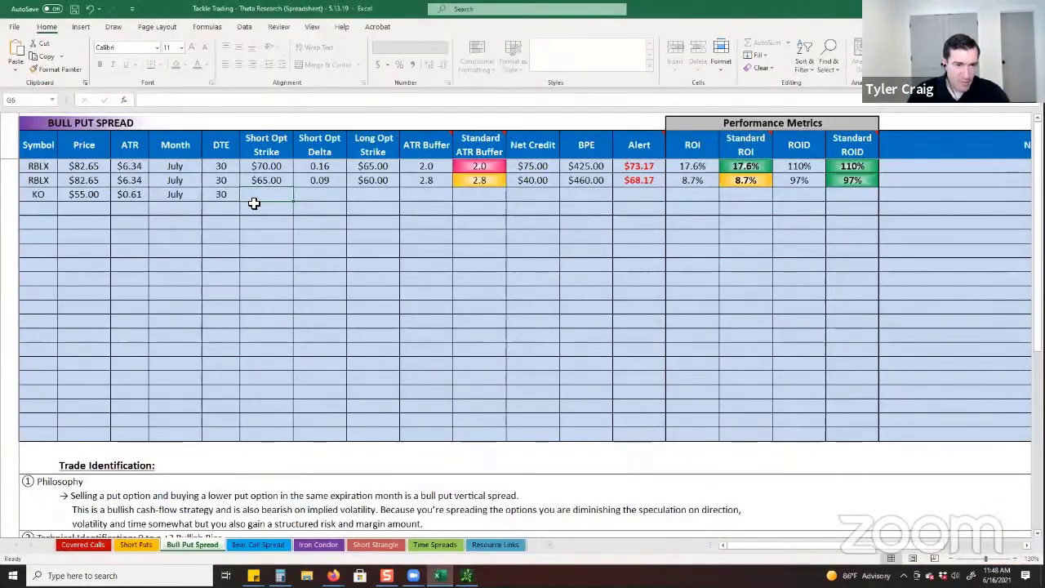
type("52.50")
left_click(586, 194)
type("239")
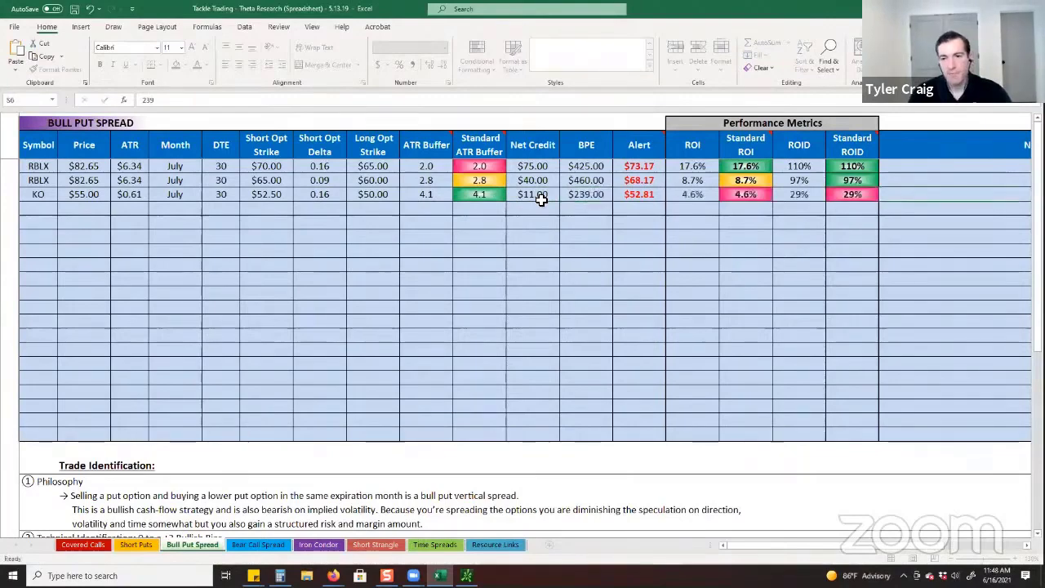
scroll("right", 3)
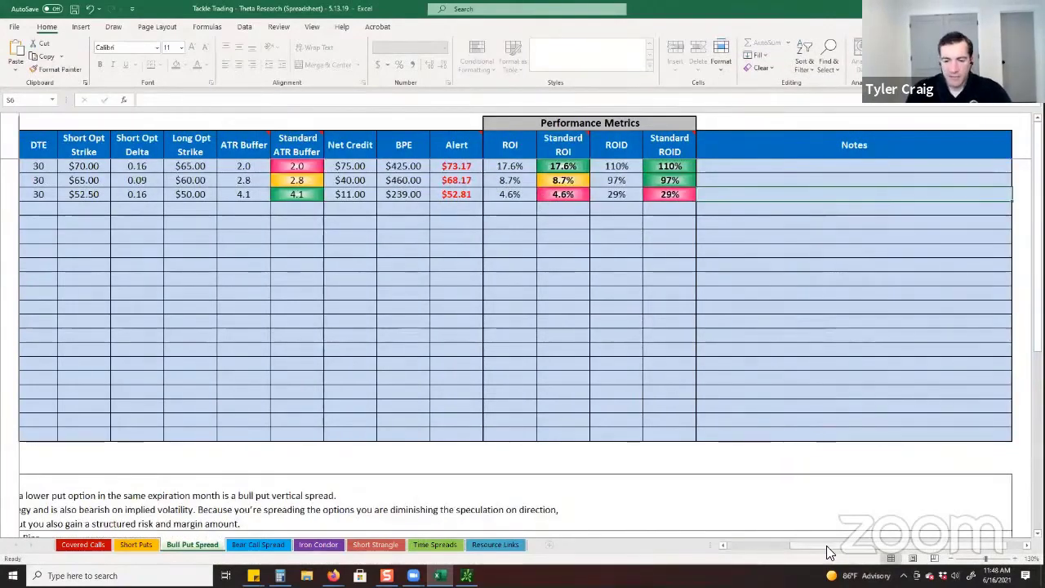
scroll("left", 3)
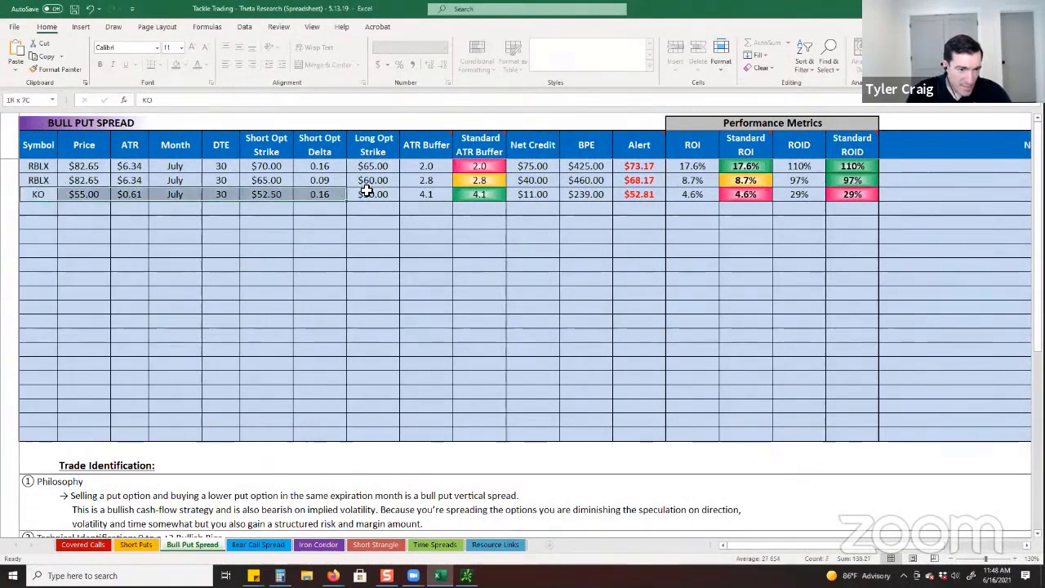
left_click(320, 169)
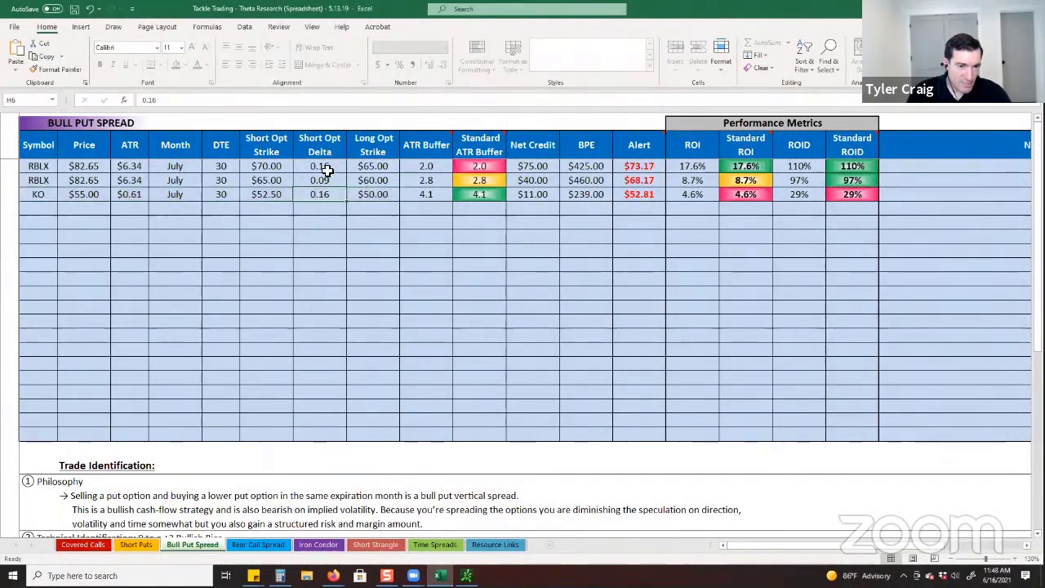
left_click(320, 167)
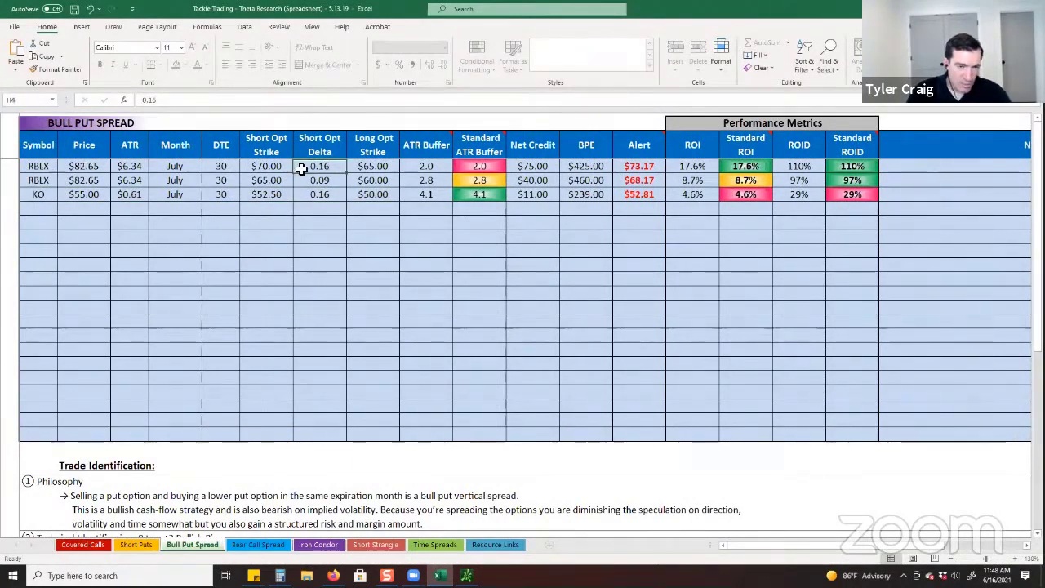
mouse_move(439, 199)
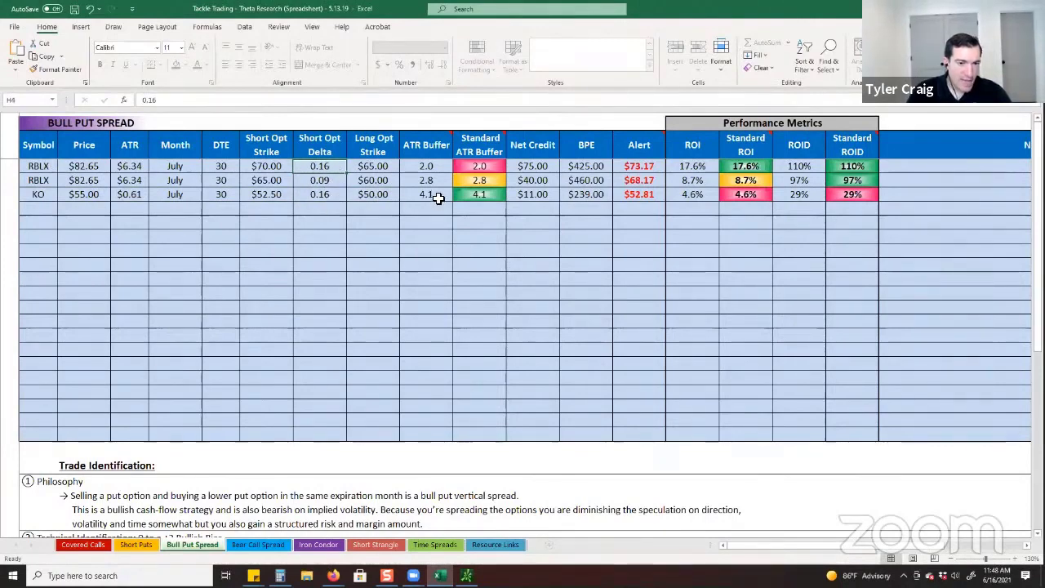
left_click(480, 195)
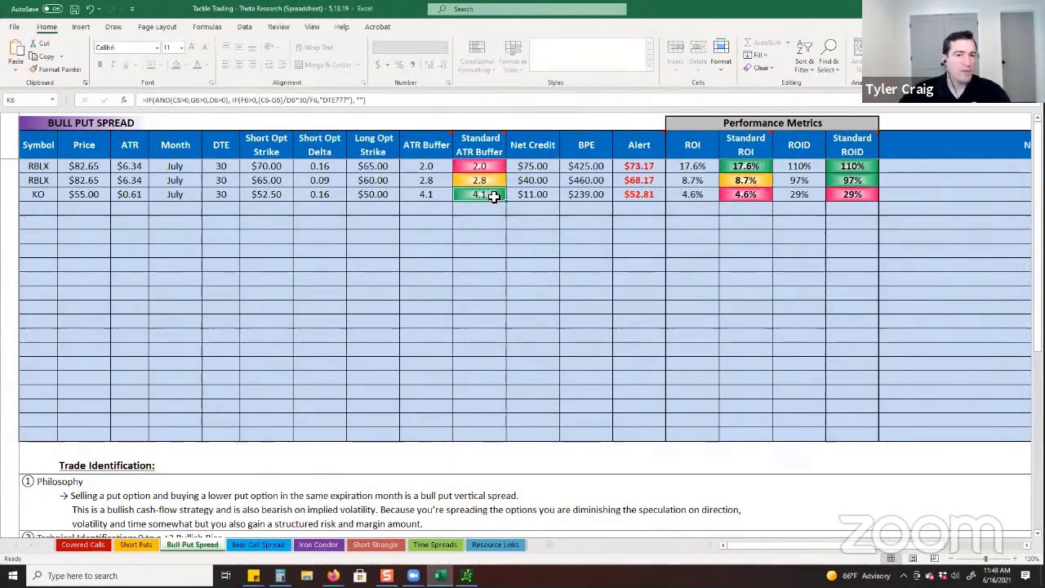
mouse_move(487, 281)
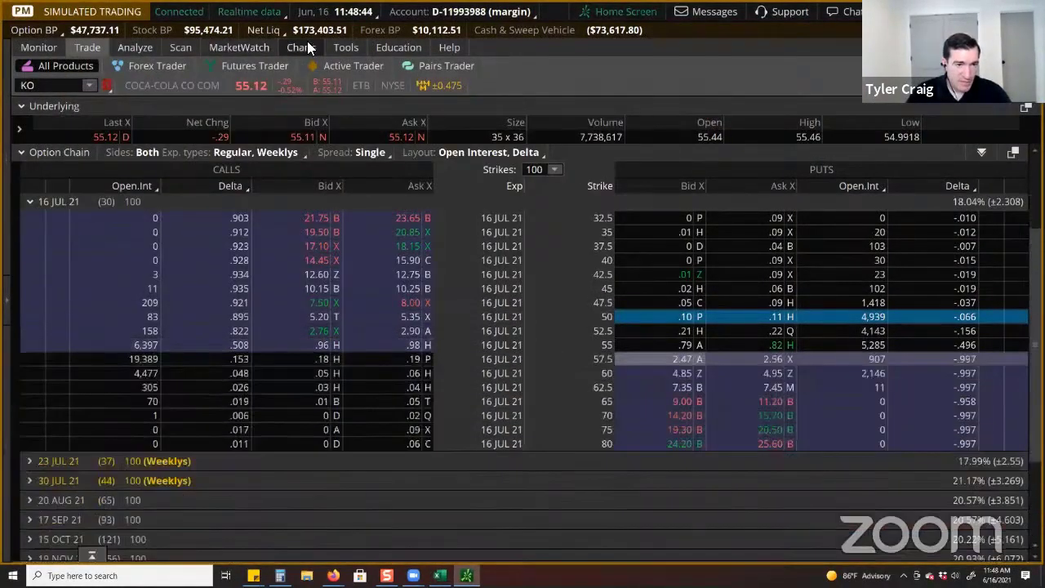
Step: View the KO daily price chart, then return to the Bull Put Spread spreadsheet
left_click(301, 46)
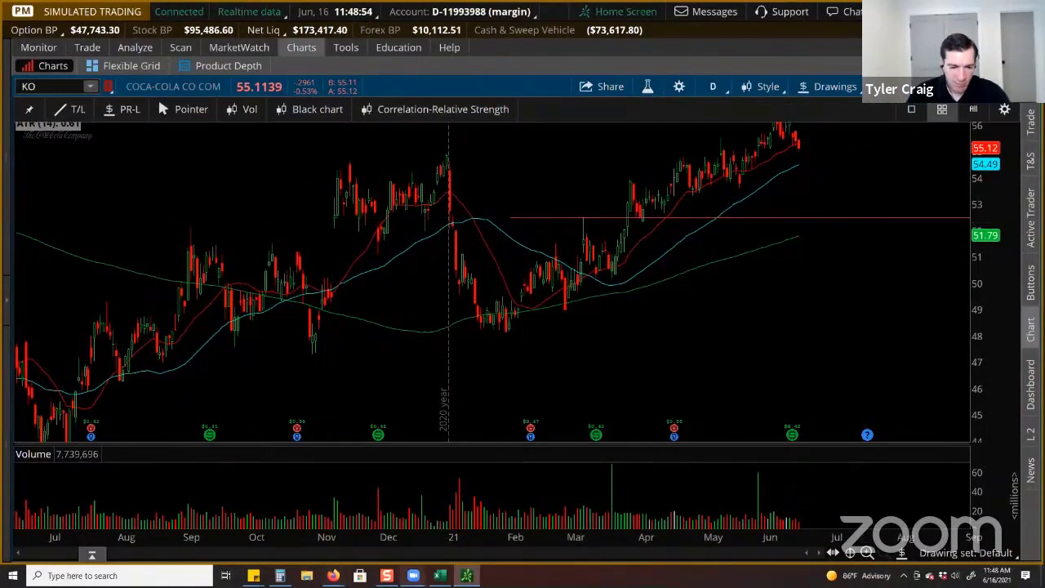
left_click(440, 575)
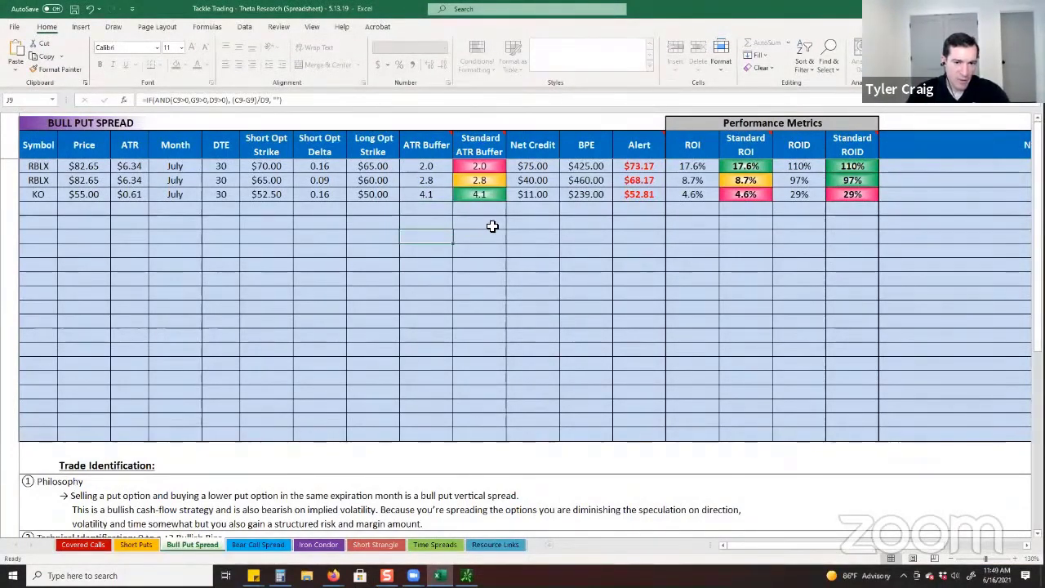
Step: Review the KO row's net credit, buying power effect, ROI and Standard ROID formulas
left_click(586, 194)
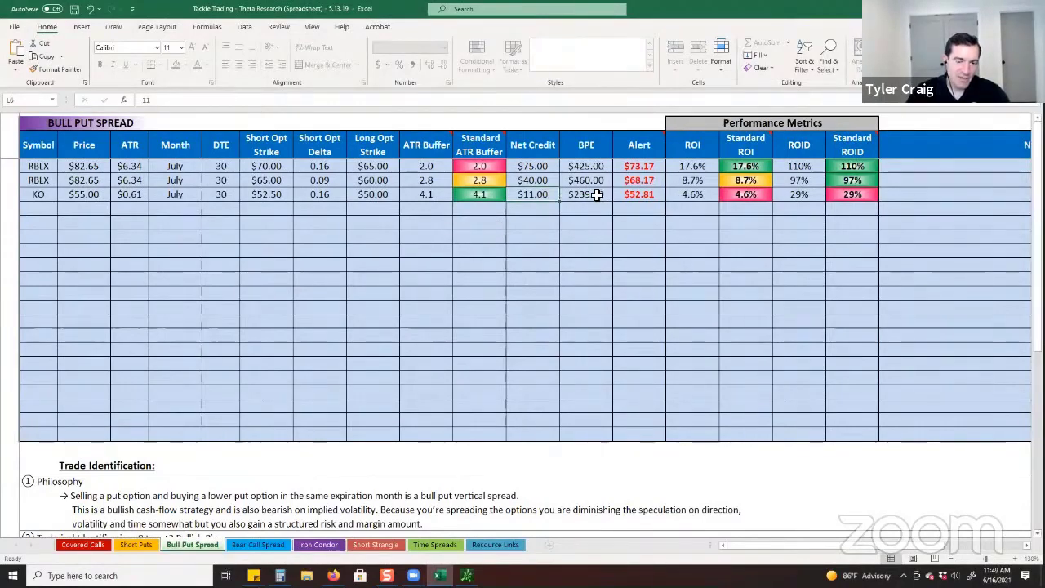
left_click(745, 194)
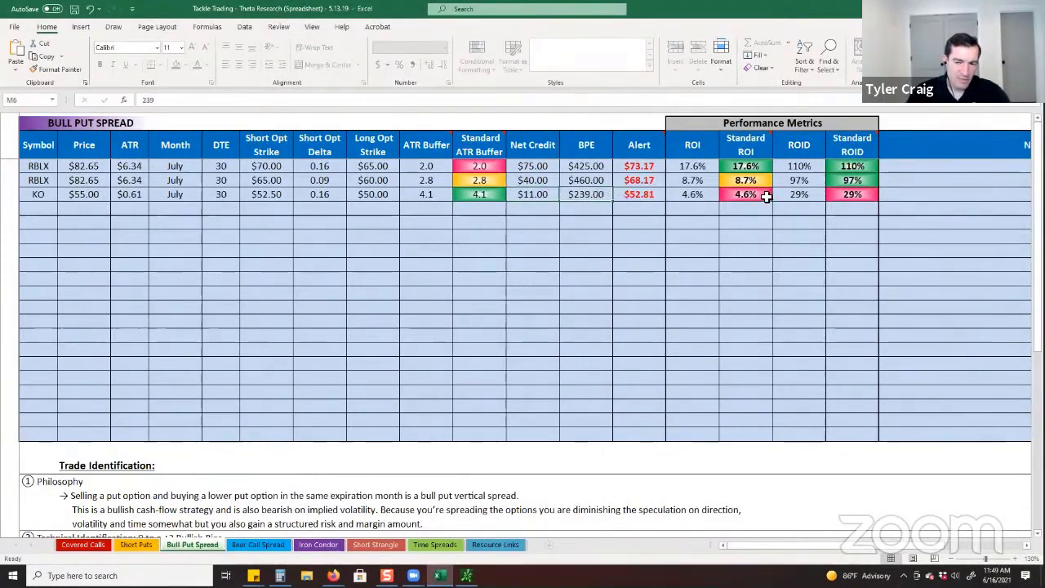
left_click(745, 194)
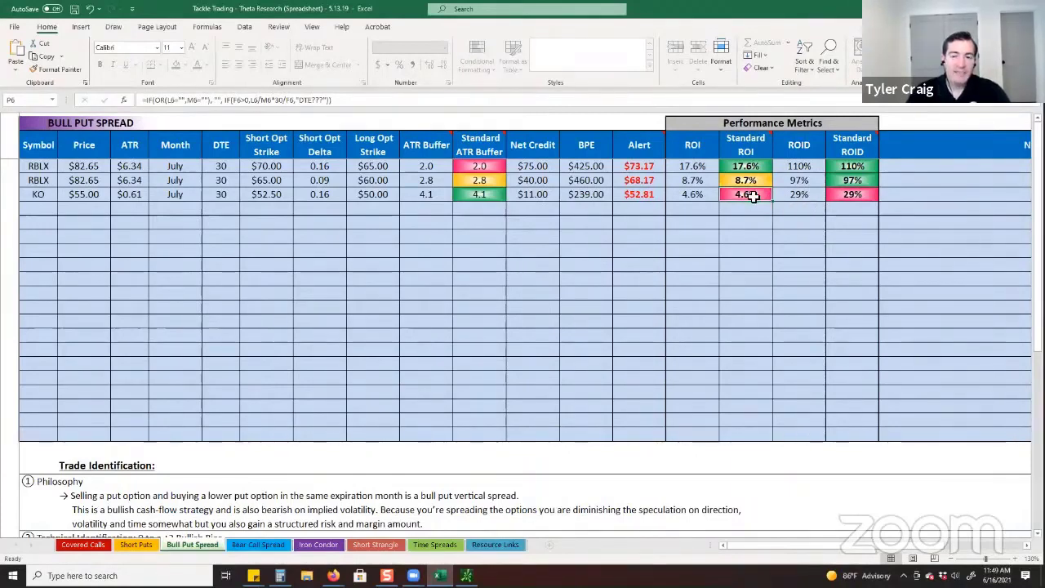
mouse_move(352, 209)
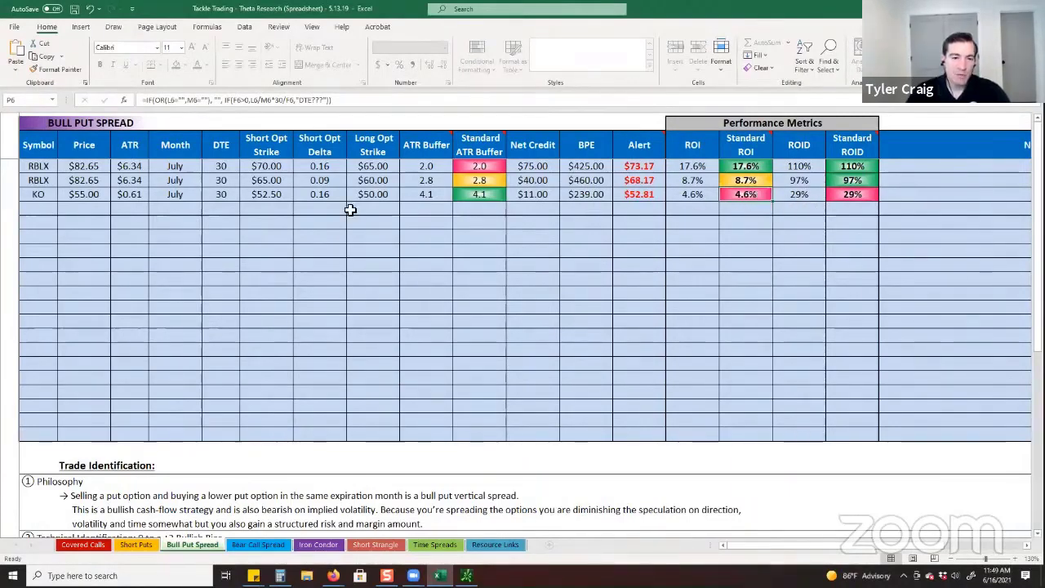
left_click(320, 195)
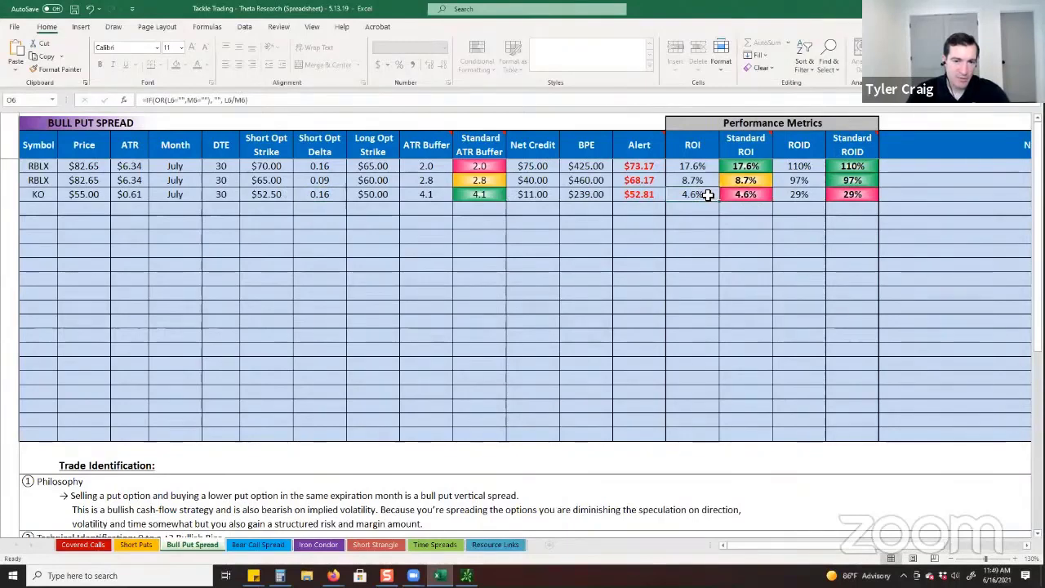
left_click(853, 194)
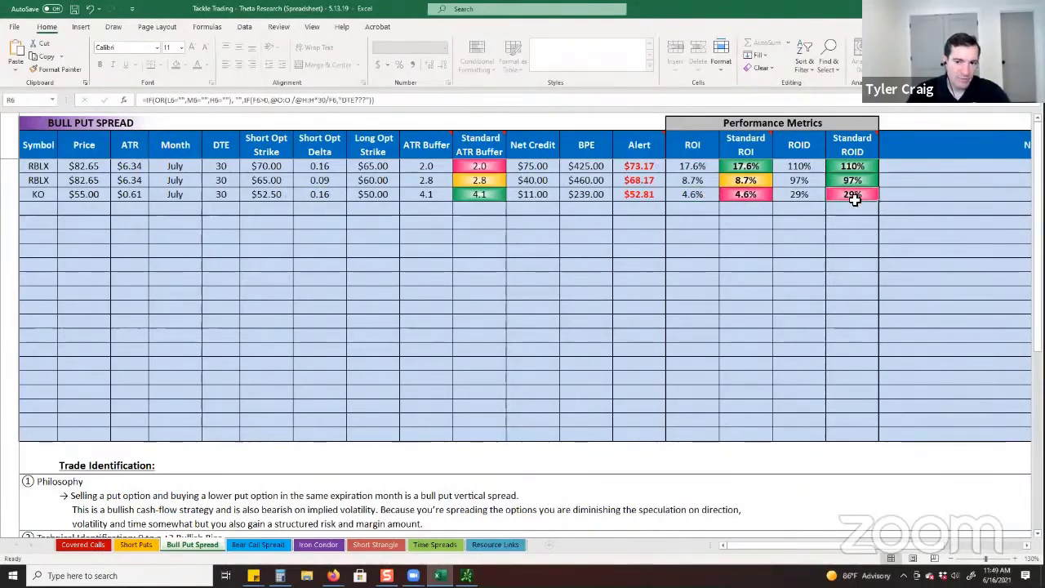
Step: Recheck the KO ROI, short delta and Standard ROID formulas, then switch to the KO option chain
left_click(692, 194)
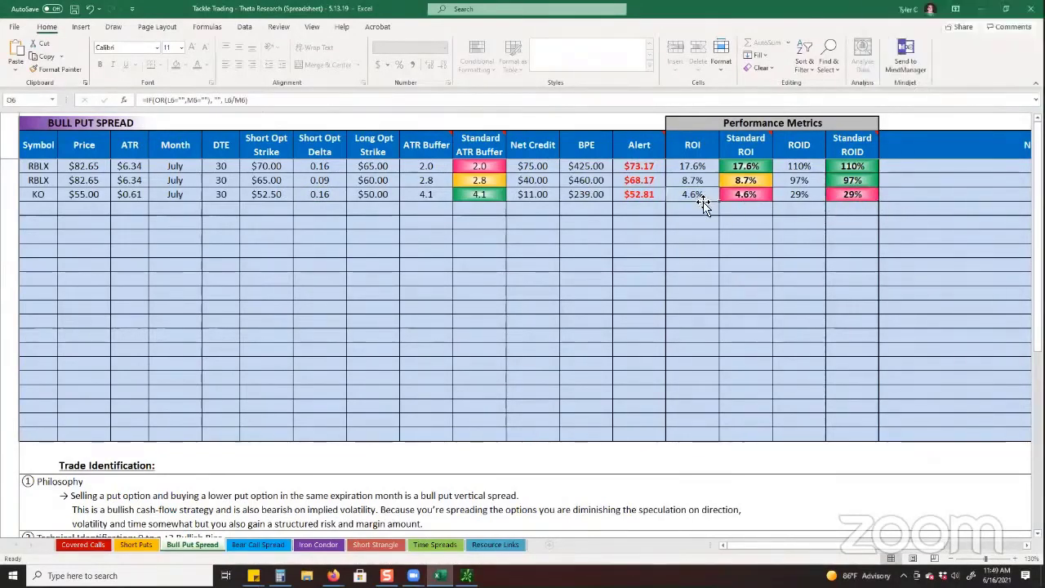
left_click(320, 194)
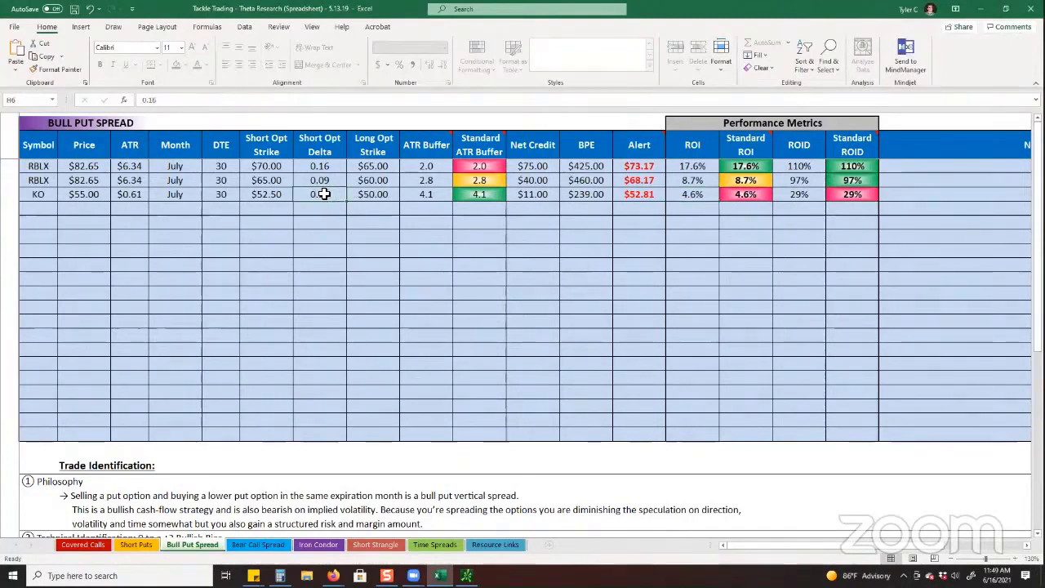
left_click(693, 194)
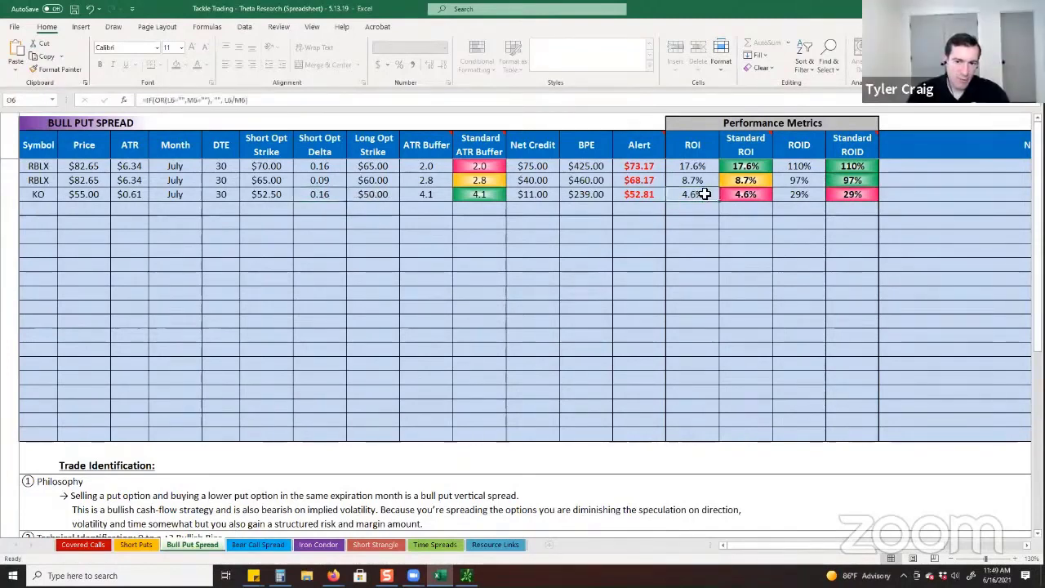
left_click(853, 194)
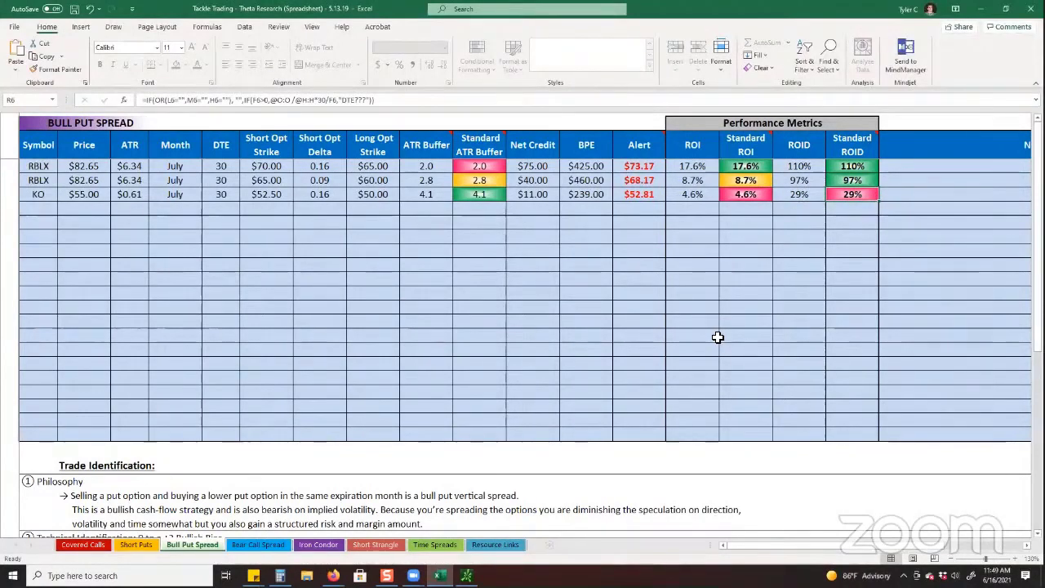
left_click(654, 291)
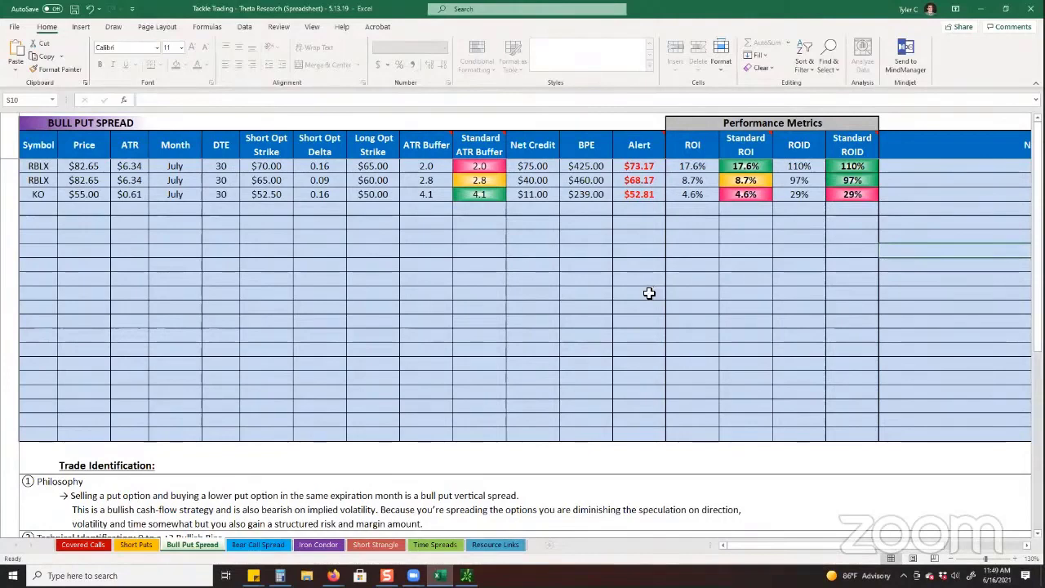
mouse_move(566, 285)
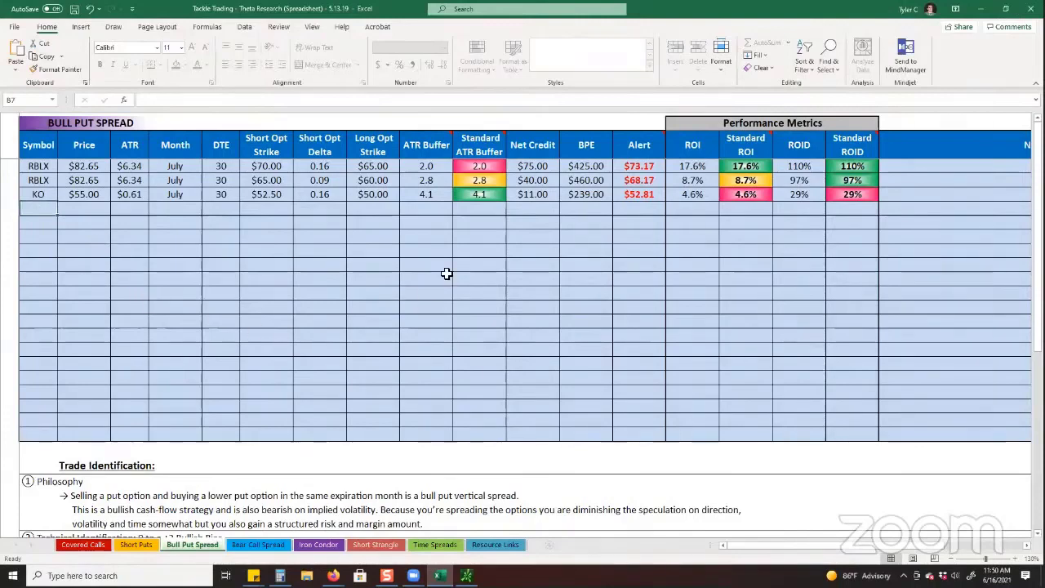
mouse_move(470, 258)
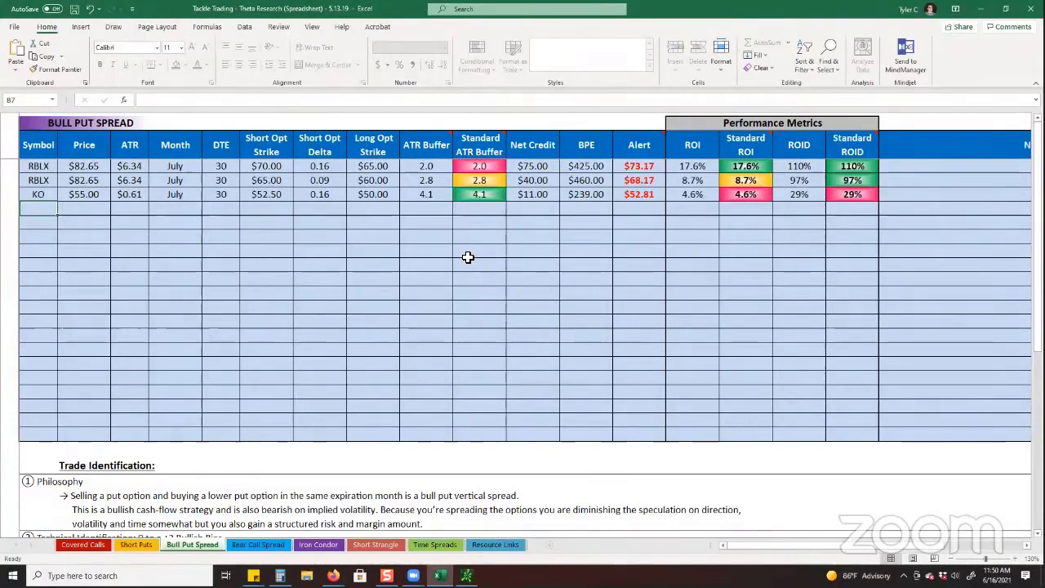
mouse_move(340, 209)
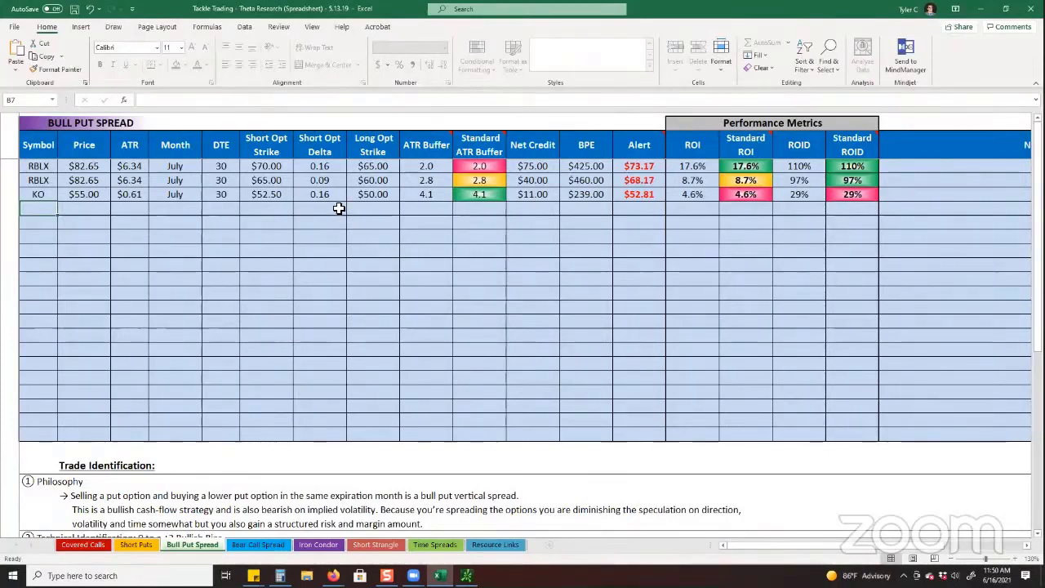
mouse_move(539, 232)
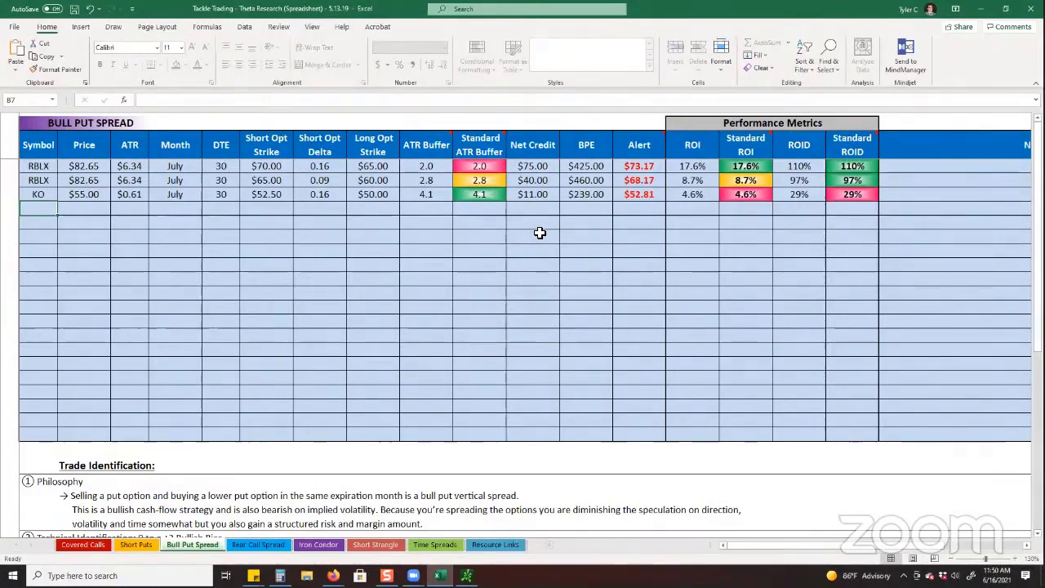
mouse_move(536, 323)
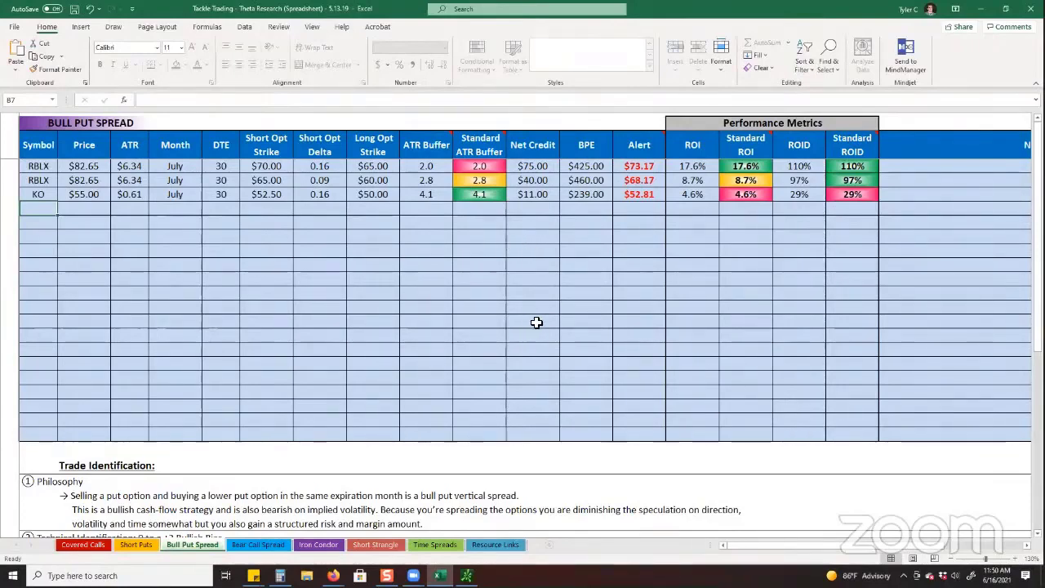
mouse_move(542, 320)
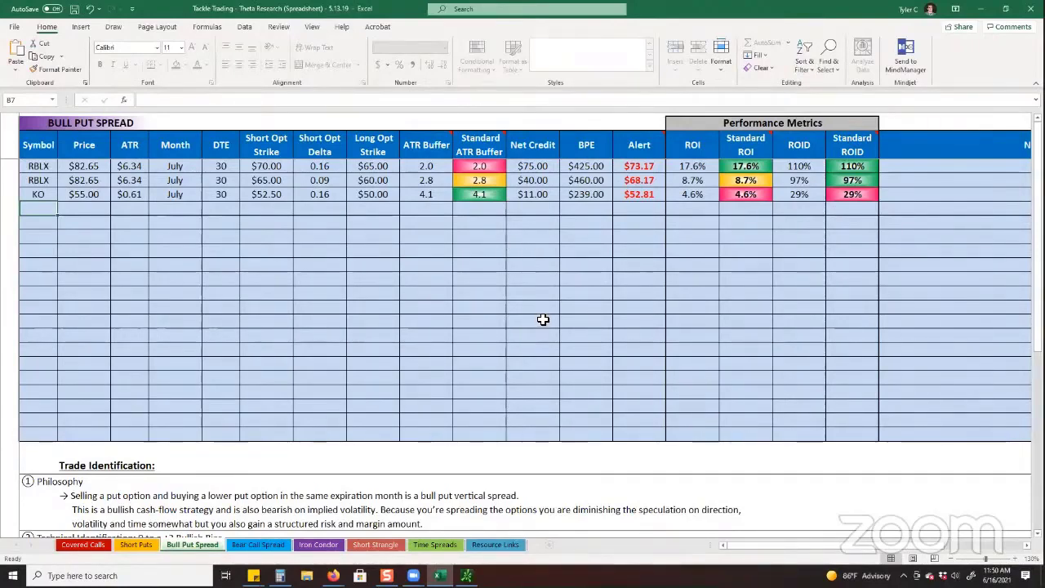
mouse_move(49, 212)
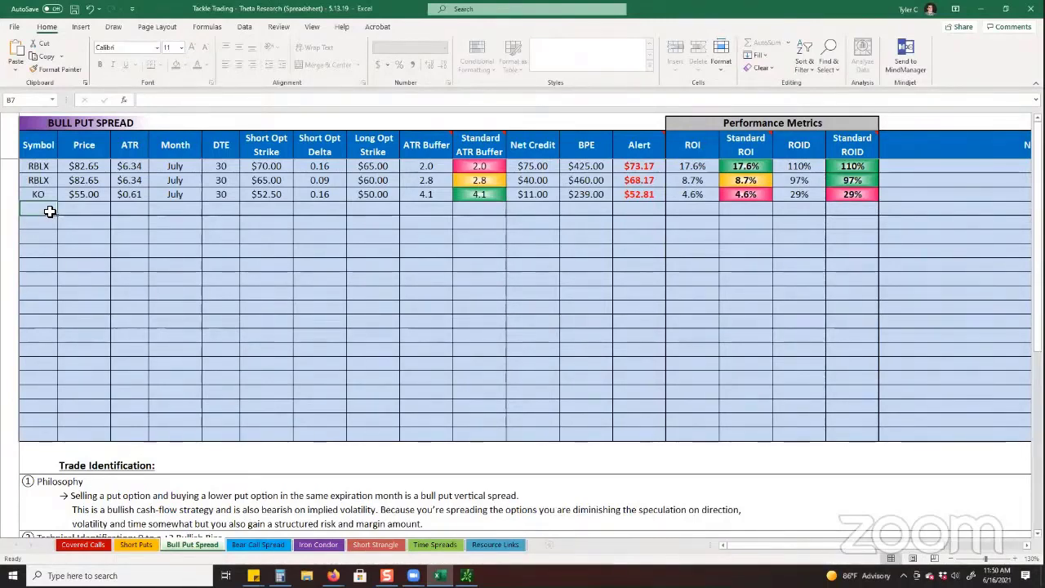
mouse_move(438, 425)
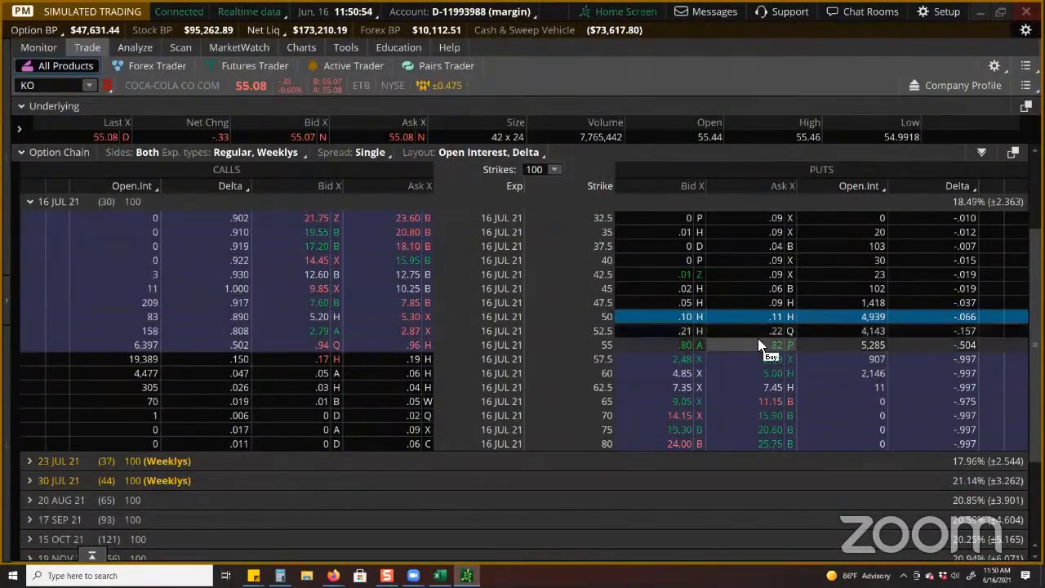
Step: Compare the KO July 23 weekly and July 16 expirations, then return to the research spreadsheet
left_click(29, 203)
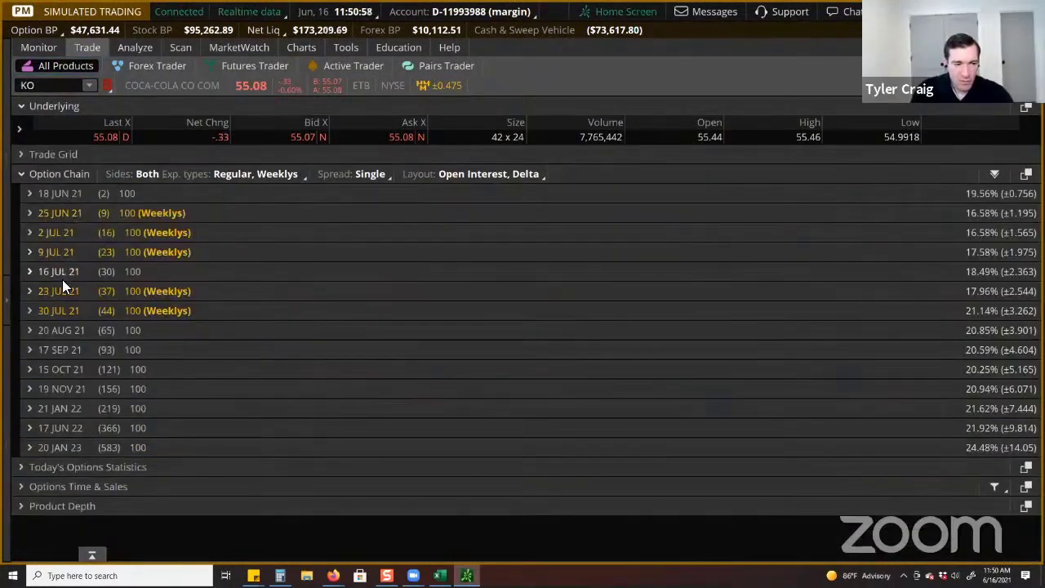
left_click(29, 291)
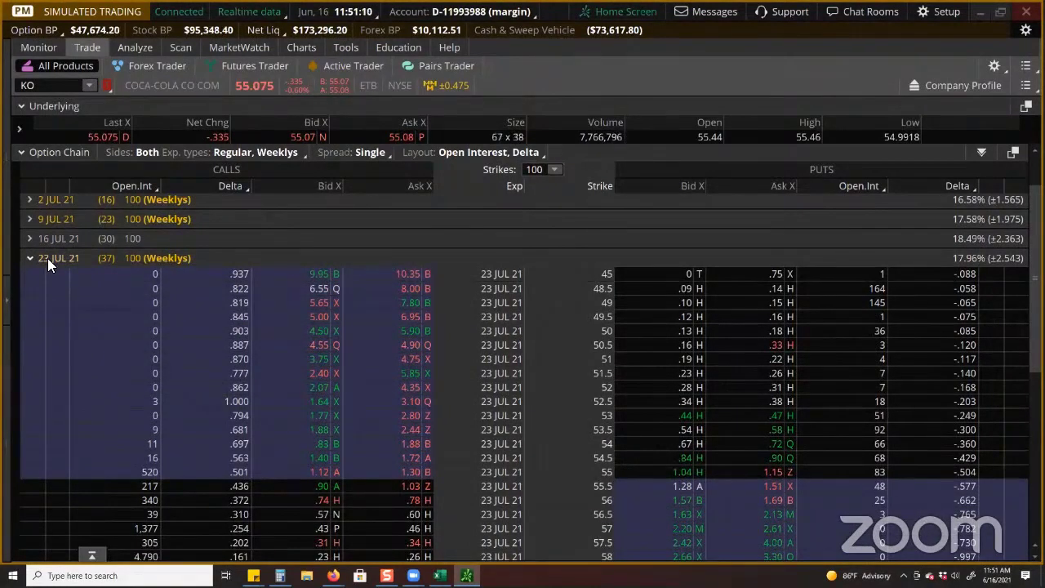
left_click(29, 258)
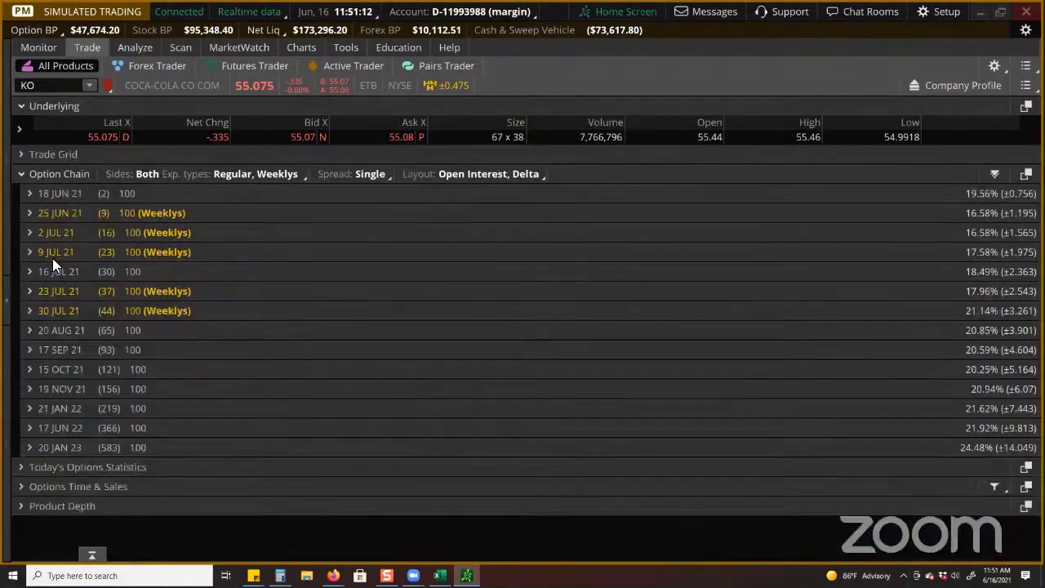
left_click(30, 271)
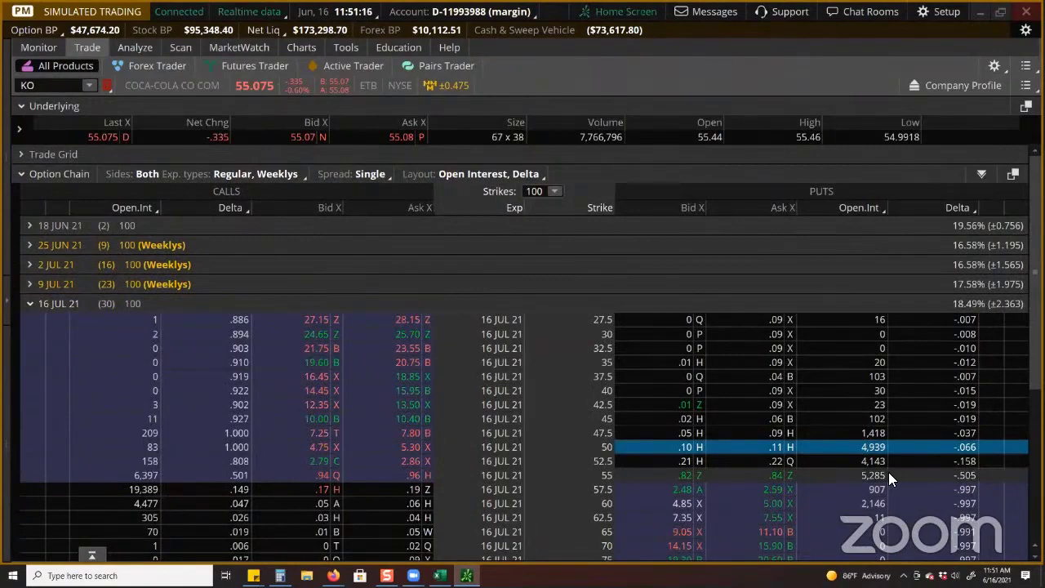
mouse_move(885, 482)
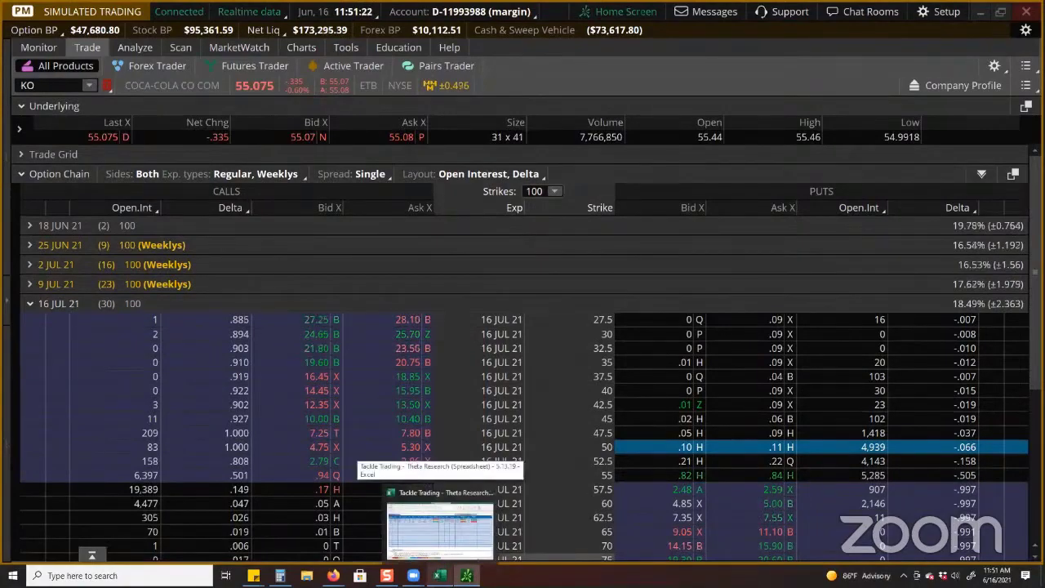
left_click(440, 526)
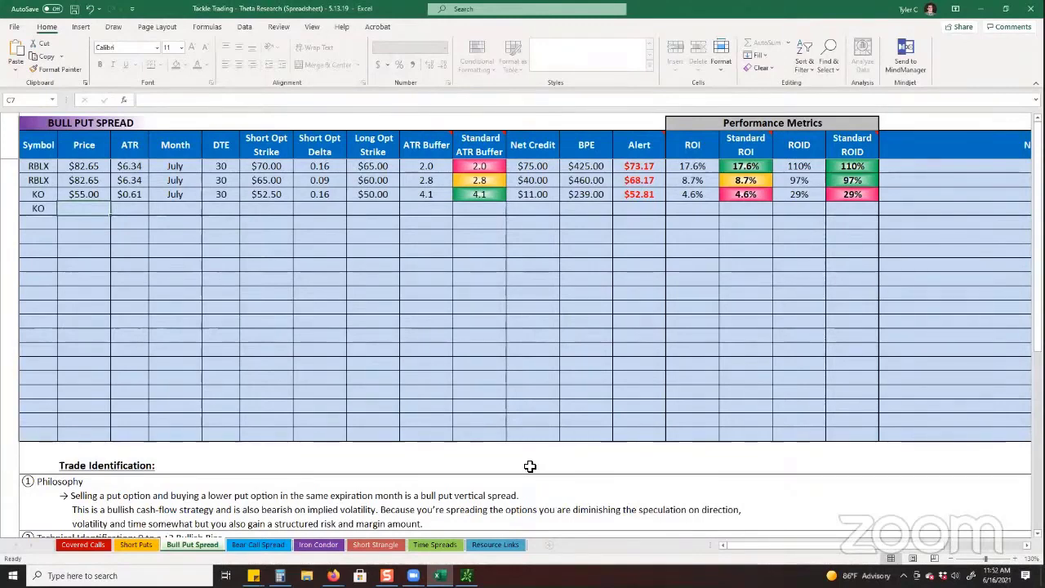
mouse_move(519, 327)
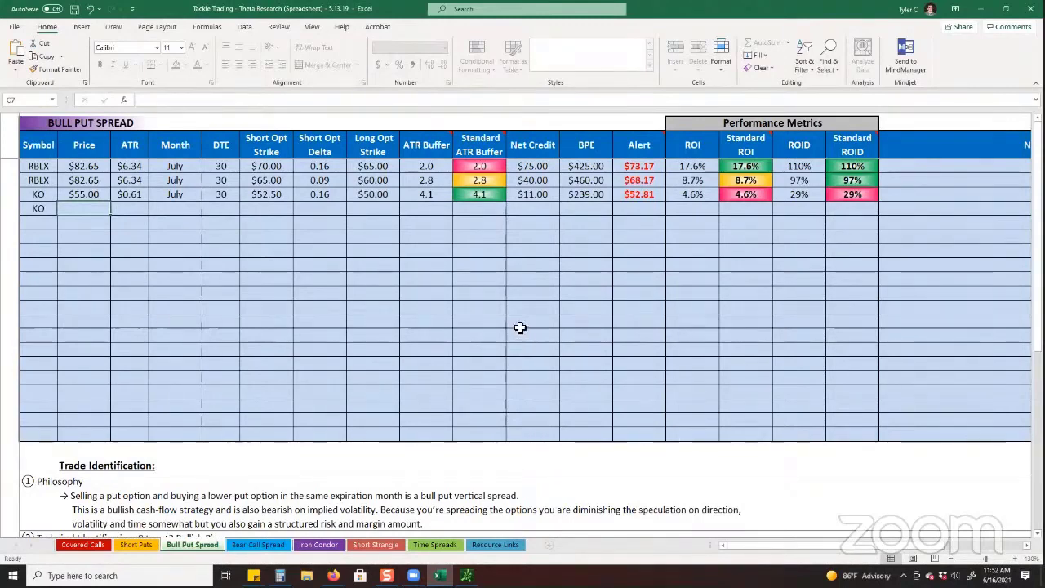
mouse_move(536, 219)
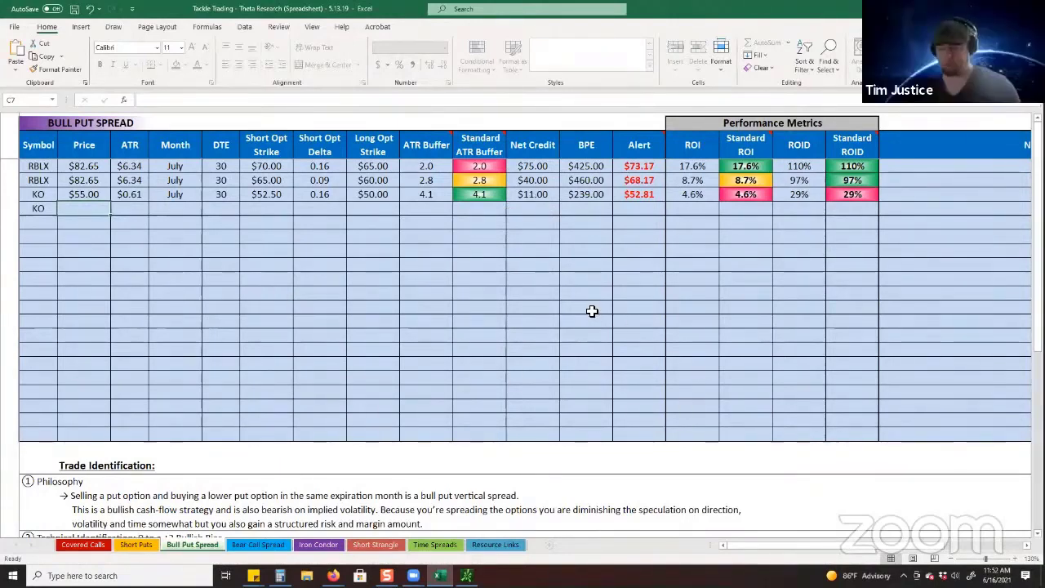
mouse_move(555, 300)
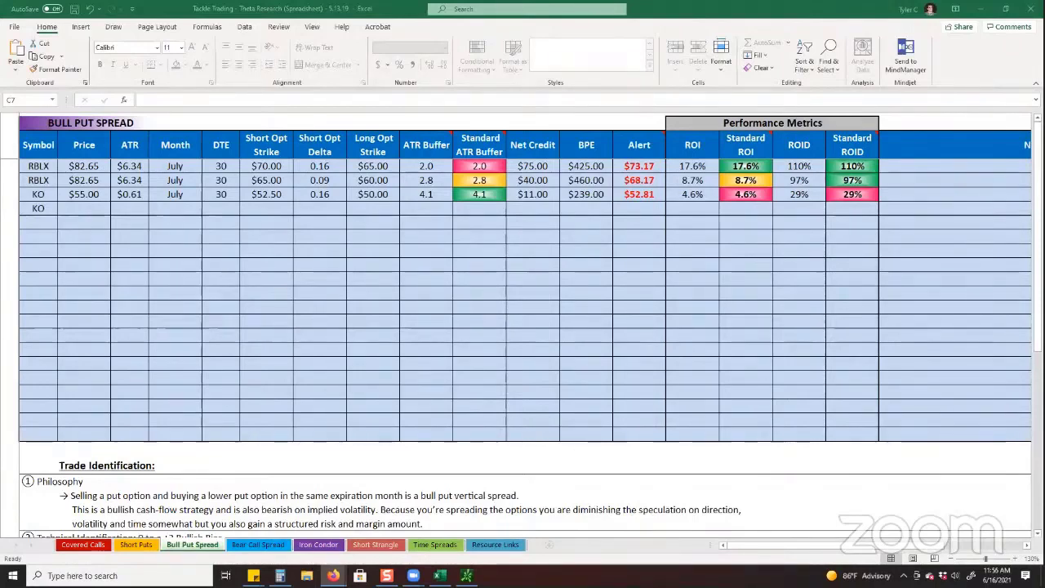
mouse_move(255, 497)
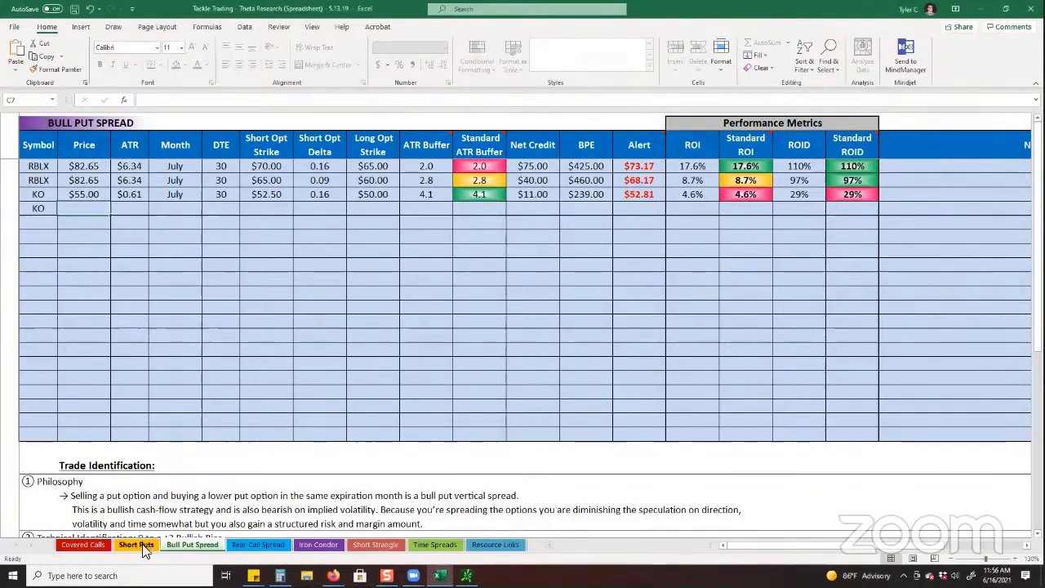
Step: Browse the Short Puts, Covered Calls, Bear Call Spread and Iron Condor sheets
left_click(135, 545)
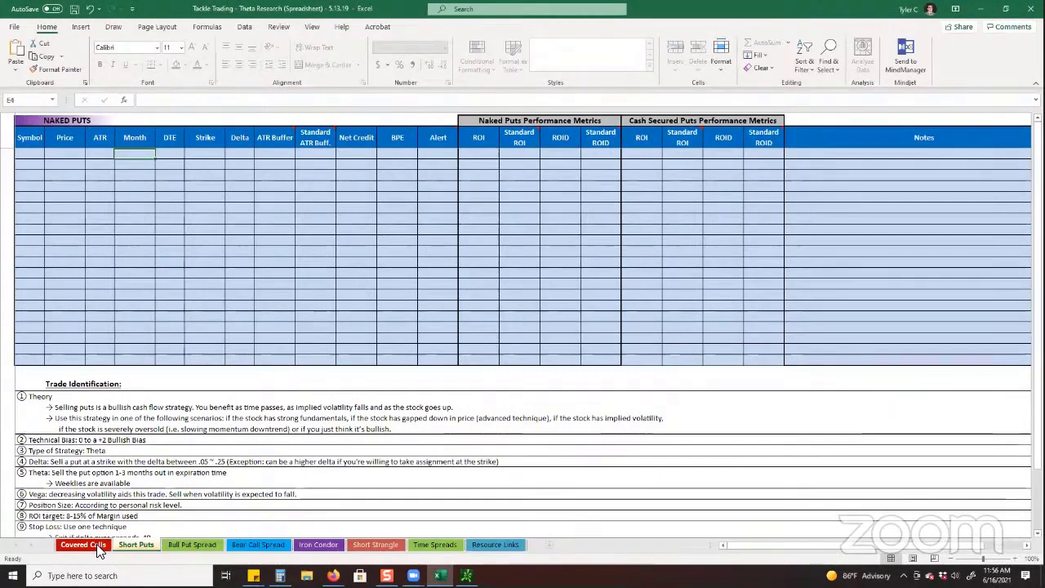
left_click(82, 545)
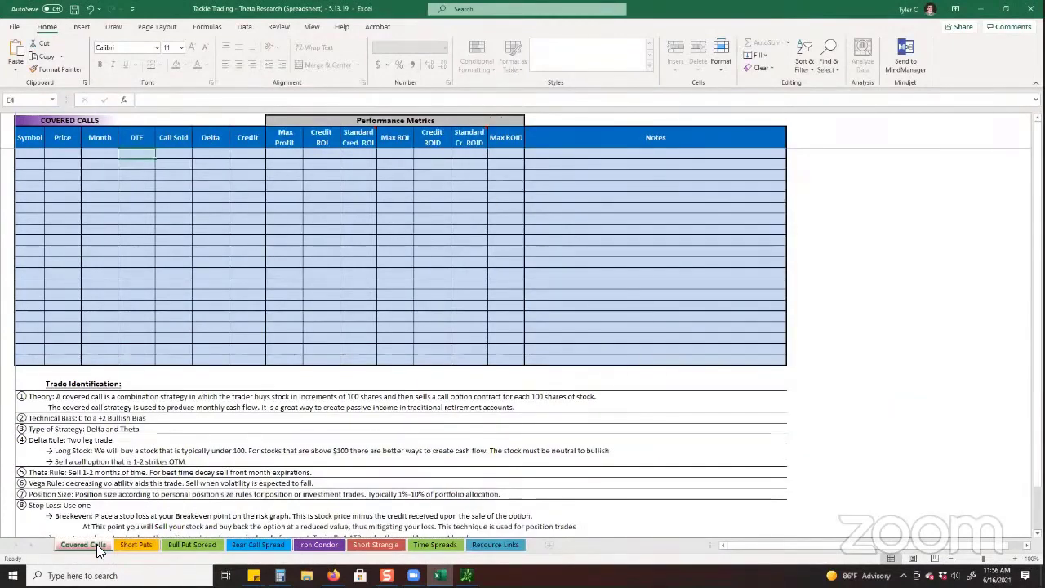
left_click(135, 545)
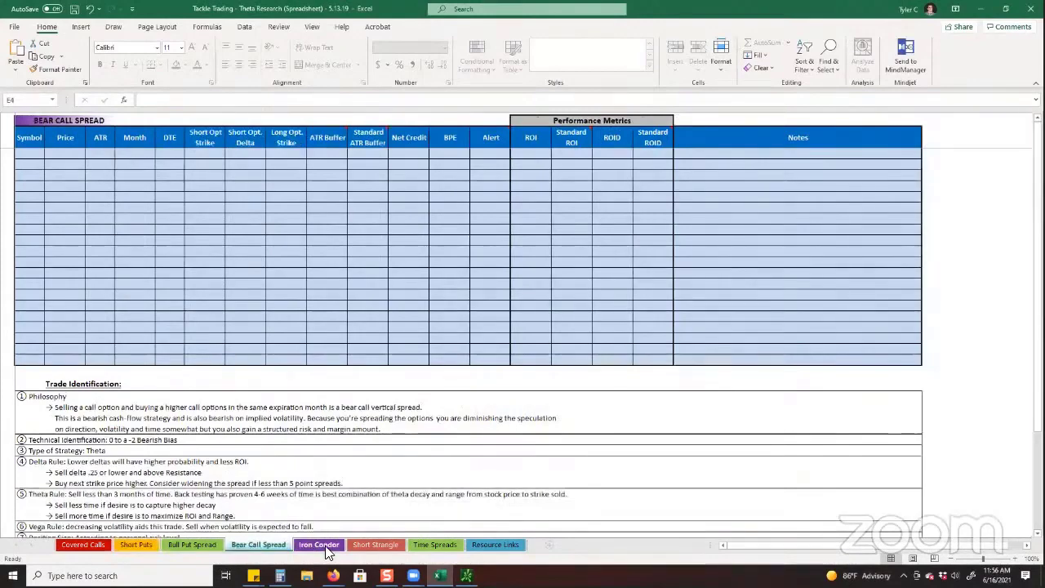
left_click(319, 546)
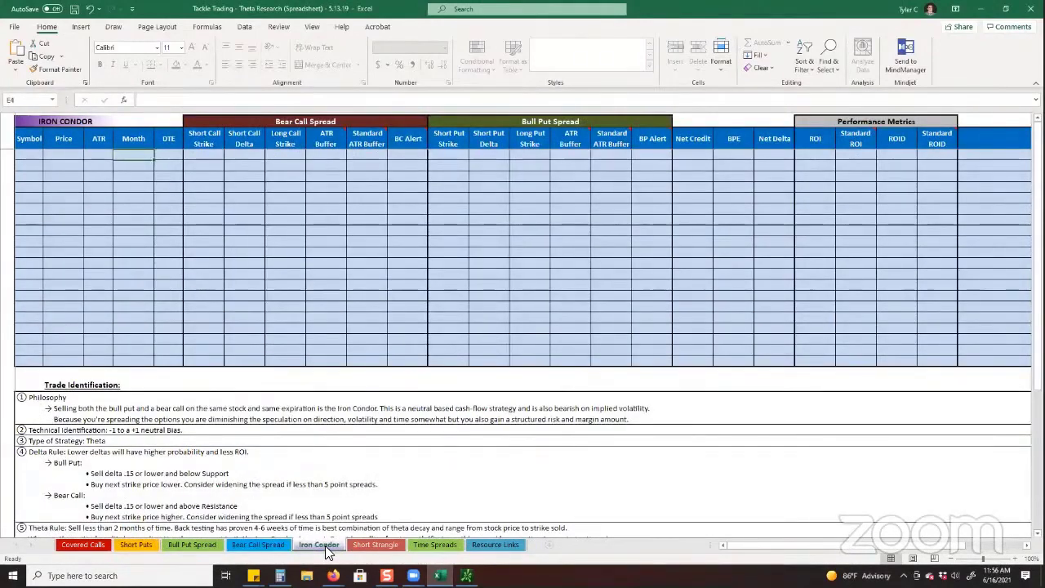
Step: Browse the Short Strangle, Time Spreads and Resource Links sheets, then the Trade Journals page
left_click(376, 546)
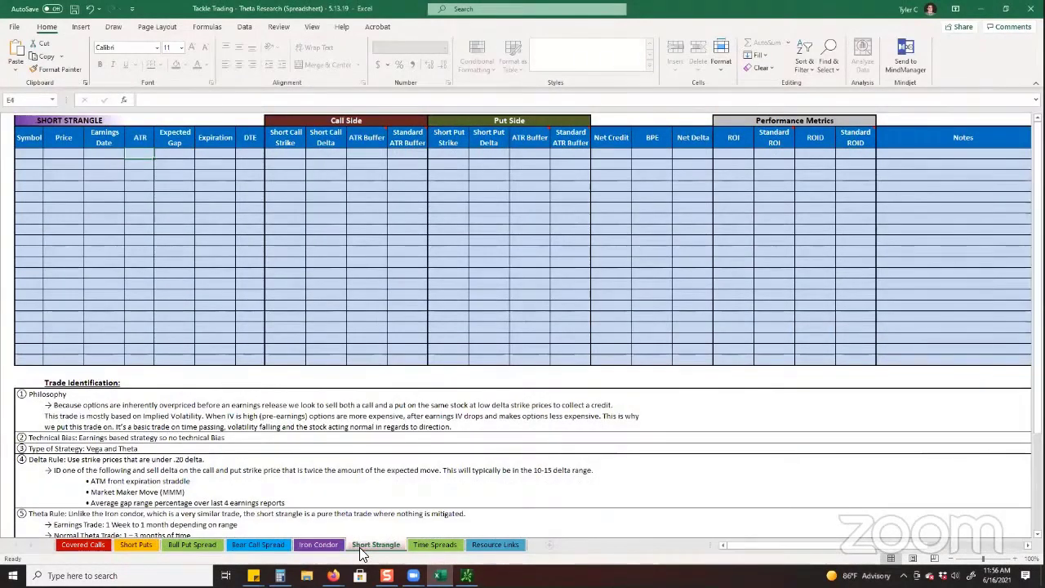
left_click(434, 545)
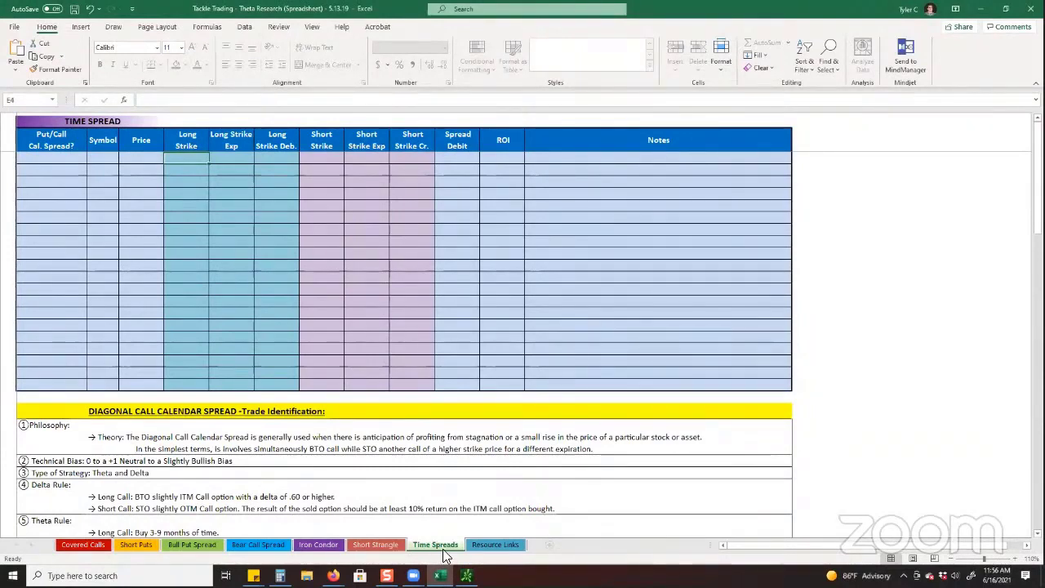
left_click(497, 545)
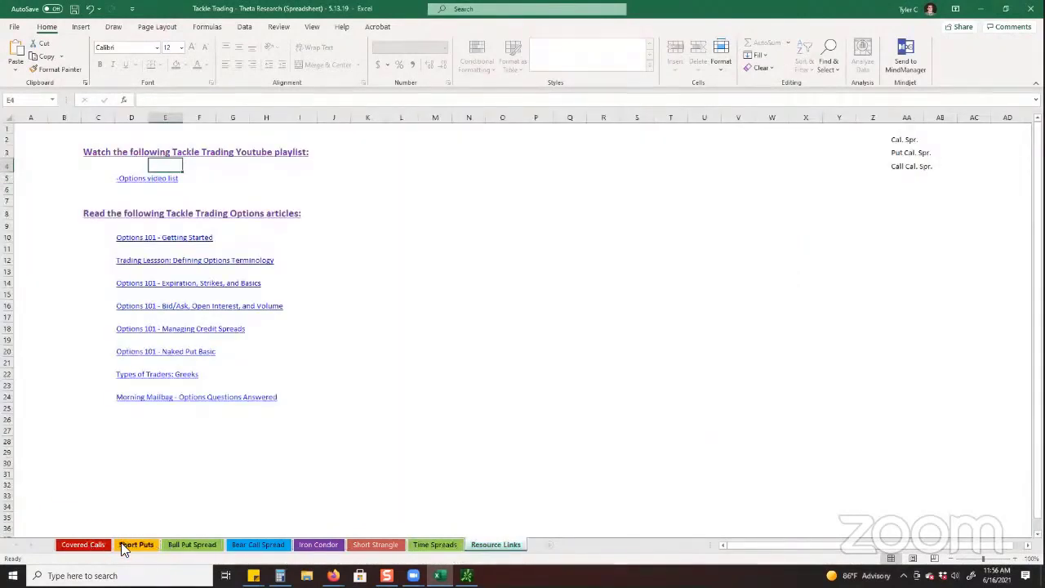
left_click(138, 546)
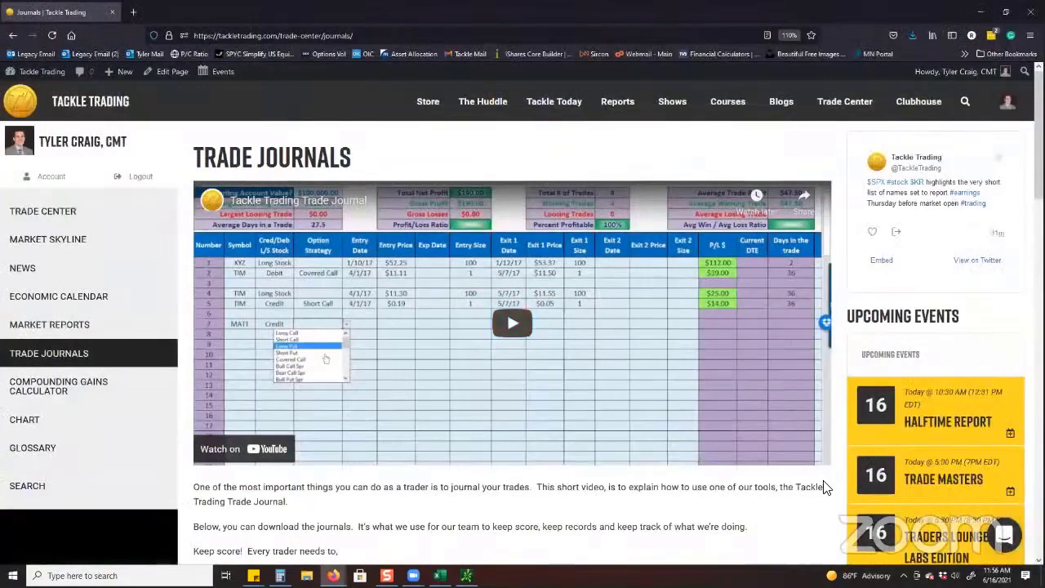
Step: Scroll the Trade Journals page down to the Theta Research tab and back up to the tutorial video
scroll("down", 3)
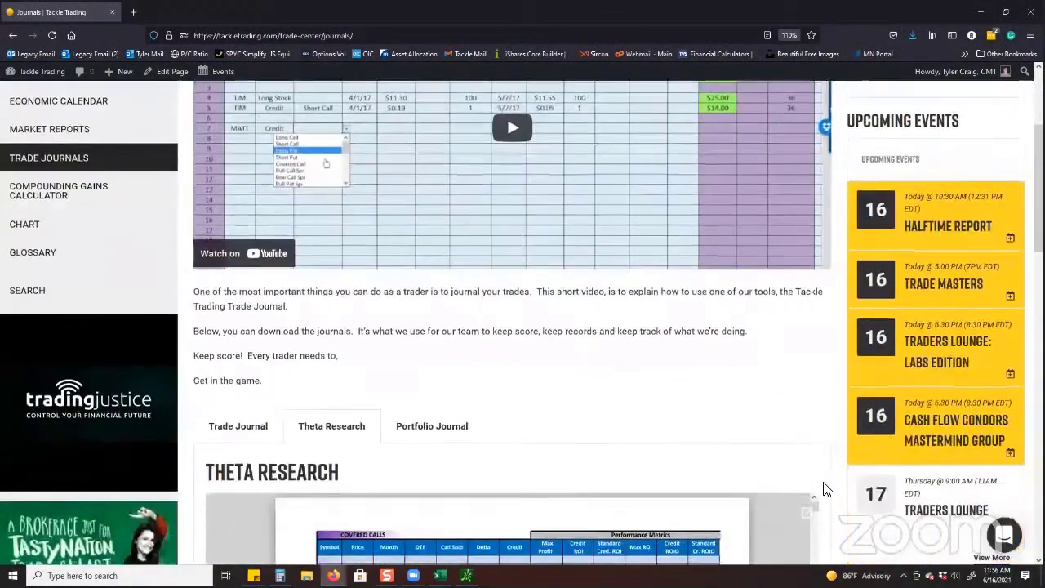
scroll("up", 3)
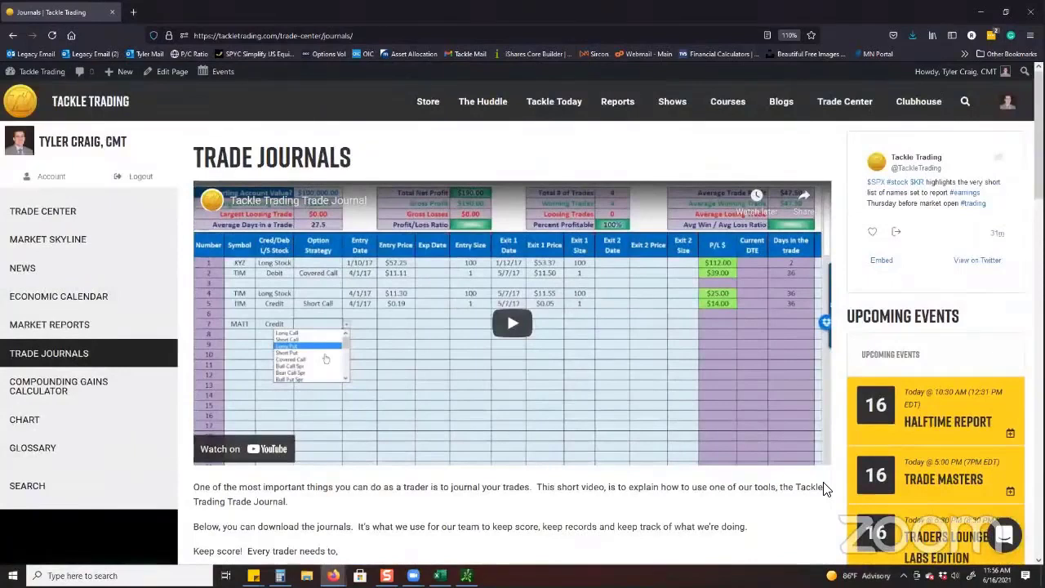